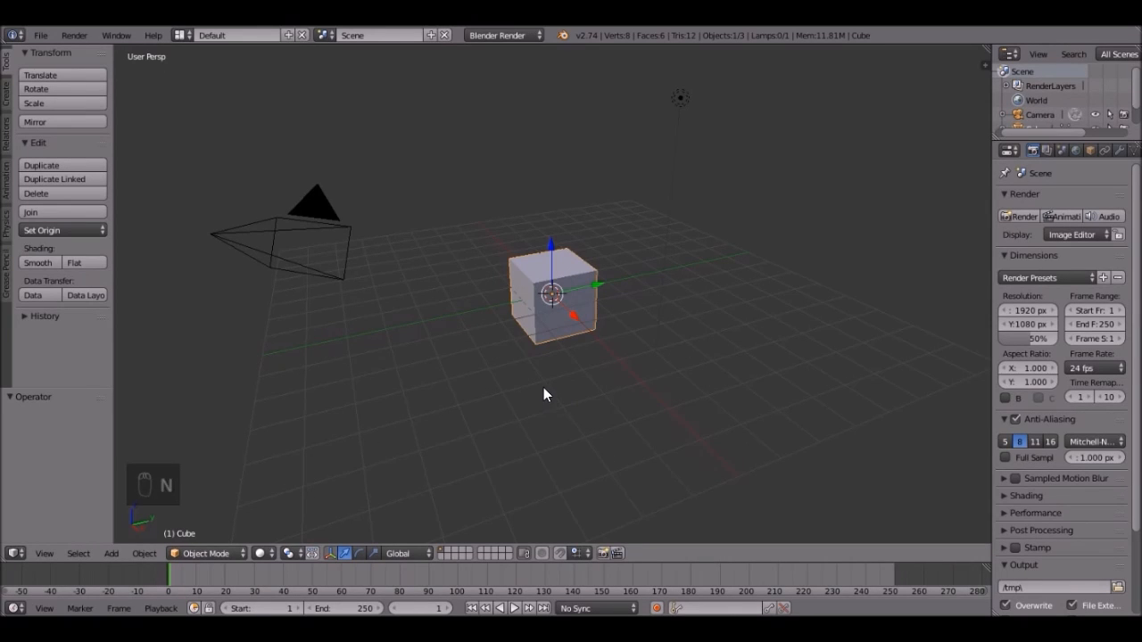
mouse_move(527, 392)
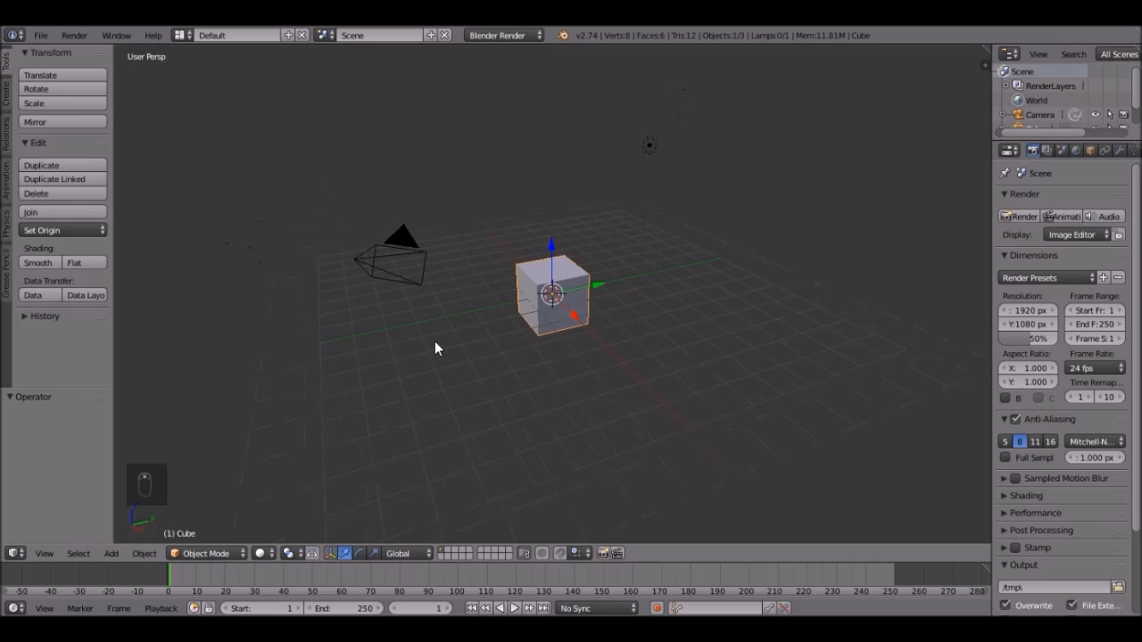
From a front orthographic view, stretch the default cube sideways along X.
left_click_drag(437, 348, 598, 283)
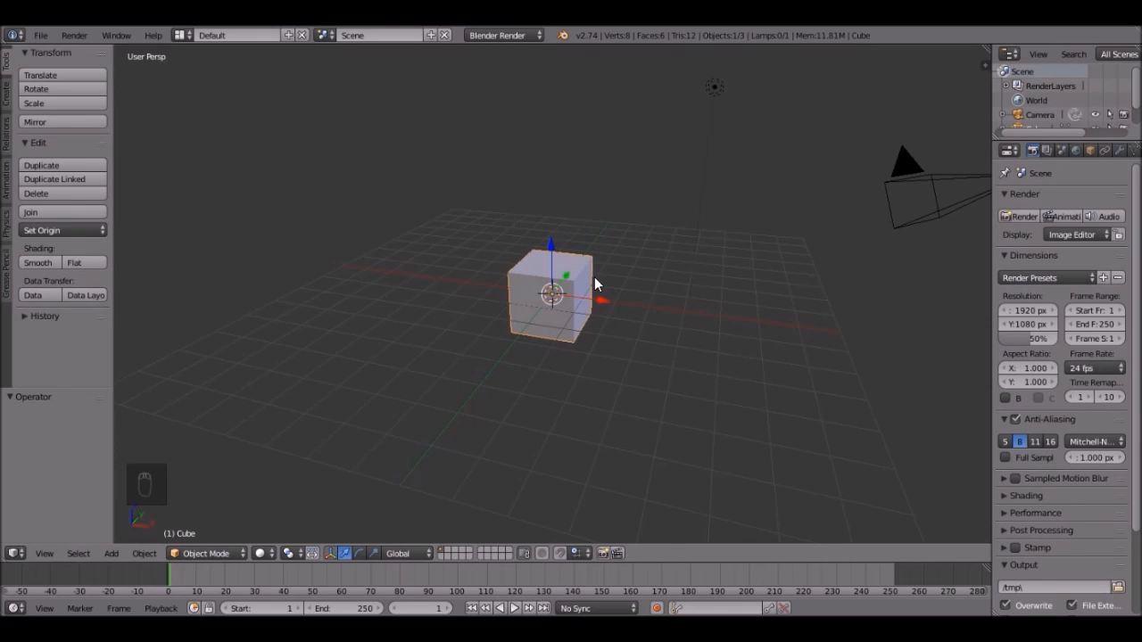
mouse_move(773, 267)
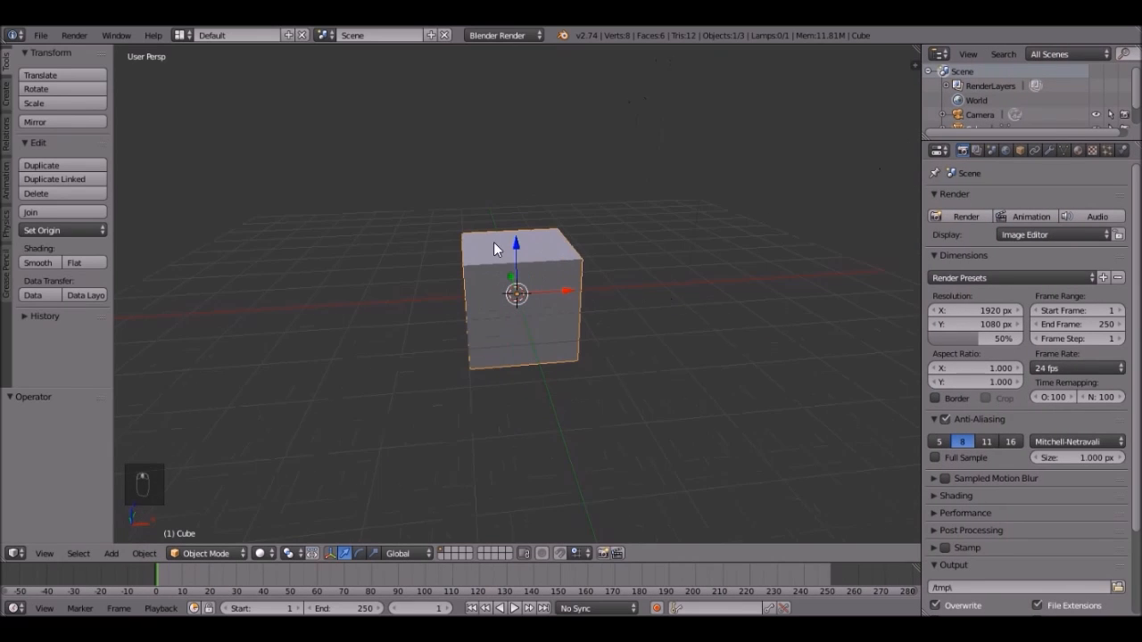
mouse_move(515, 256)
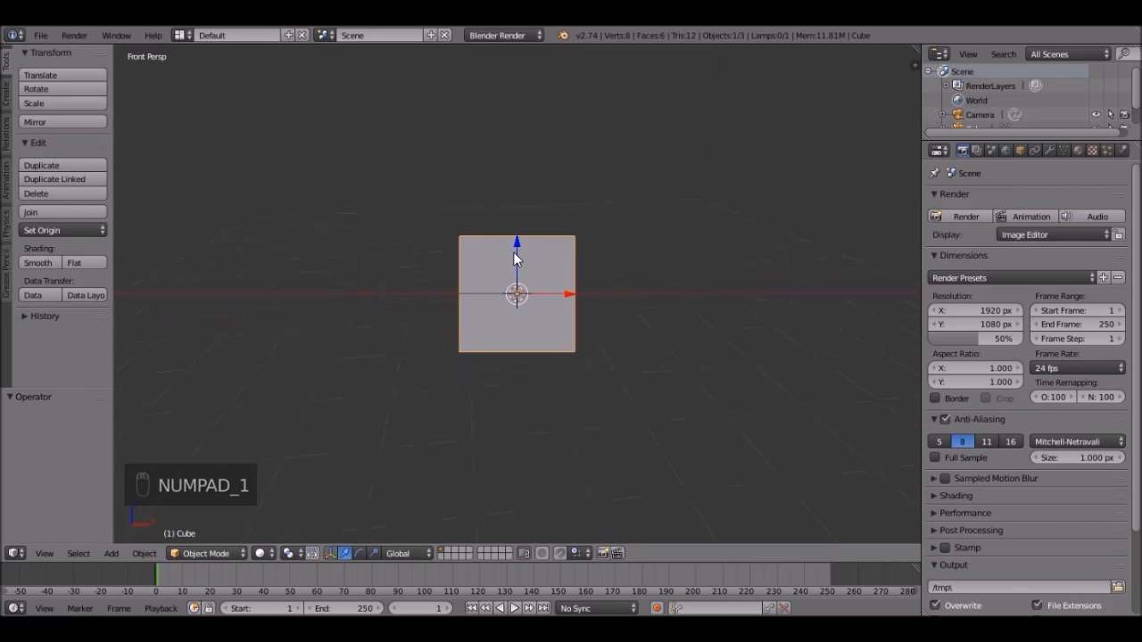
key("KP_5")
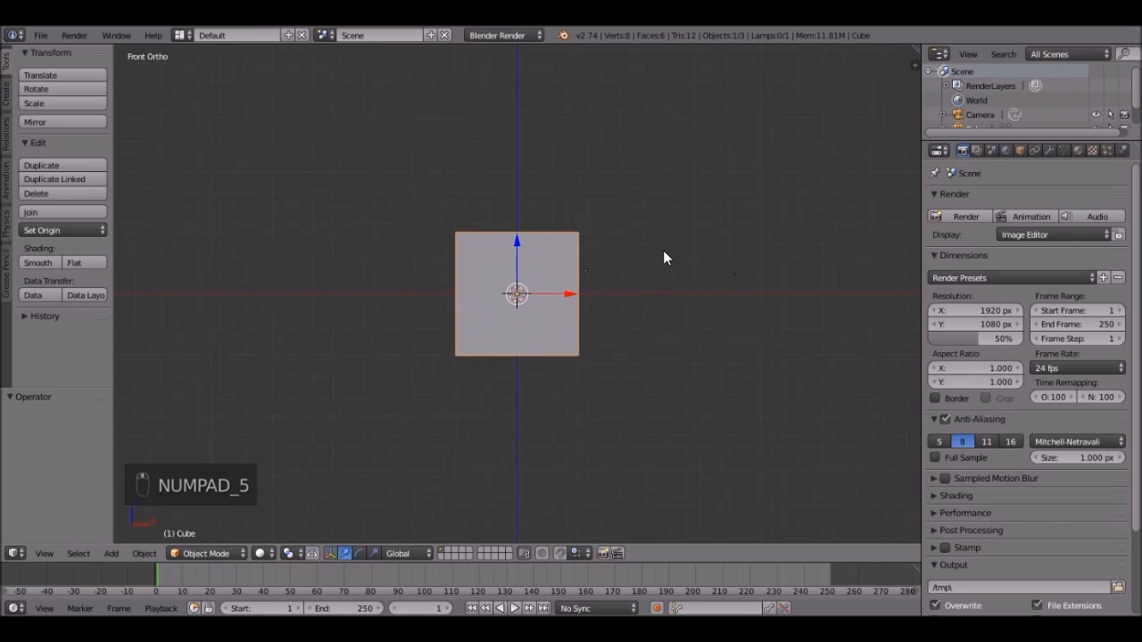
key("KP_5")
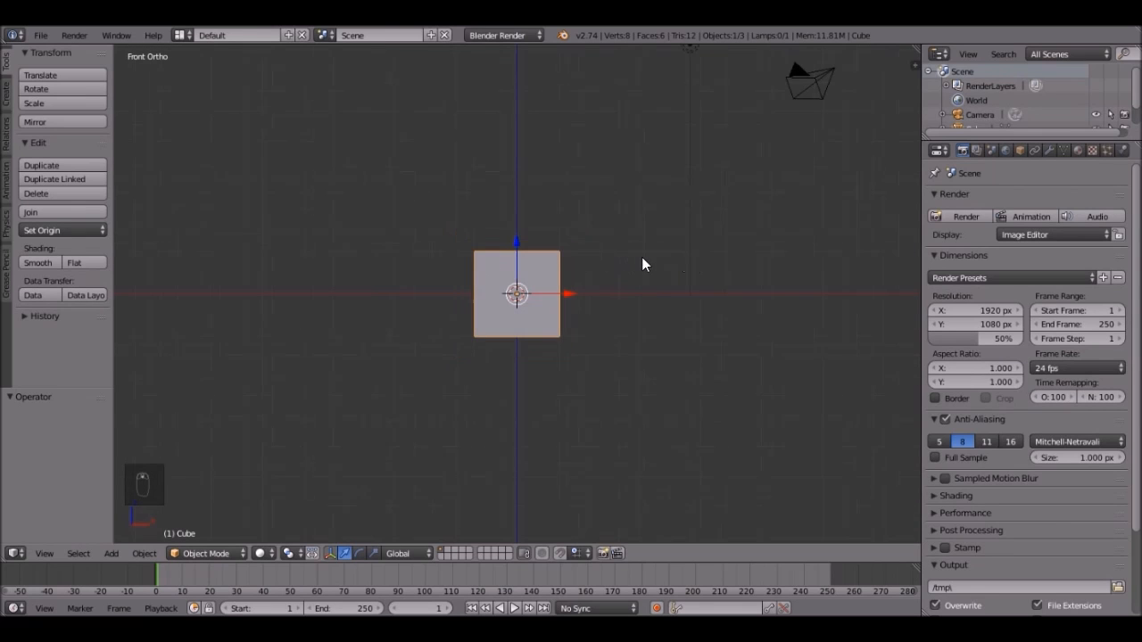
key("s")
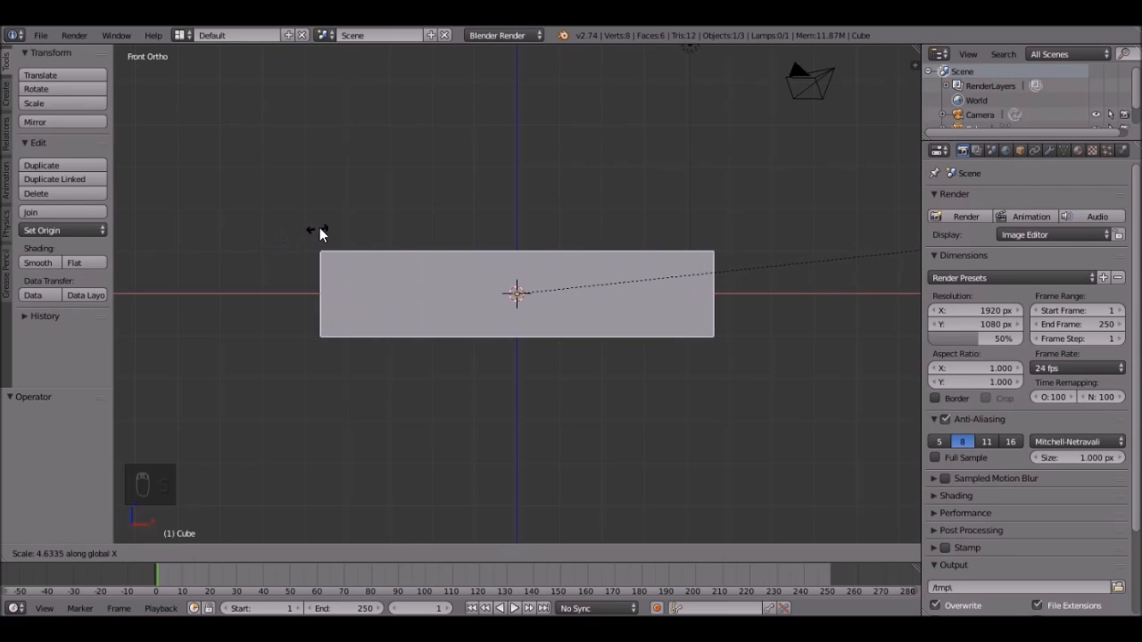
left_click(517, 293)
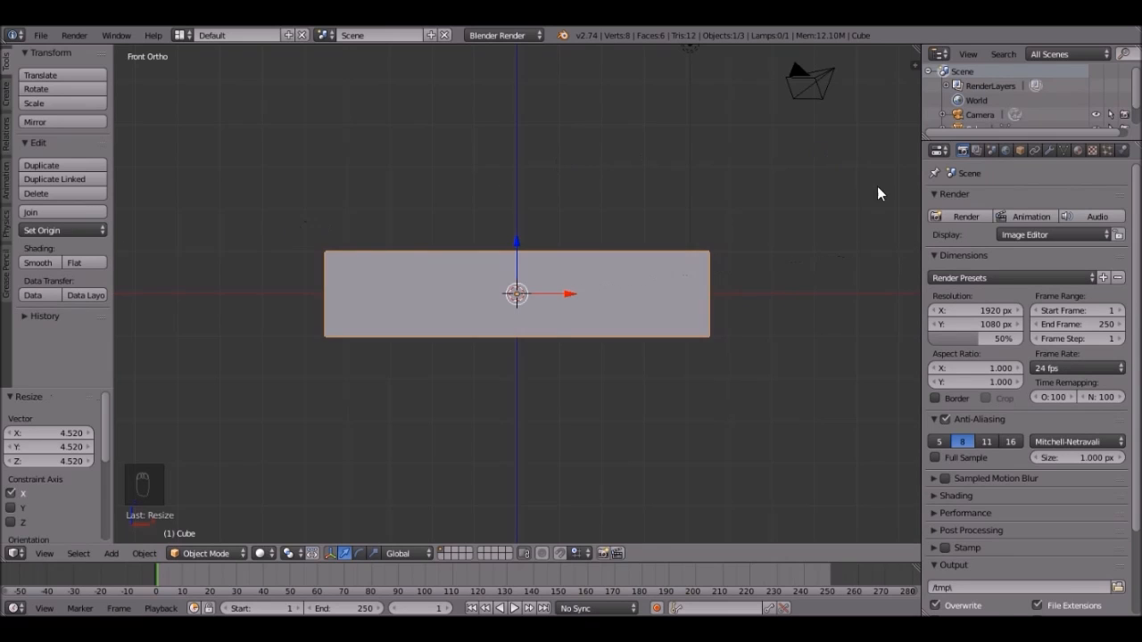
mouse_move(756, 194)
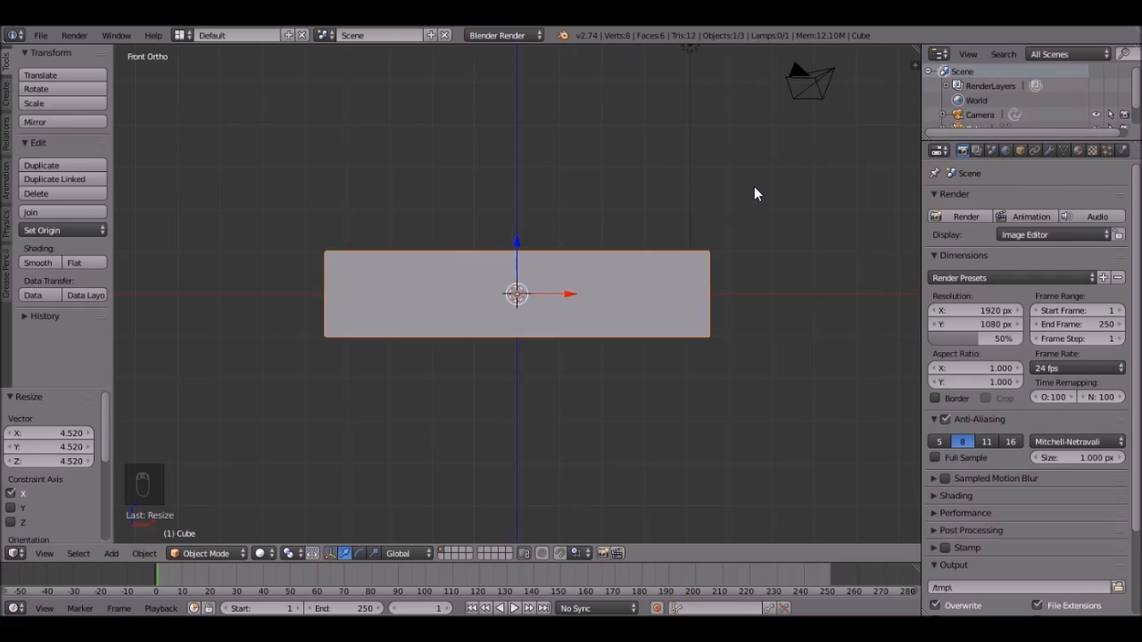
Flatten the cube along Z, then from the side stretch it along Y into a deep slab.
key("s")
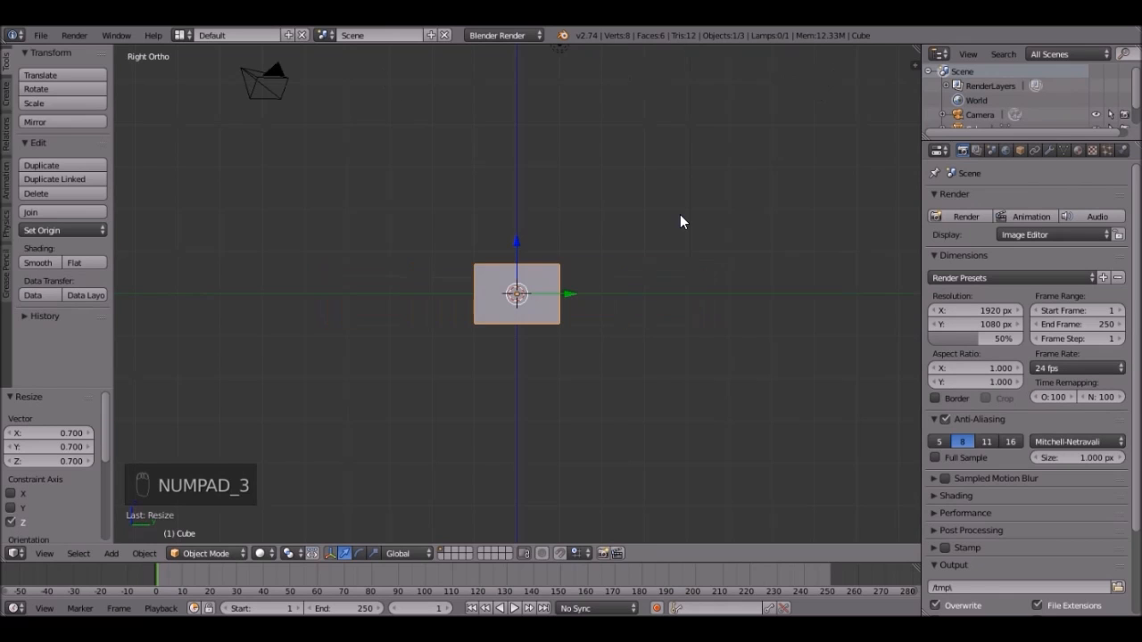
key("s")
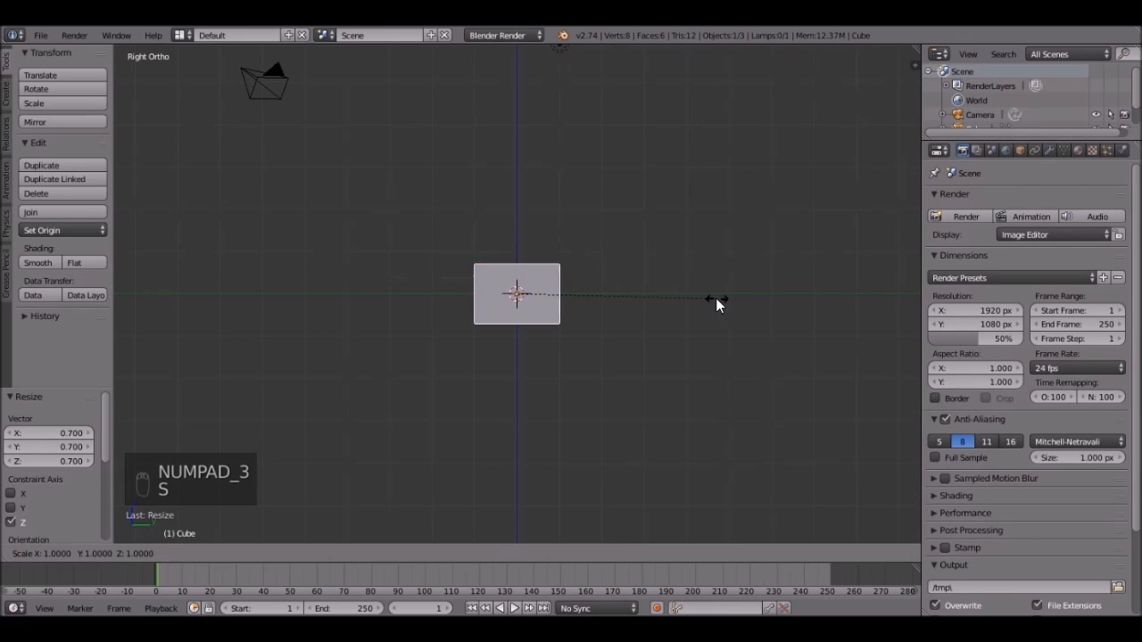
key("s")
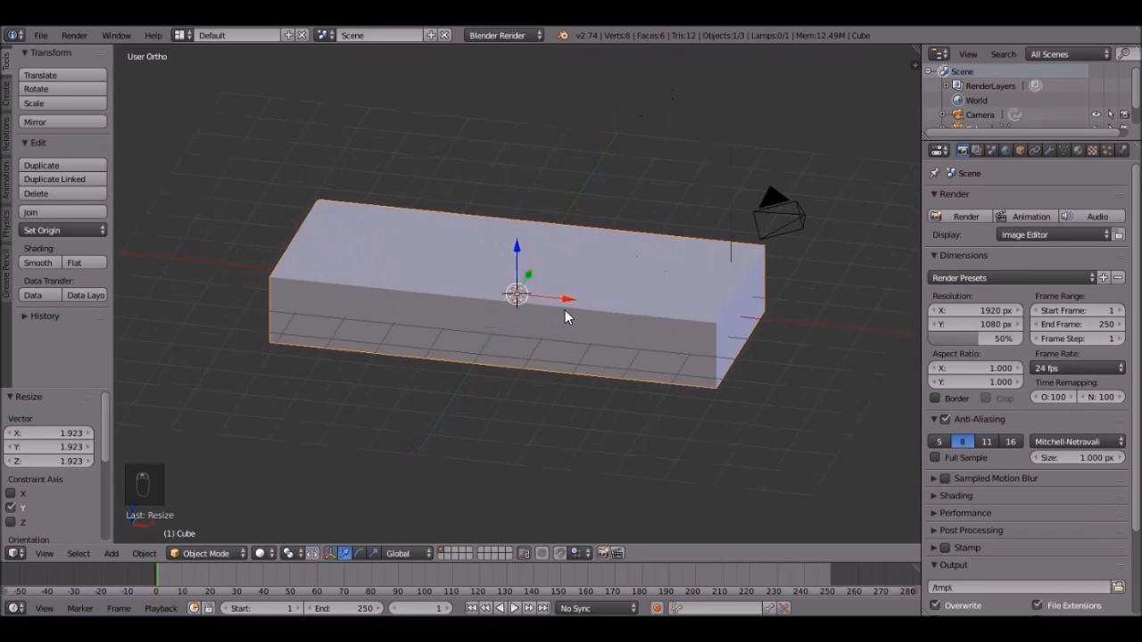
mouse_move(604, 330)
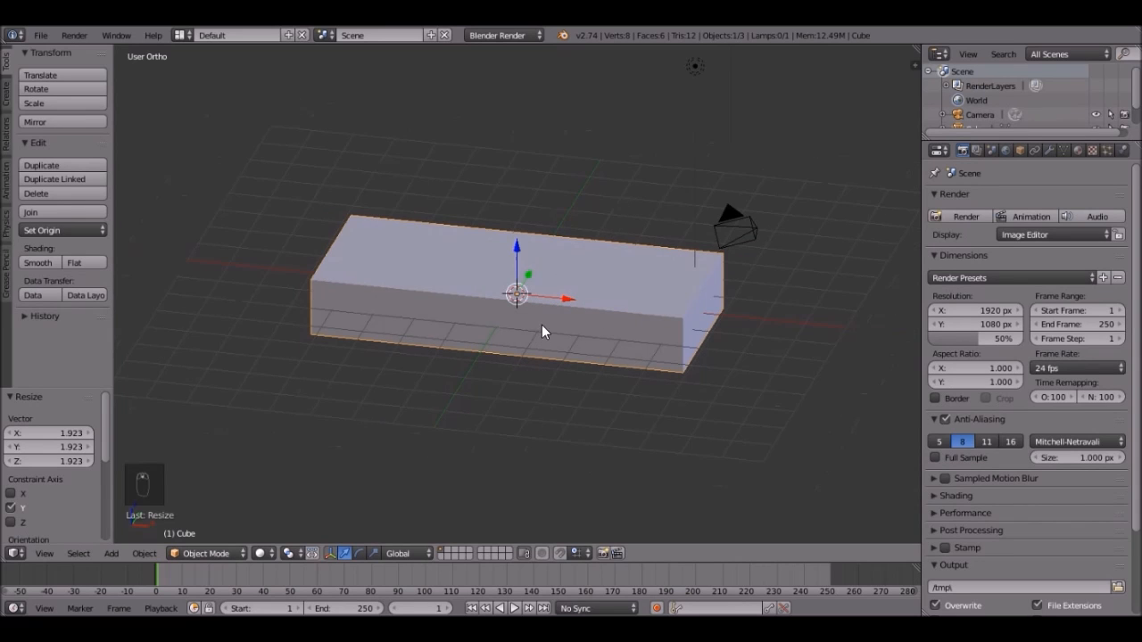
Duplicate the slab, enlarge the copy, show both as wireframes and raise the big box above.
key("shift+d")
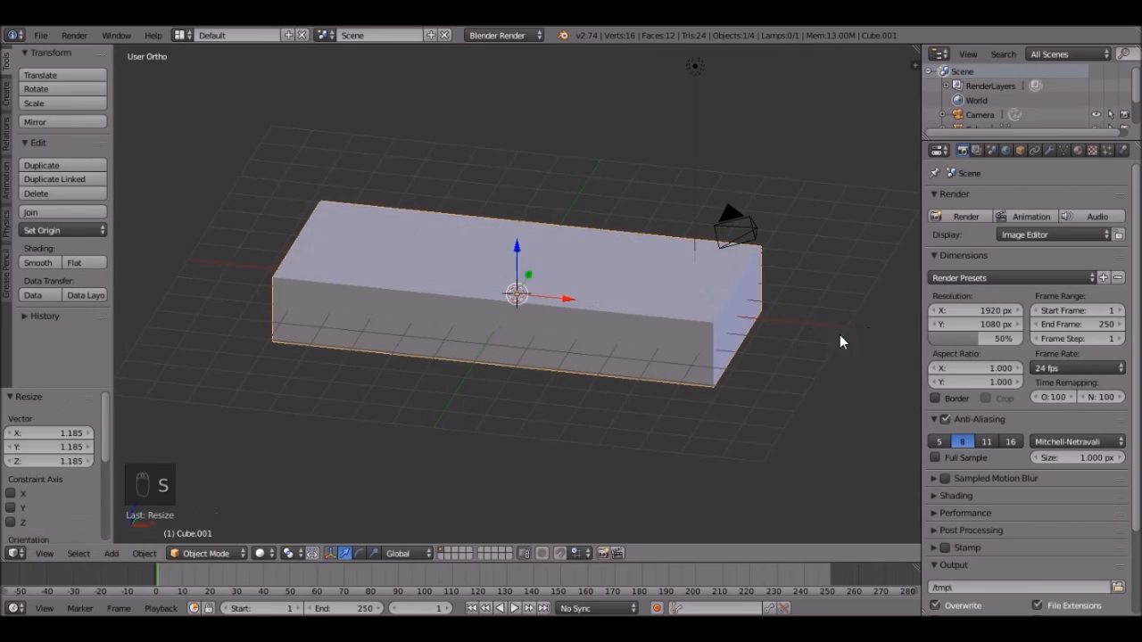
key("KP_1")
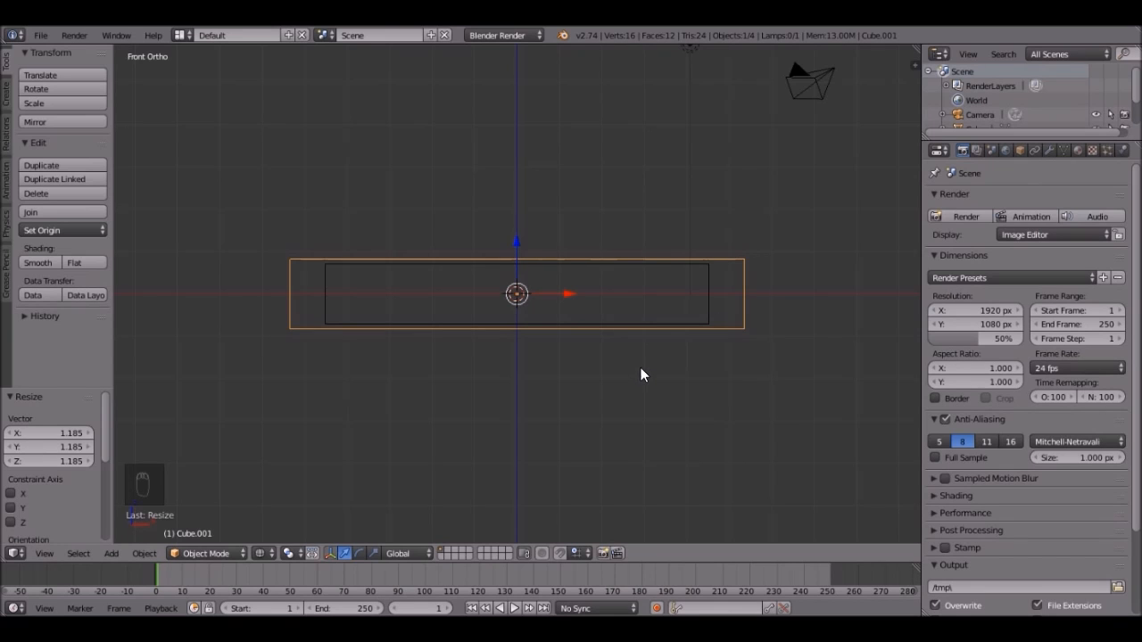
key("s")
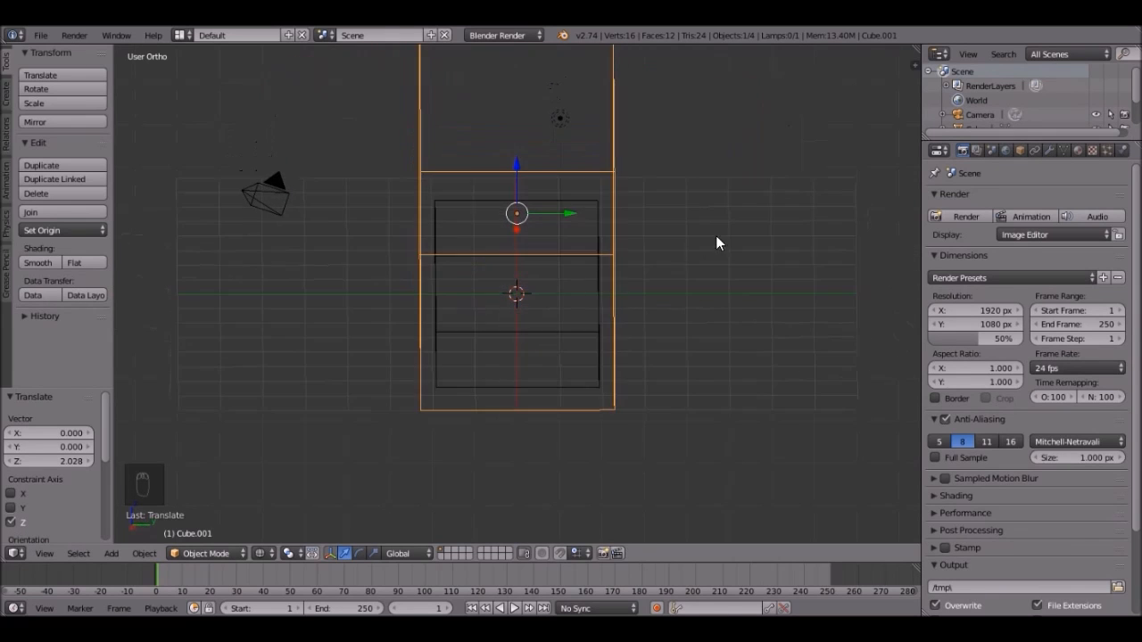
key("s")
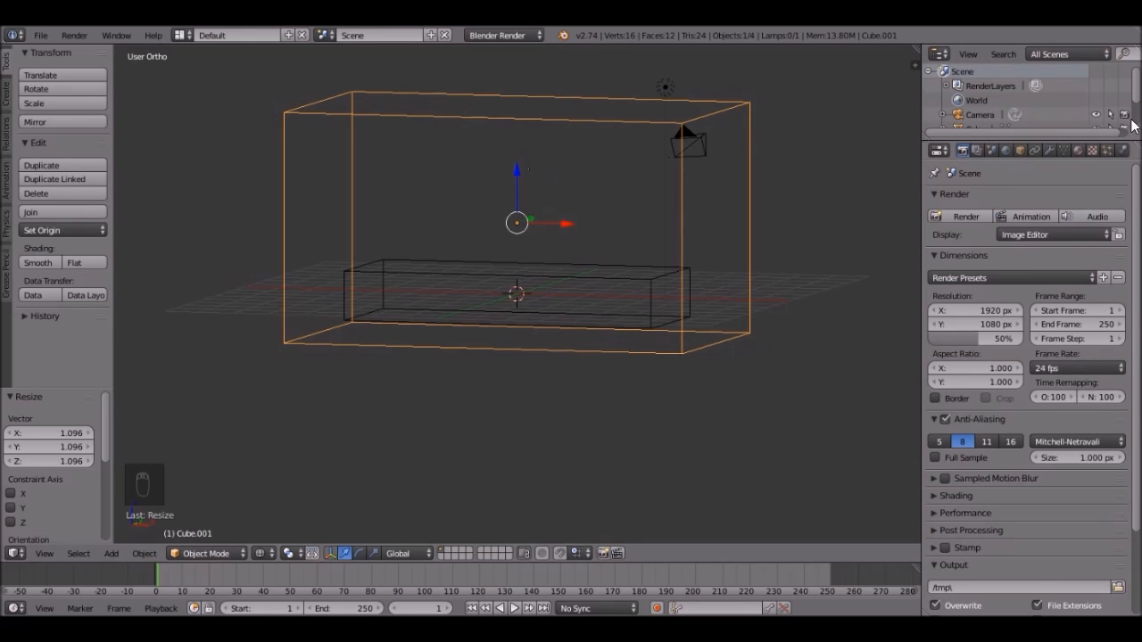
Enable Fluid physics on the big box Cube.001 and set its fluid type.
left_click(1122, 150)
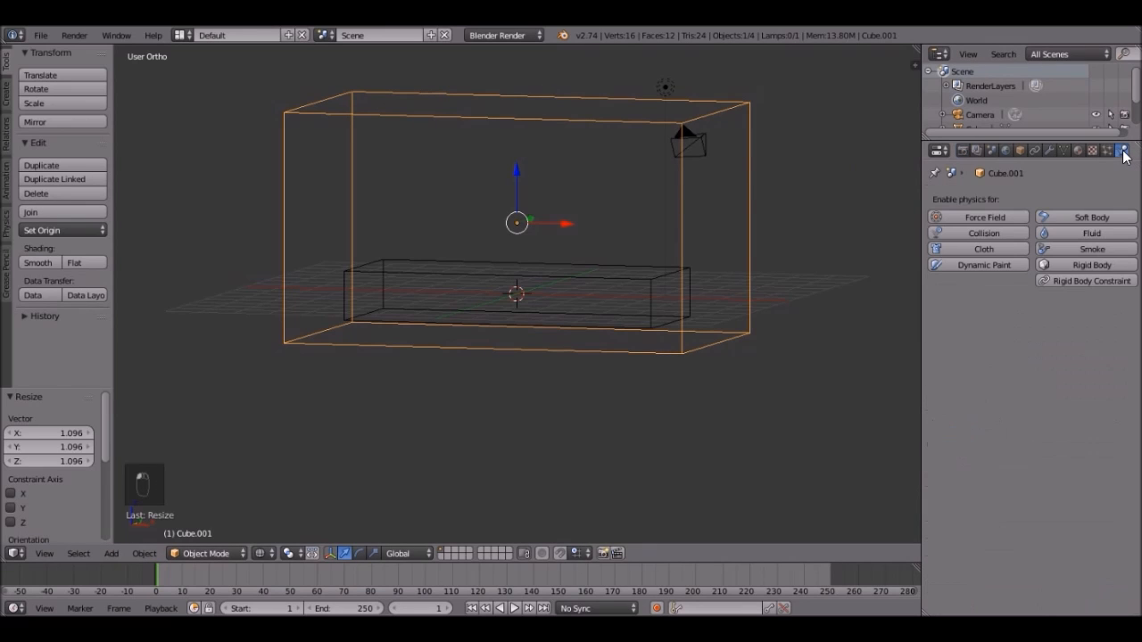
left_click(1076, 233)
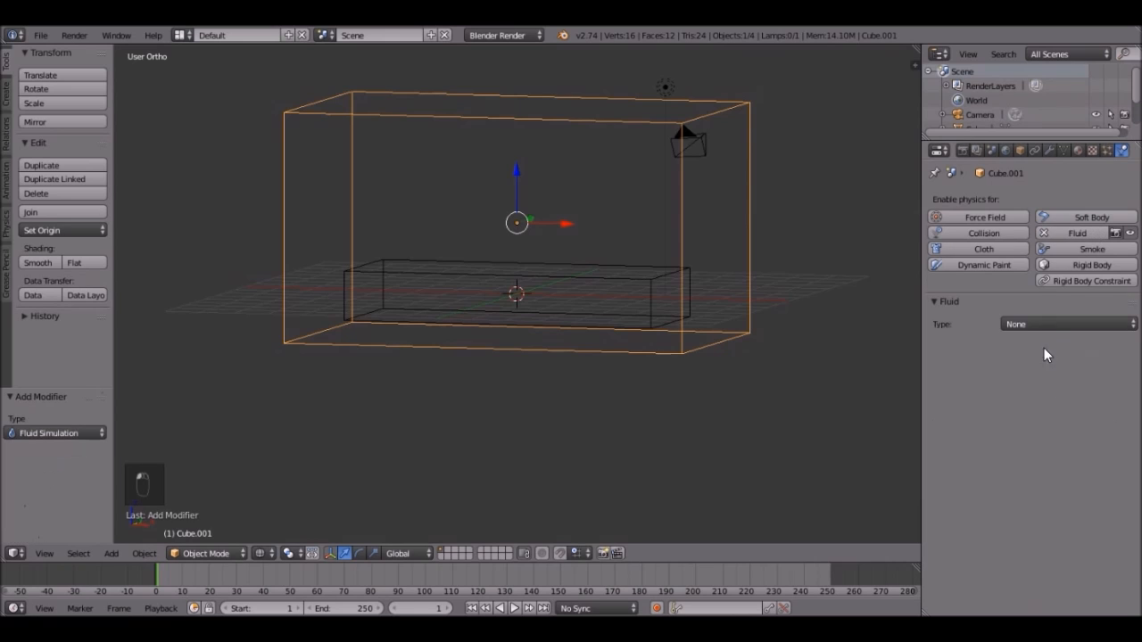
left_click(1066, 324)
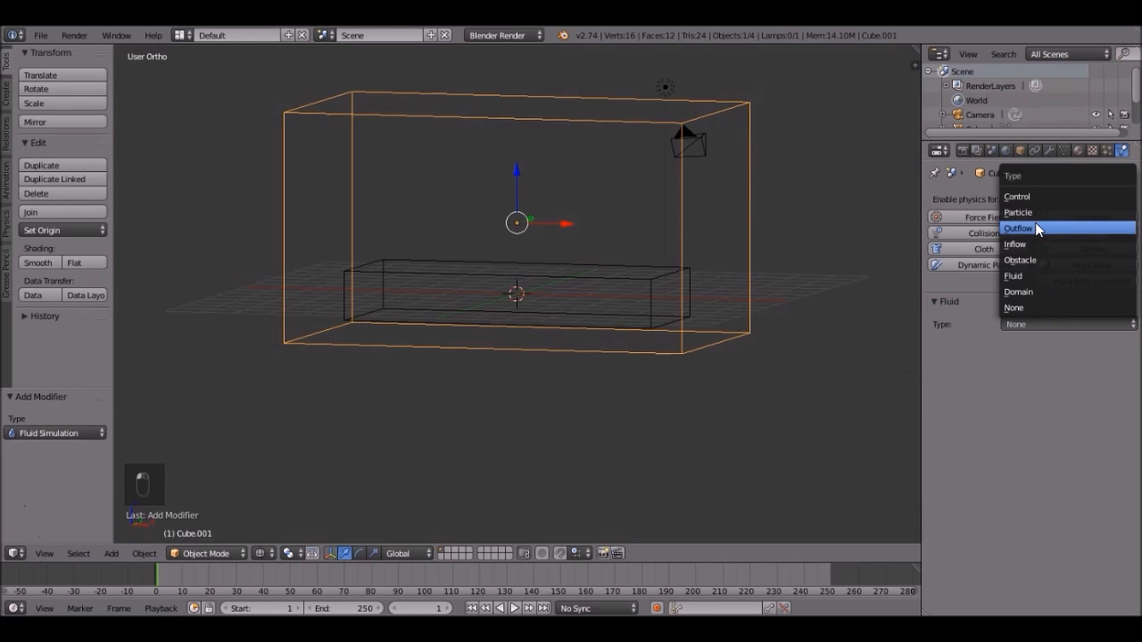
left_click(1017, 292)
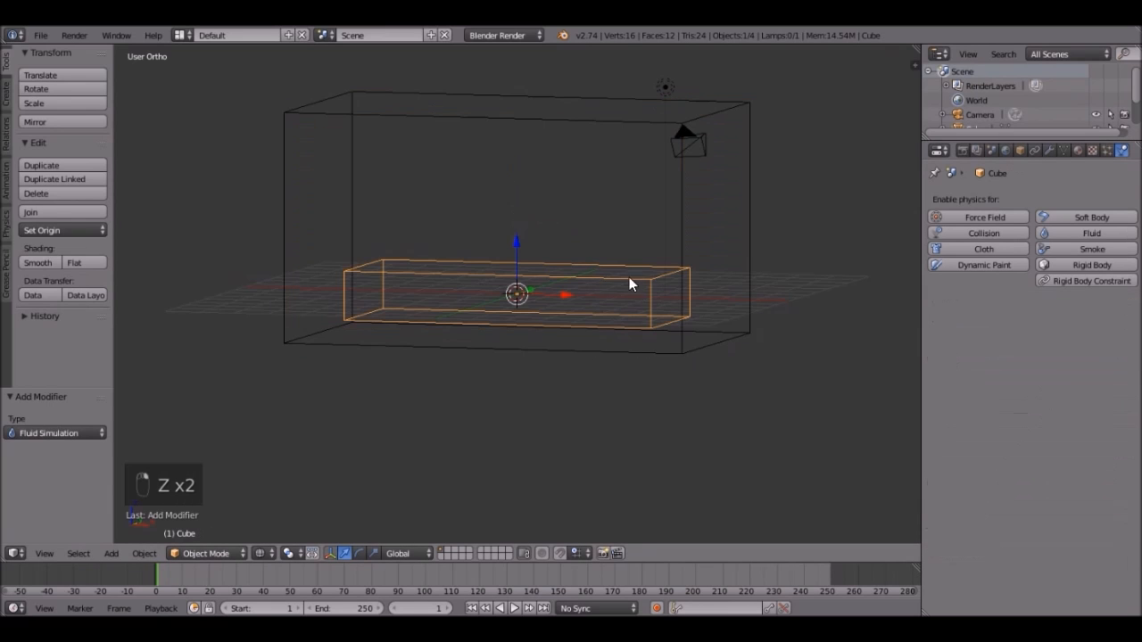
mouse_move(669, 297)
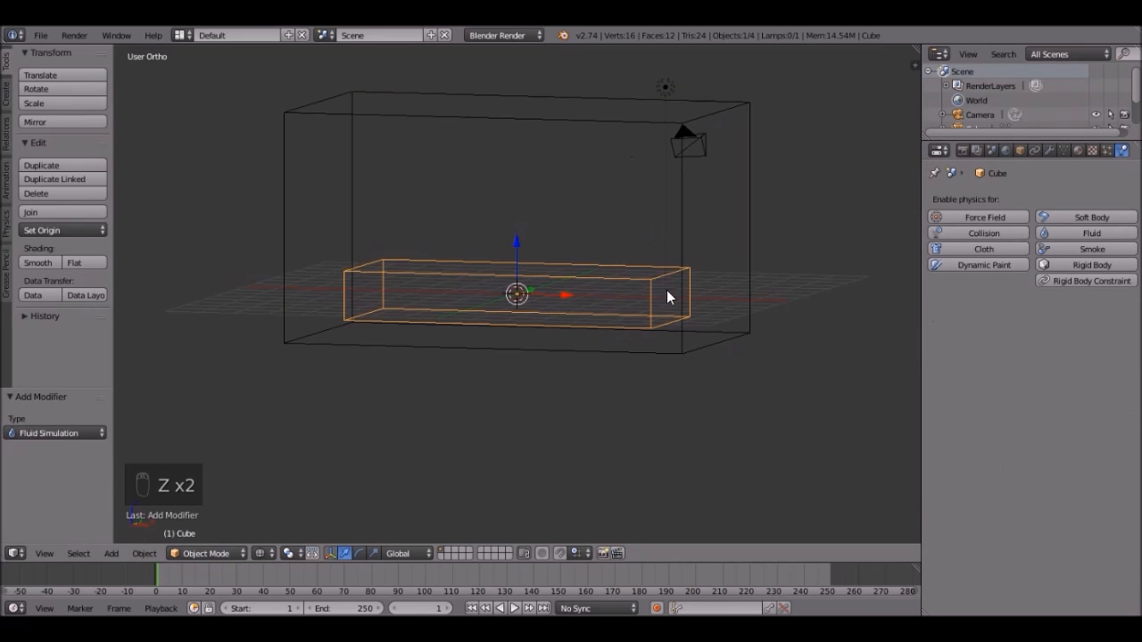
Enable Fluid physics on the slab and set its type to Fluid.
left_click(1077, 233)
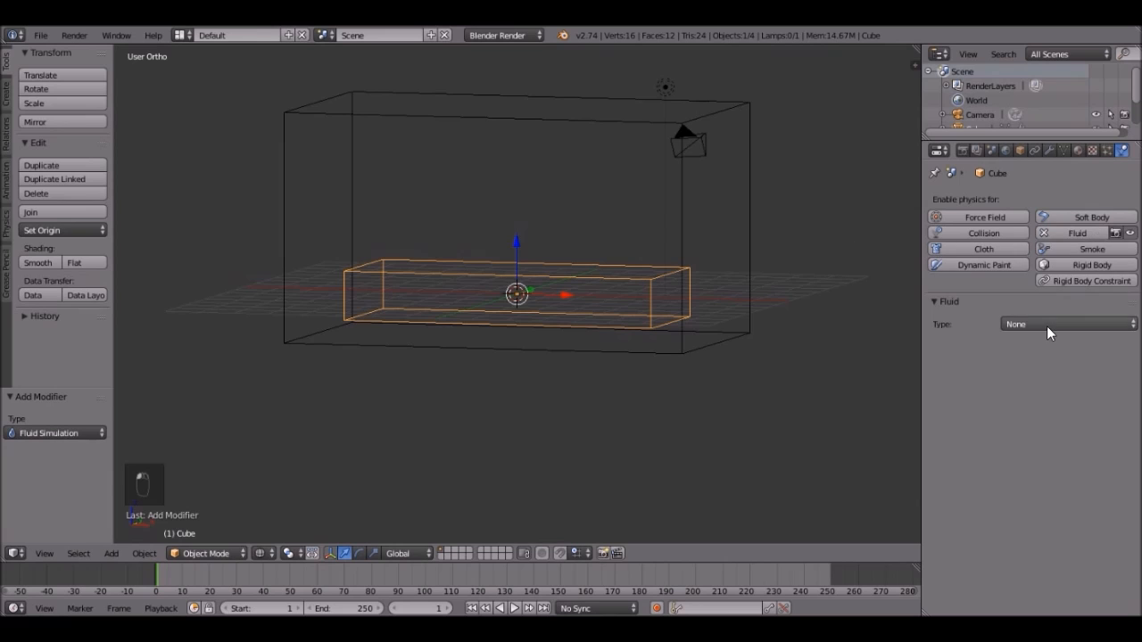
left_click(1066, 323)
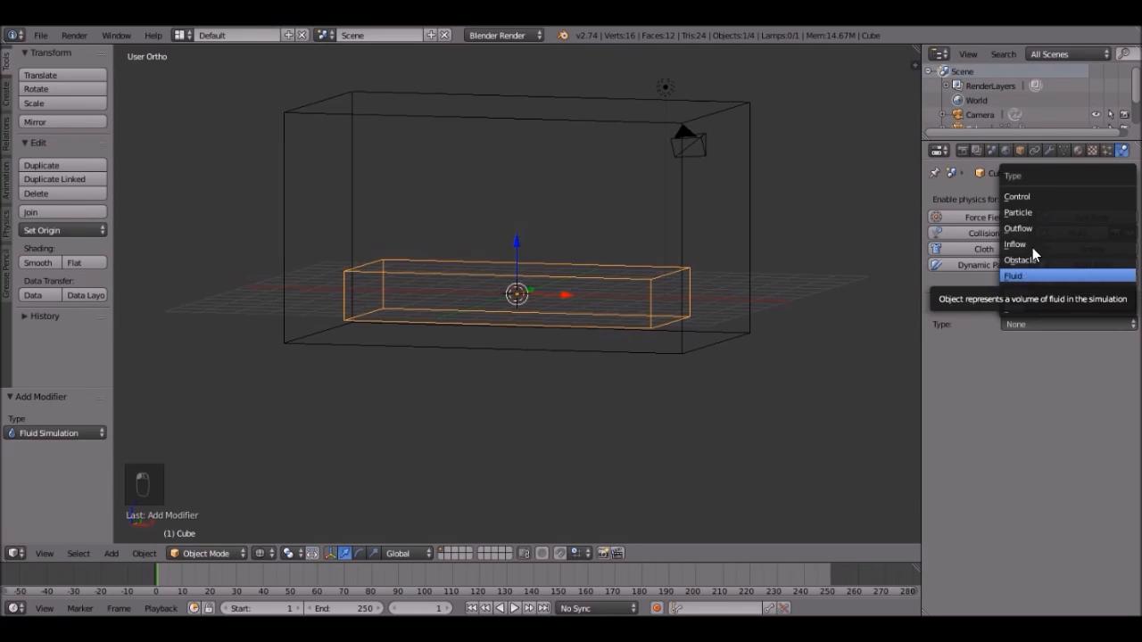
left_click(1013, 276)
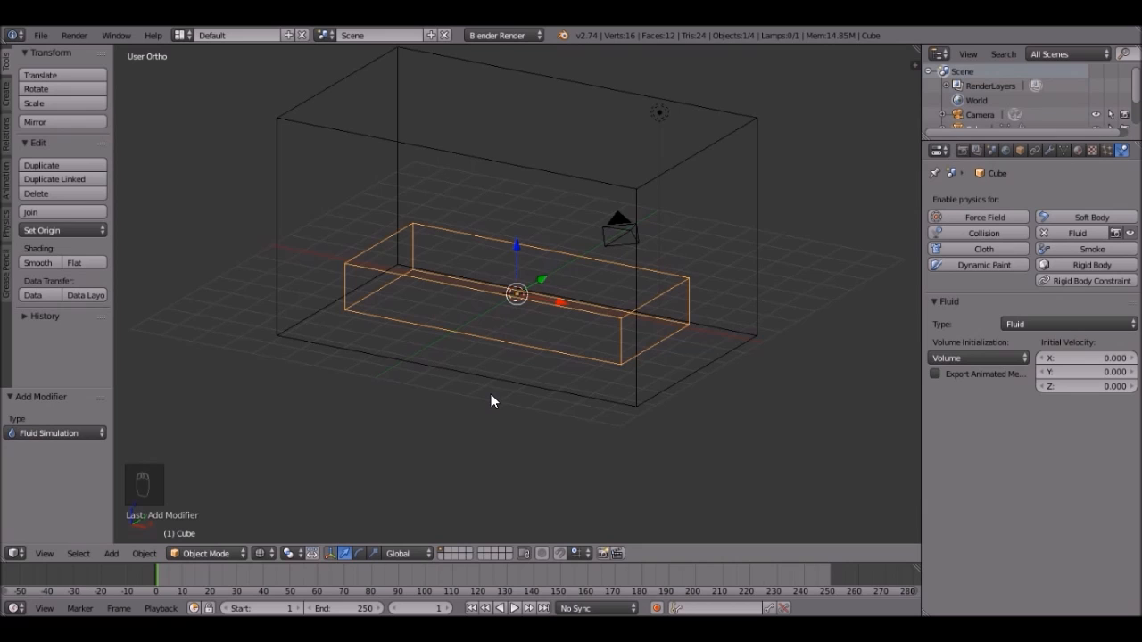
Add a UV sphere and position it beneath the big domain box.
key("NUMPAD_1")
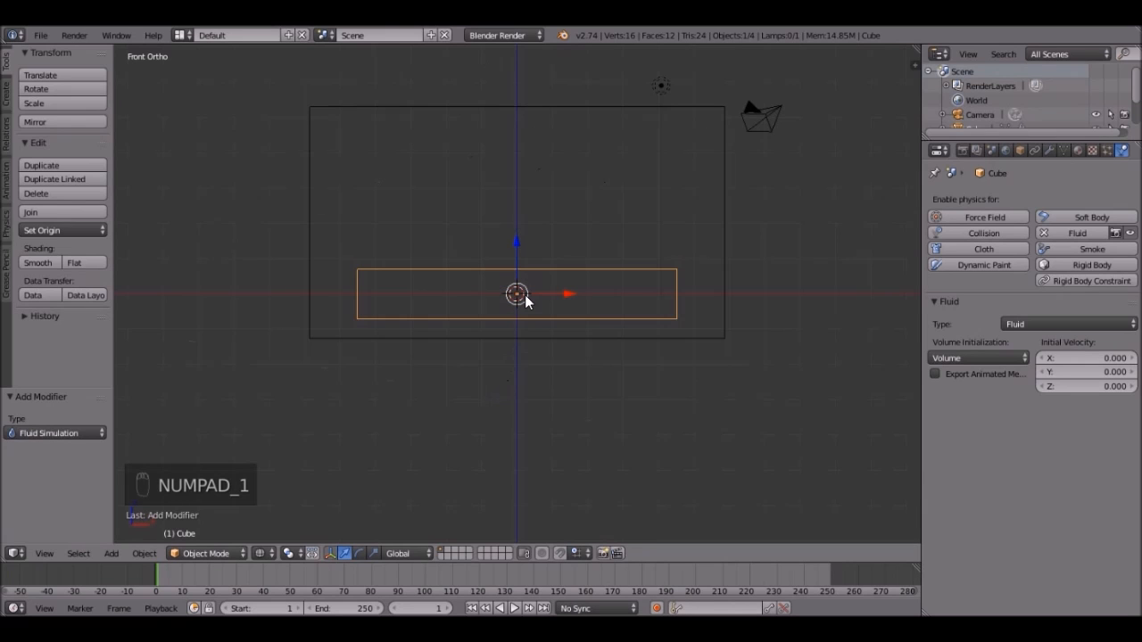
key("shift+a")
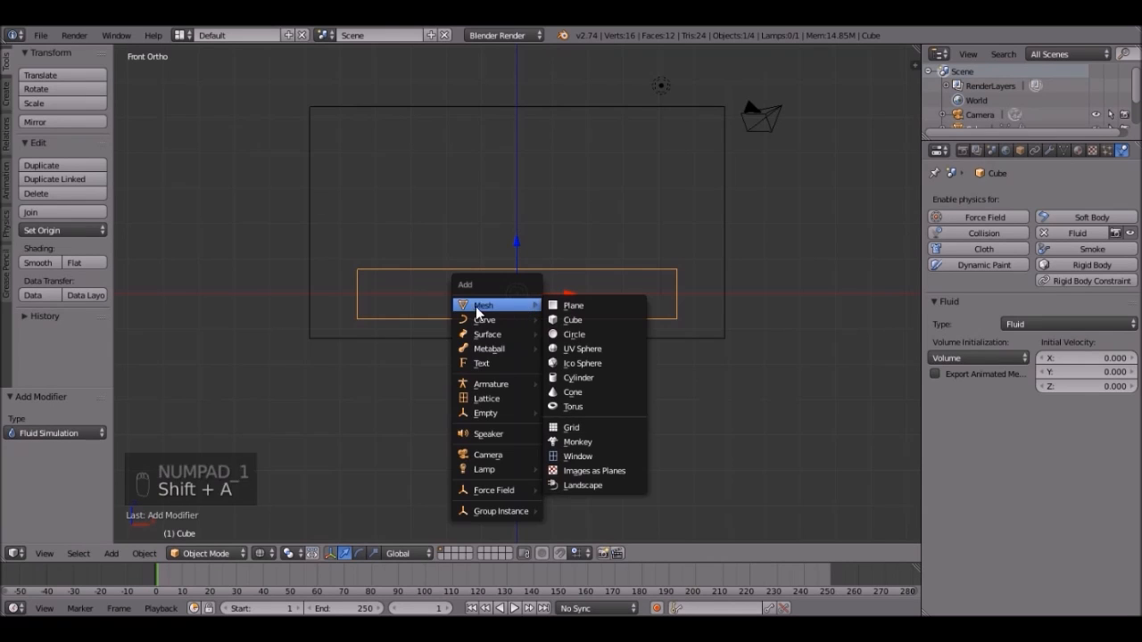
mouse_move(582, 349)
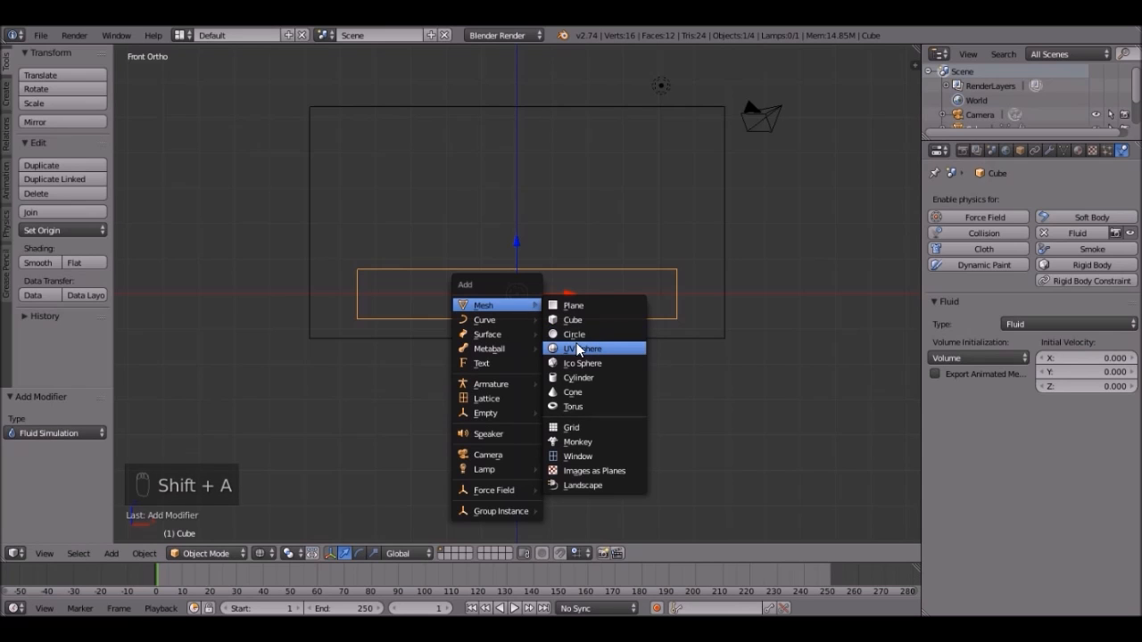
left_click(584, 349)
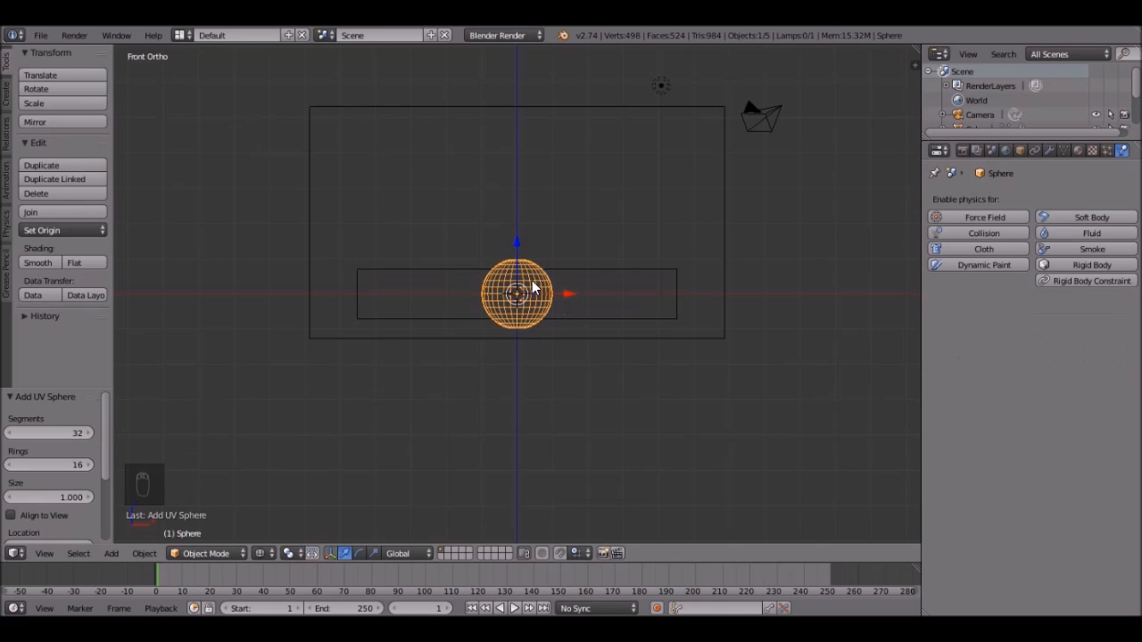
key("g")
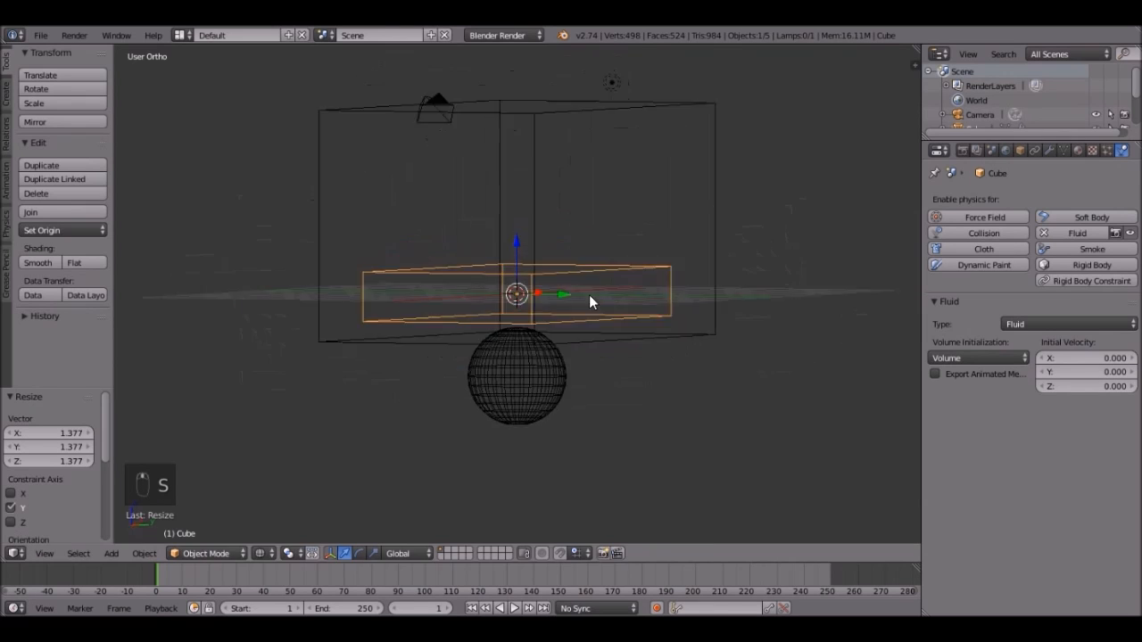
From front view, resize the water slab to fit within the domain box.
key("KP_1")
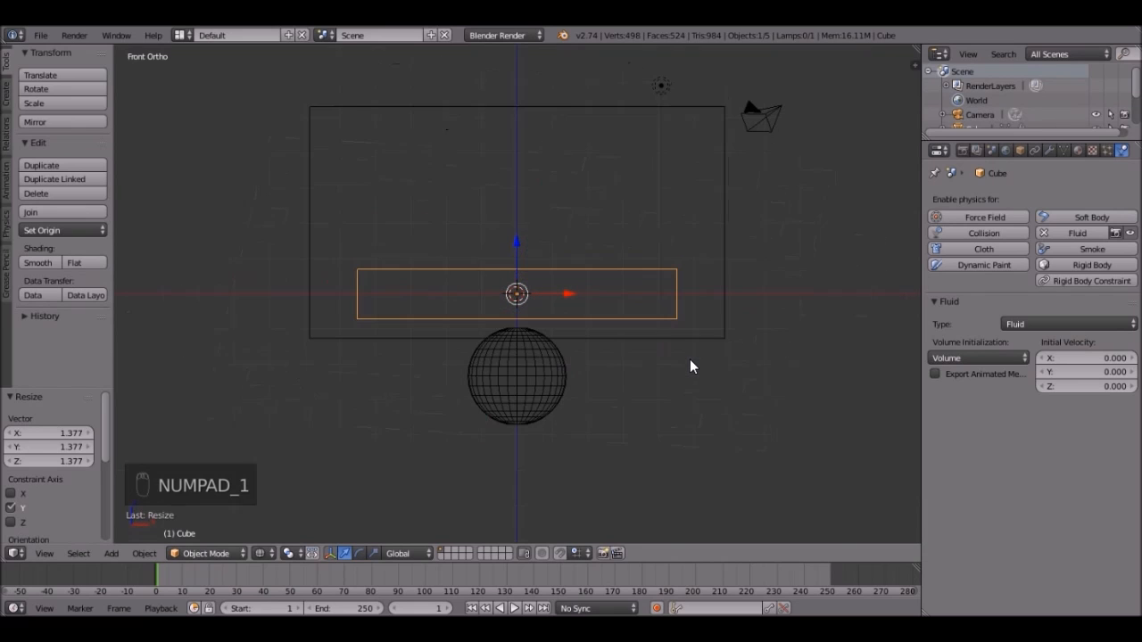
key("g")
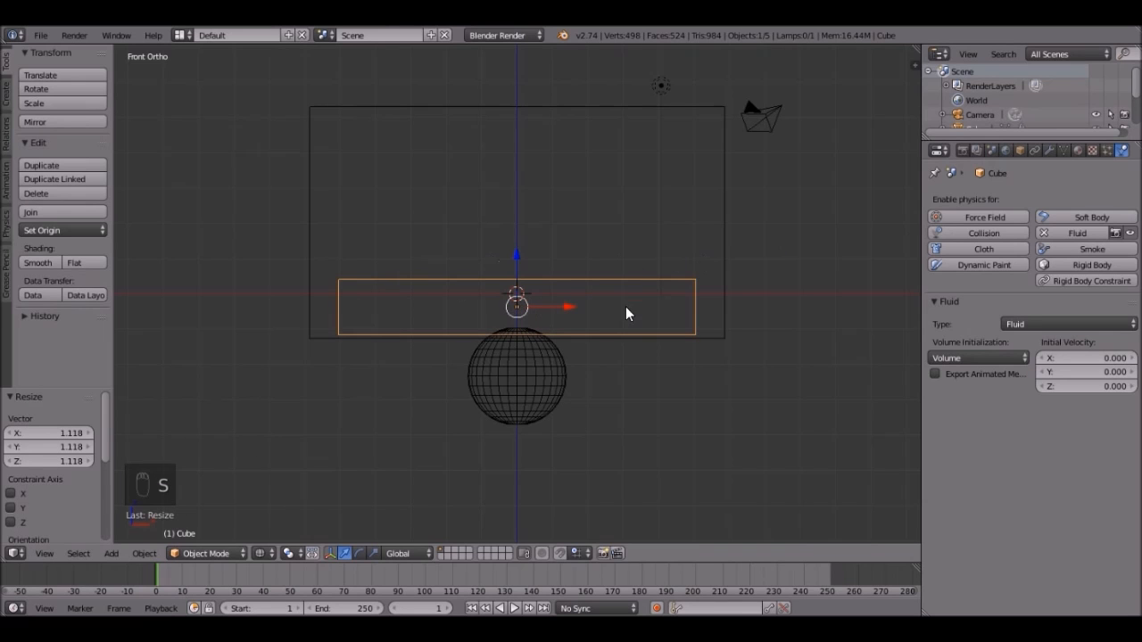
left_click_drag(624, 312, 633, 346)
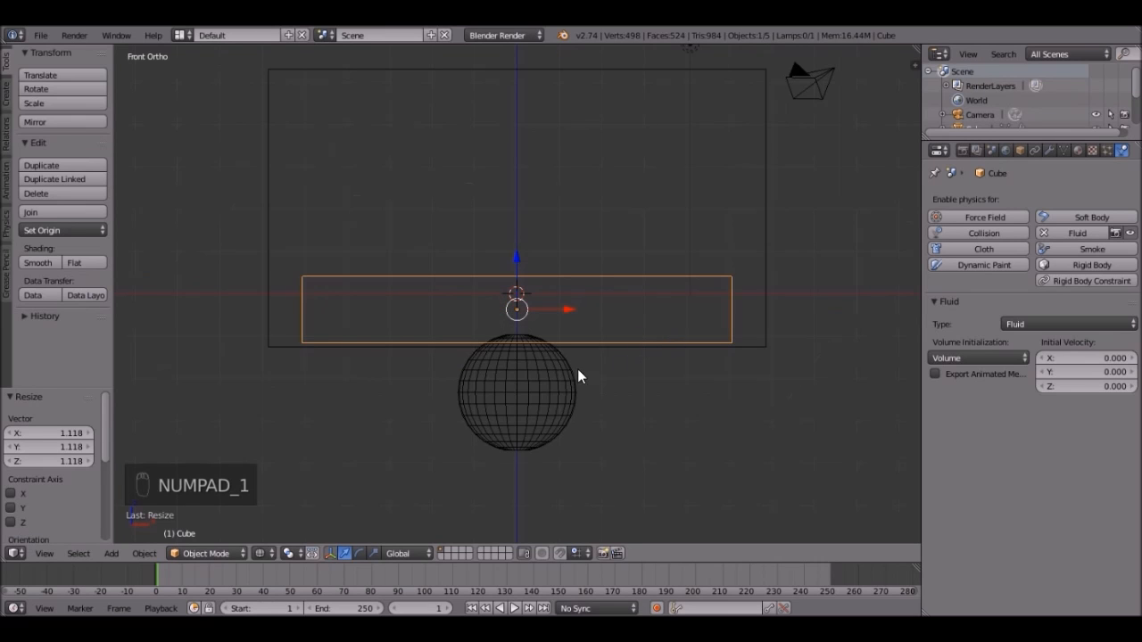
Move the sphere below the domain box and keyframe its Location at frame 1.
key("g")
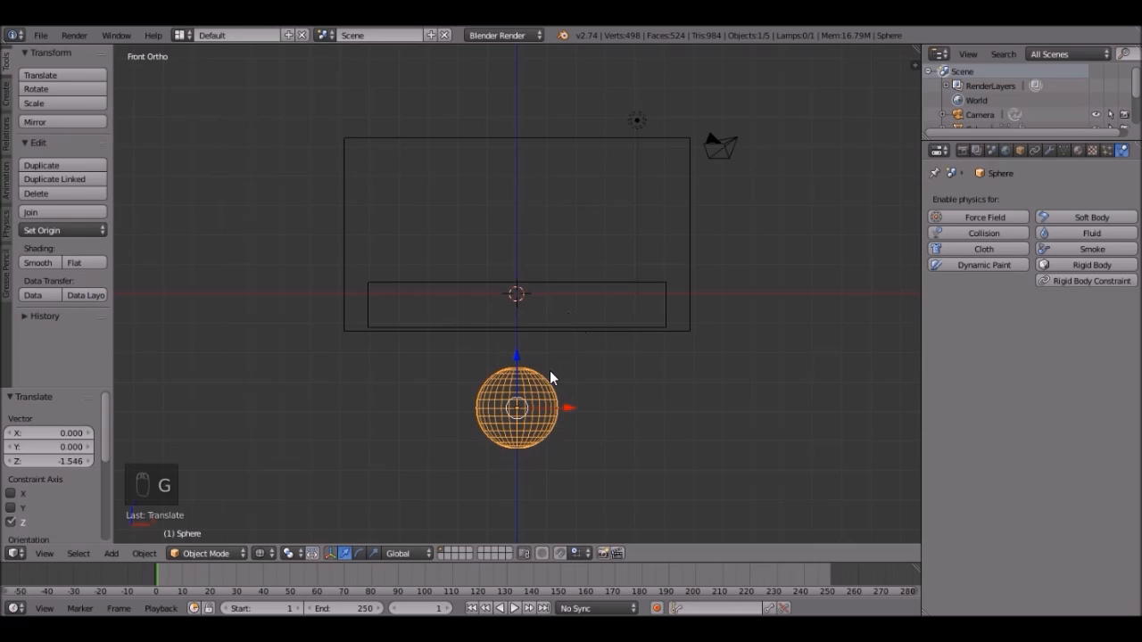
key("i")
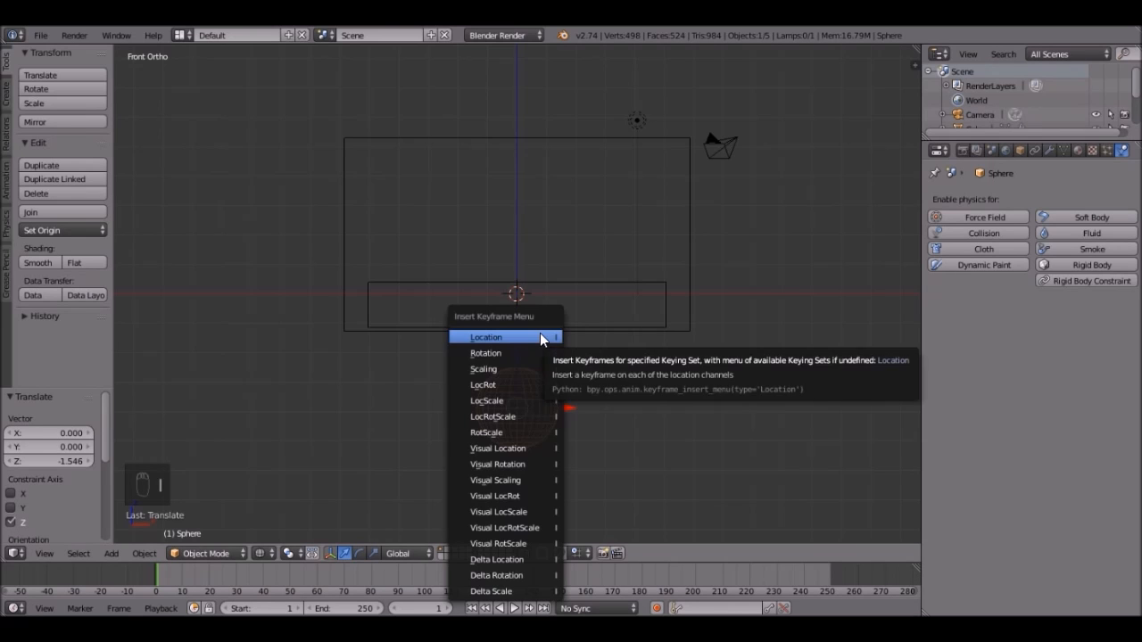
left_click(486, 336)
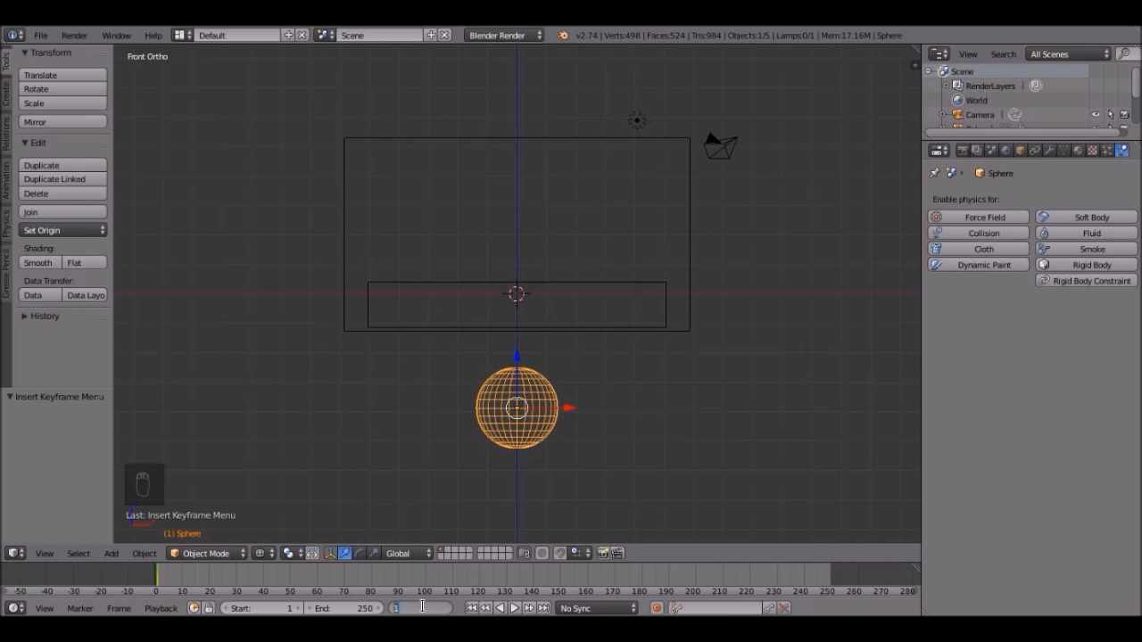
At frame 30 raise the sphere into the box, keyframe LocRot, and play the animation.
key("numpad_3")
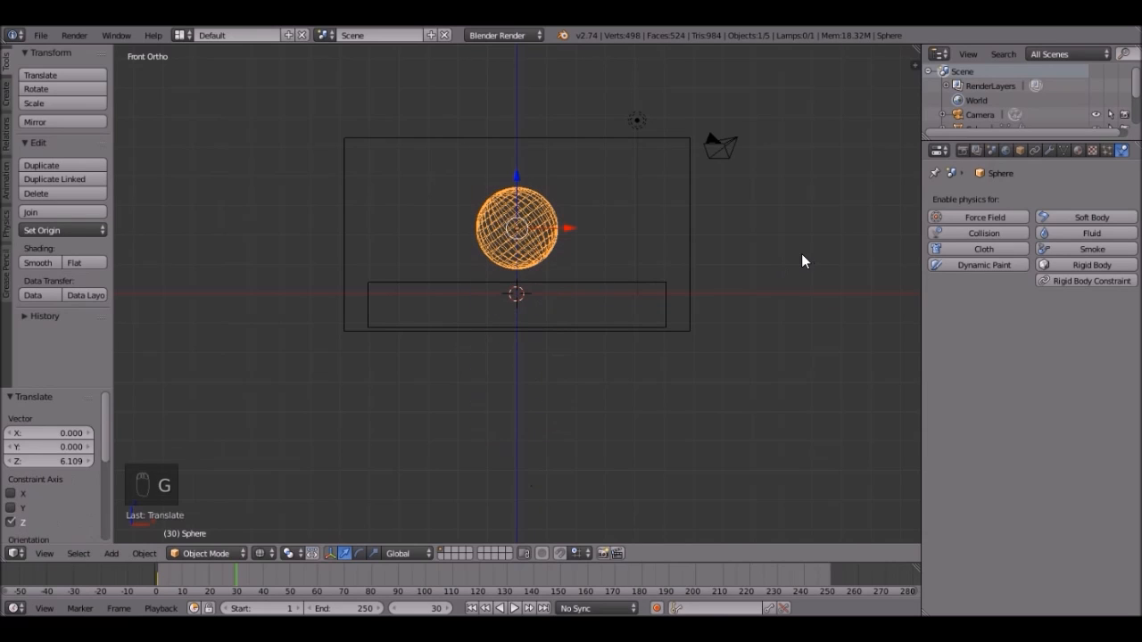
key("i")
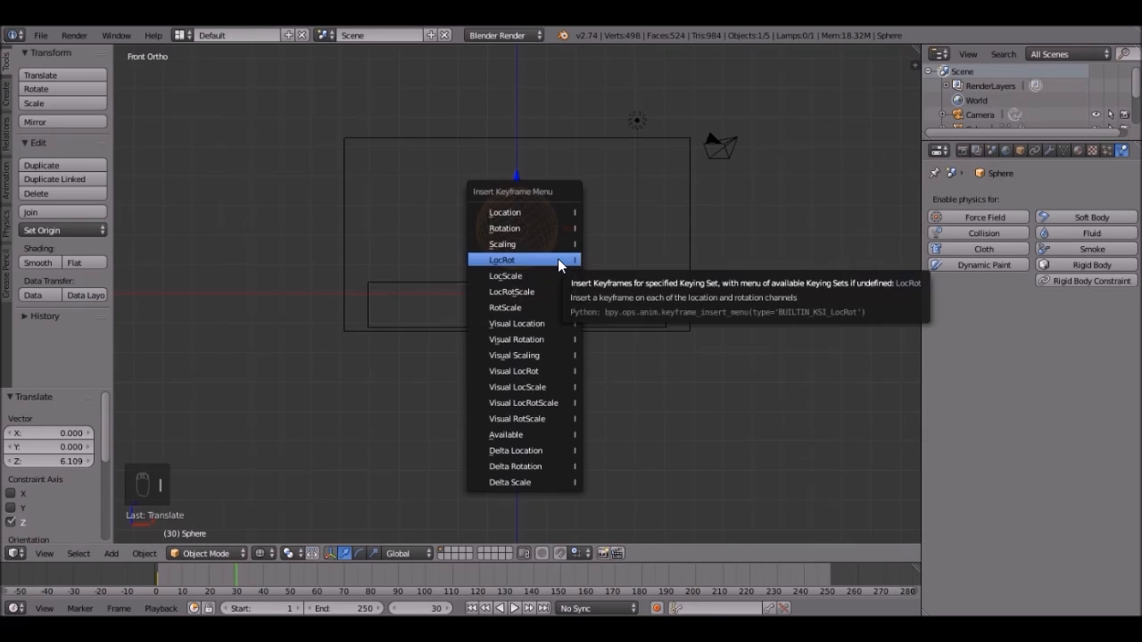
left_click(502, 259)
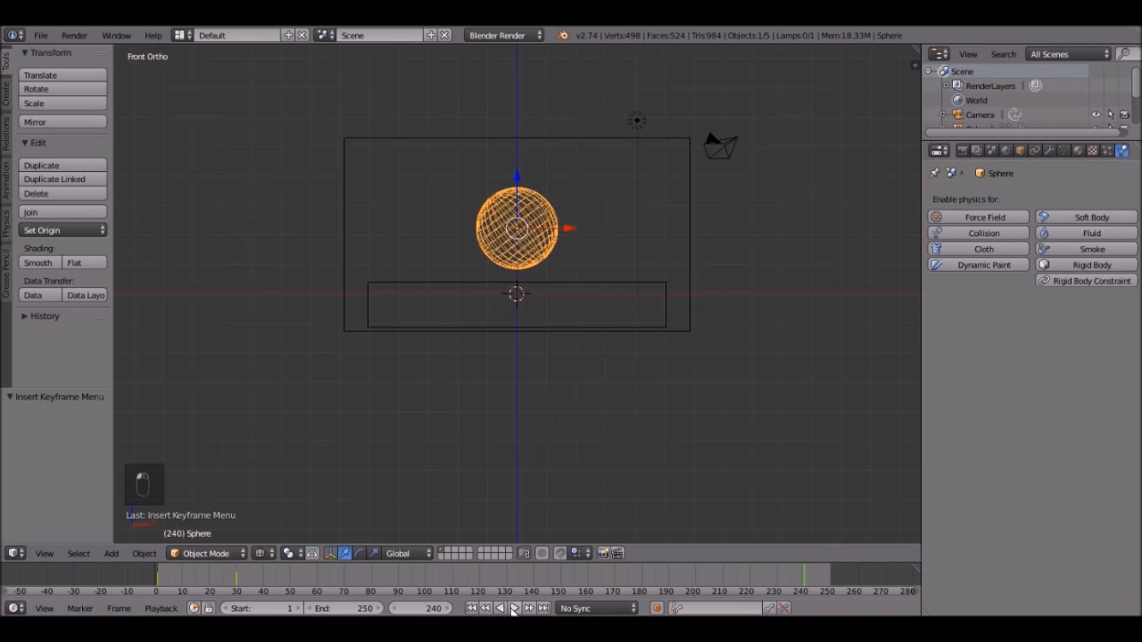
left_click(515, 607)
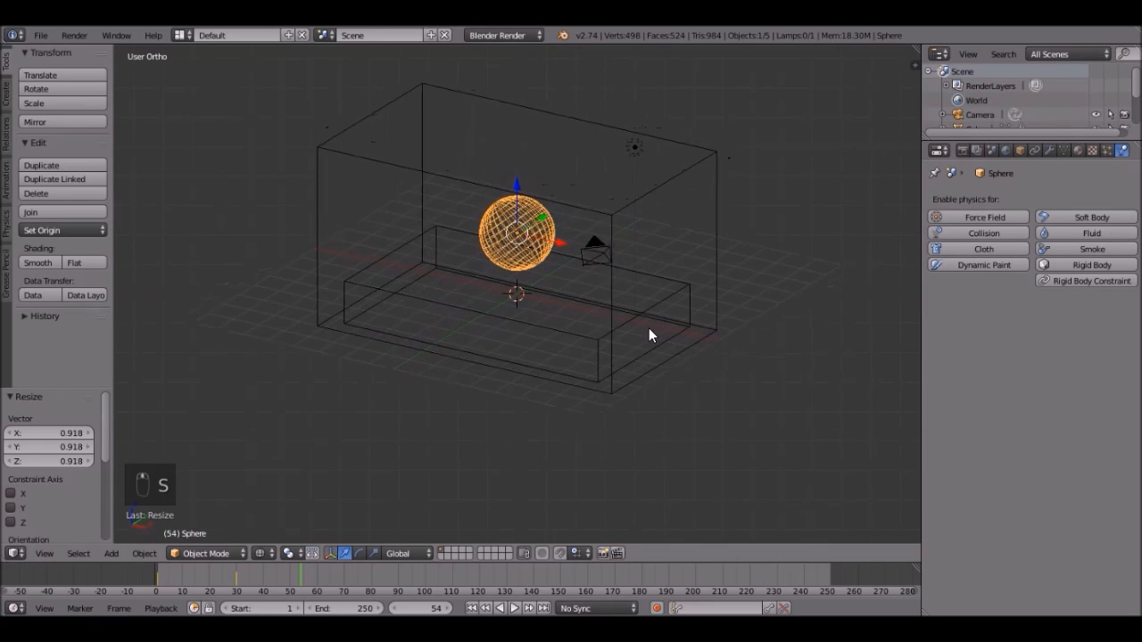
mouse_move(1085, 233)
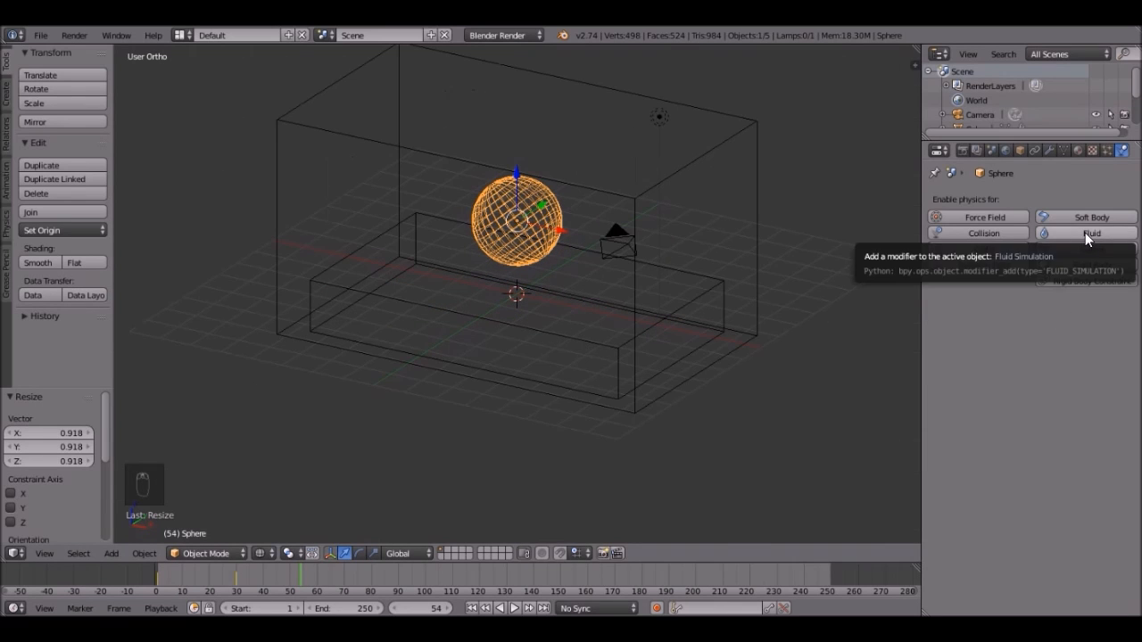
Enable Fluid physics on the sphere with type Obstacle and toggle wireframe shading.
left_click(1090, 233)
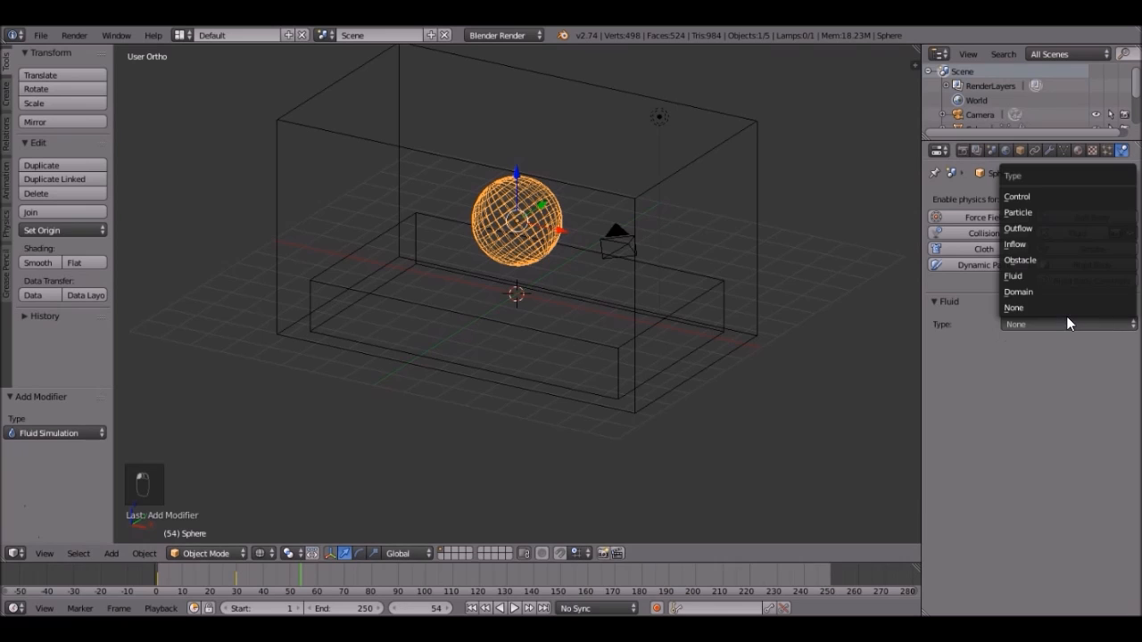
left_click(1020, 260)
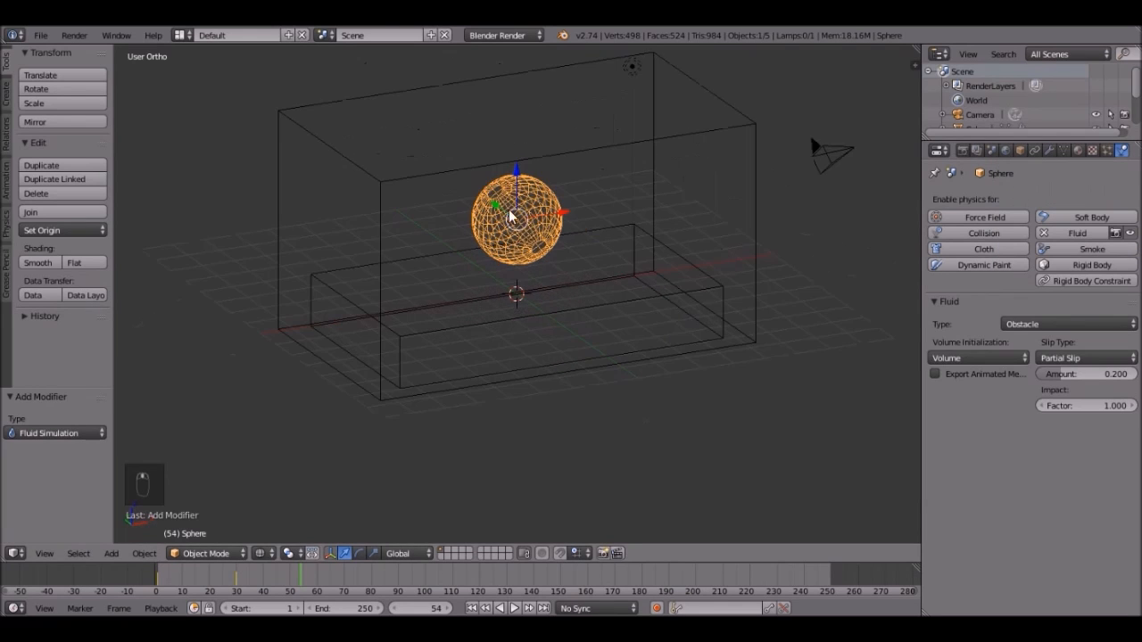
key("z")
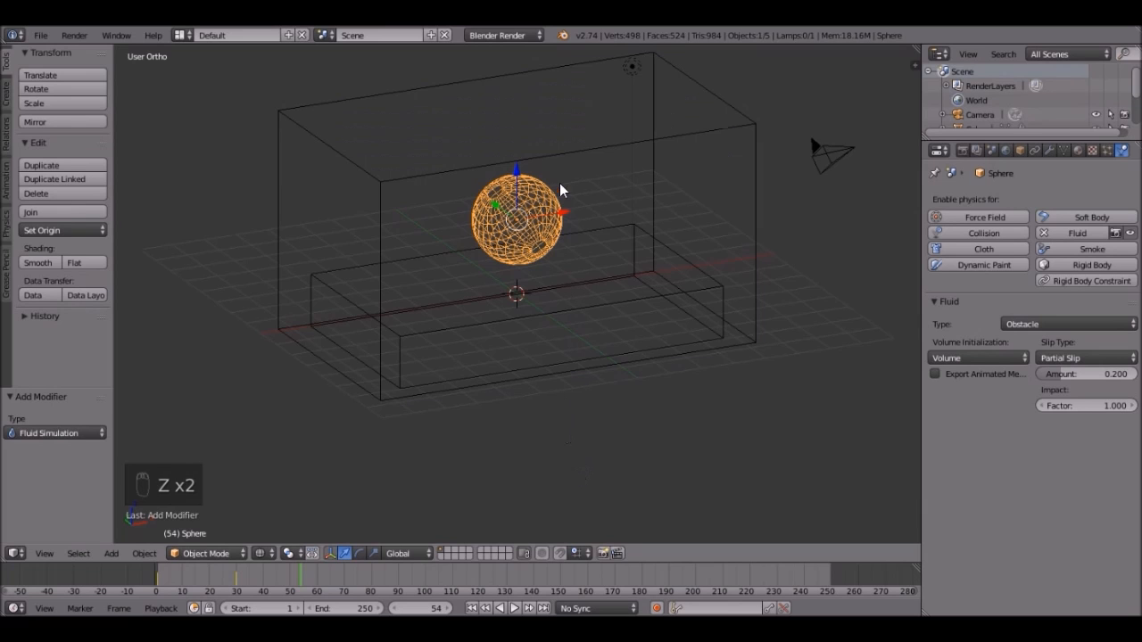
mouse_move(522, 252)
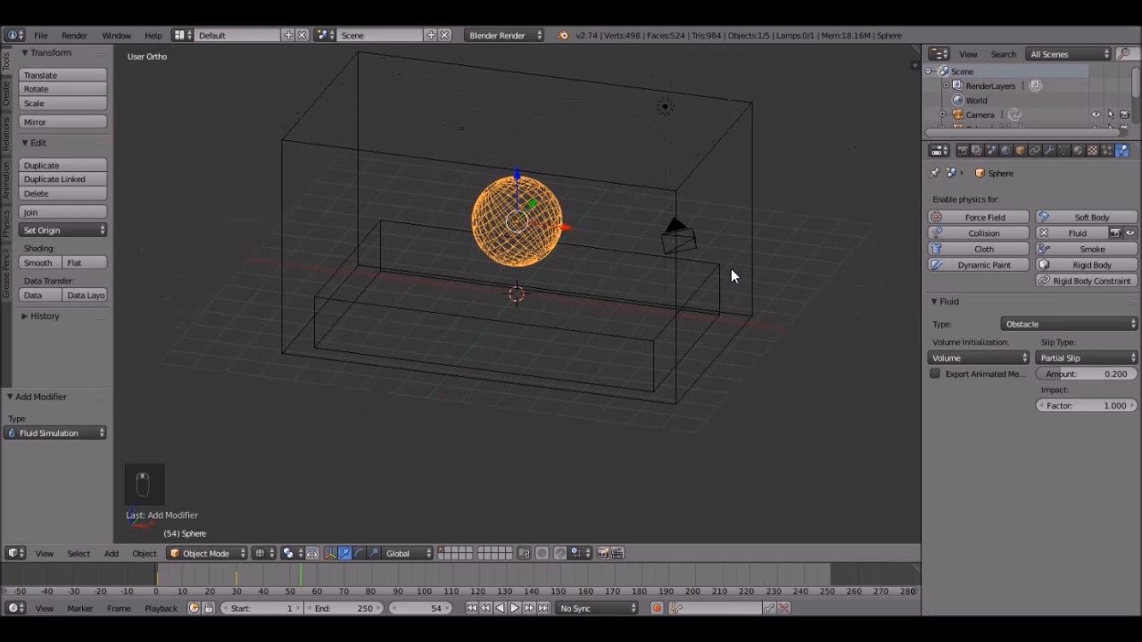
mouse_move(753, 241)
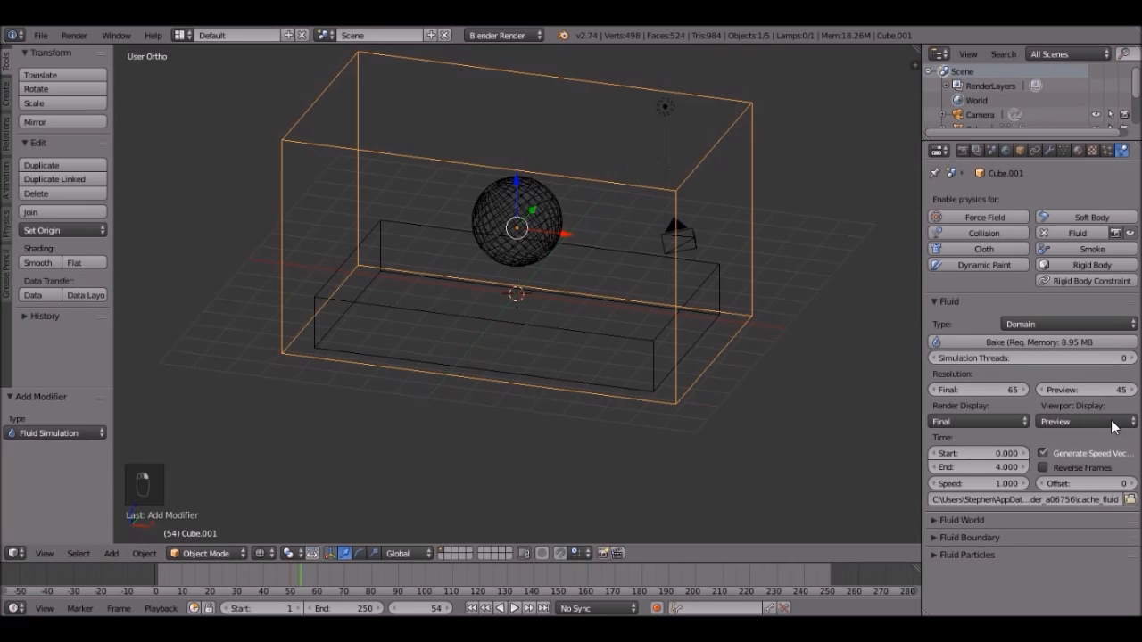
Set the fluid domain's final resolution to 150.
left_click(976, 390)
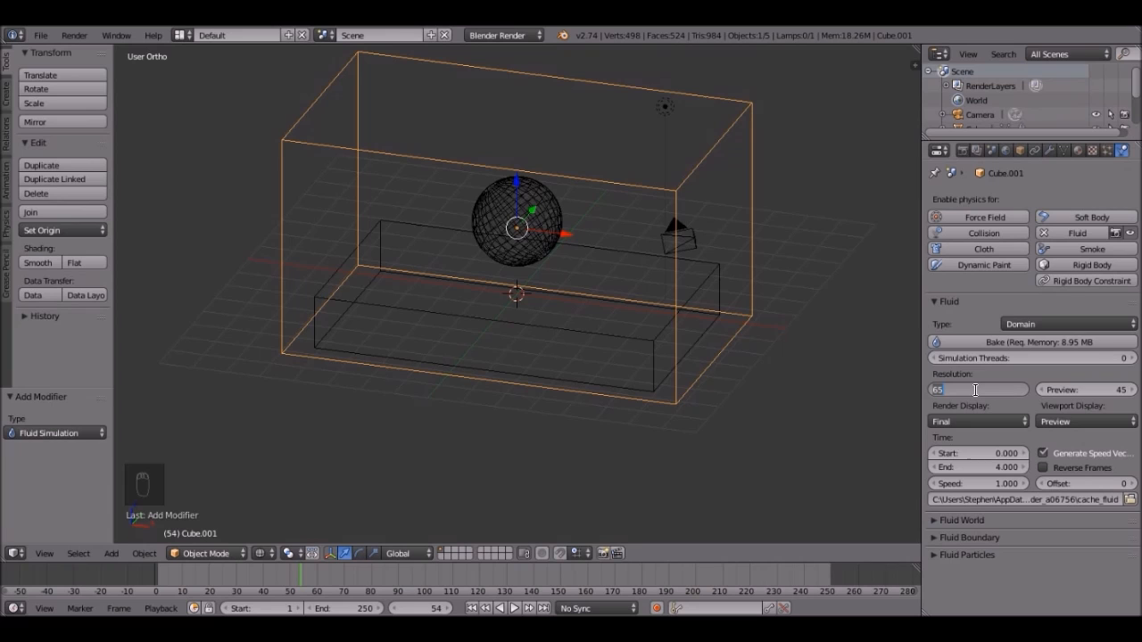
type("150")
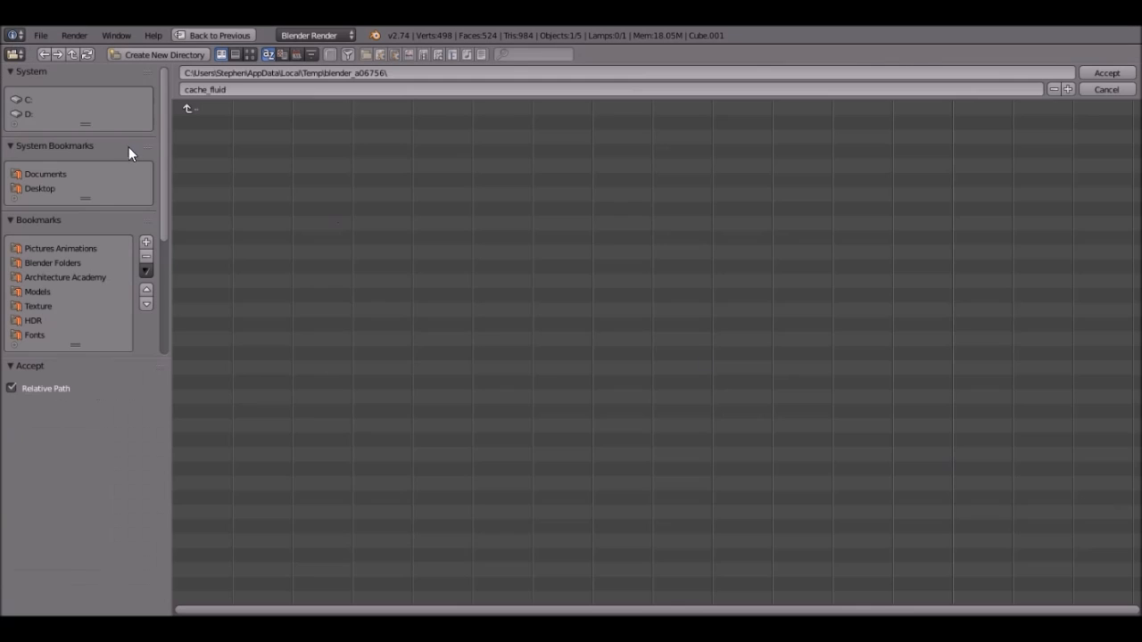
Point the domain cache to a Tutorial 3 folder inside Baking caches.
left_click(39, 188)
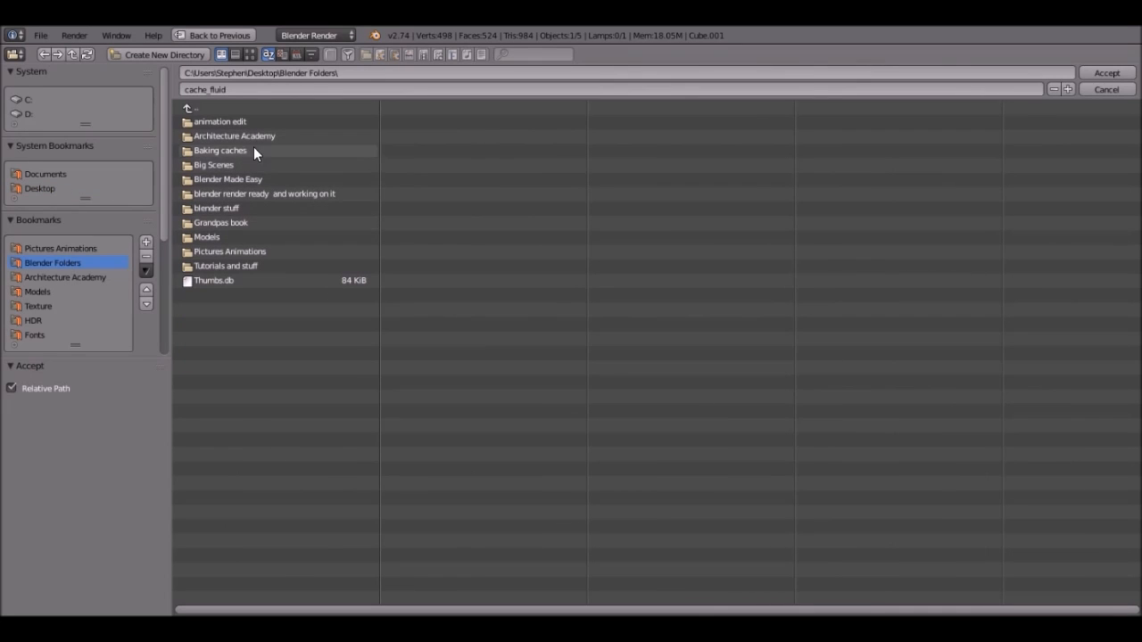
double_click(220, 150)
type("Tutorial 3")
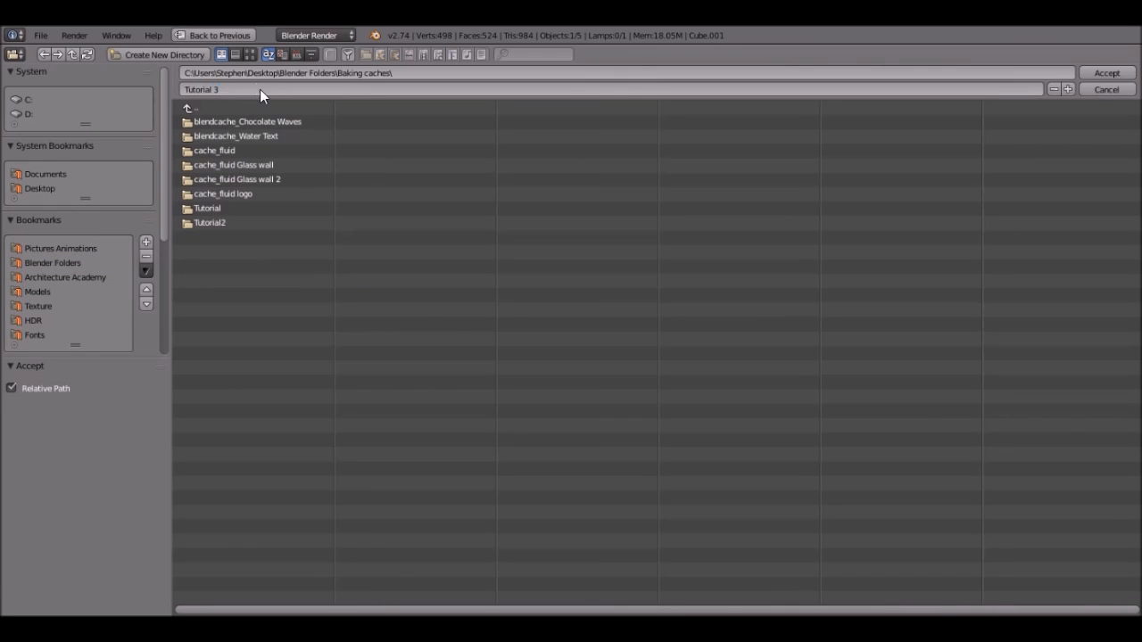
left_click(1105, 72)
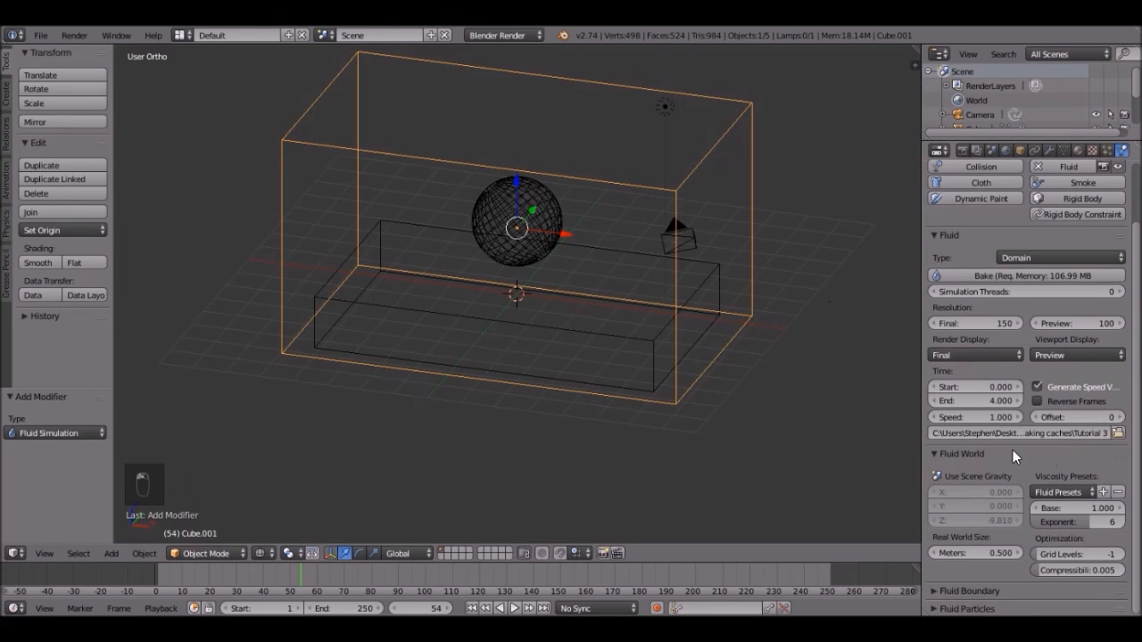
Review the domain's boundary settings, then select the sphere to show its obstacle settings.
left_click(961, 453)
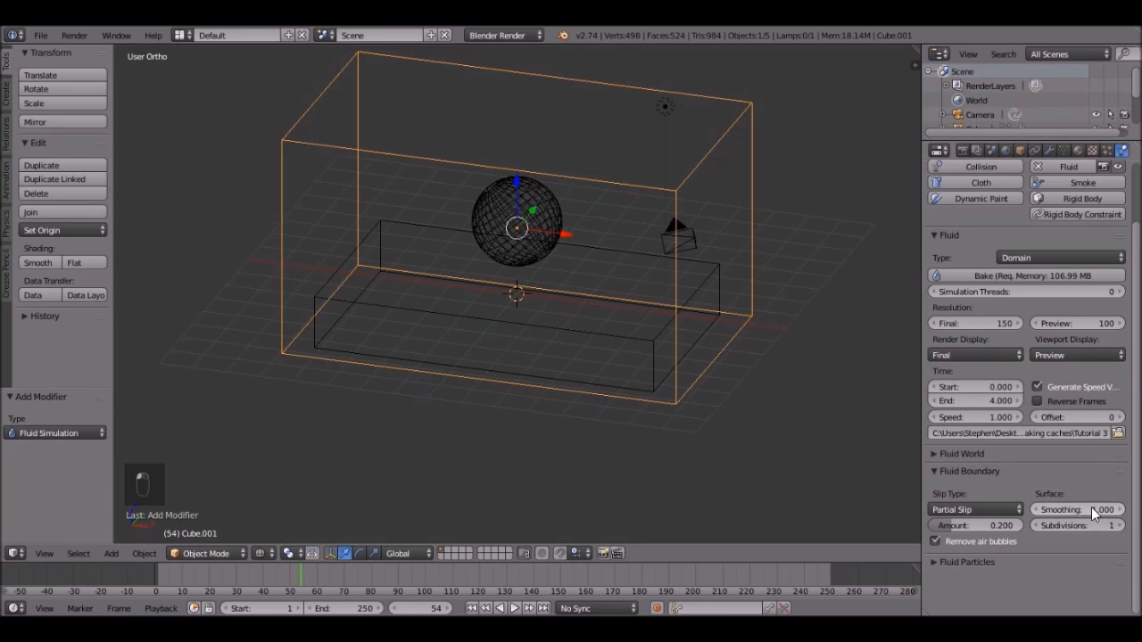
left_click(968, 471)
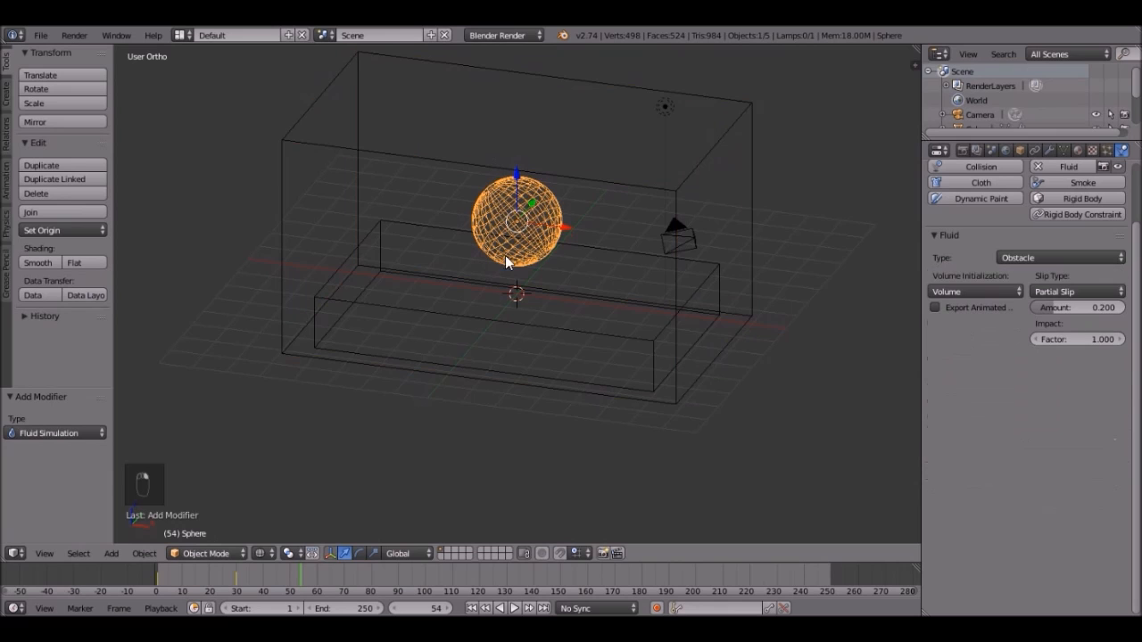
mouse_move(511, 203)
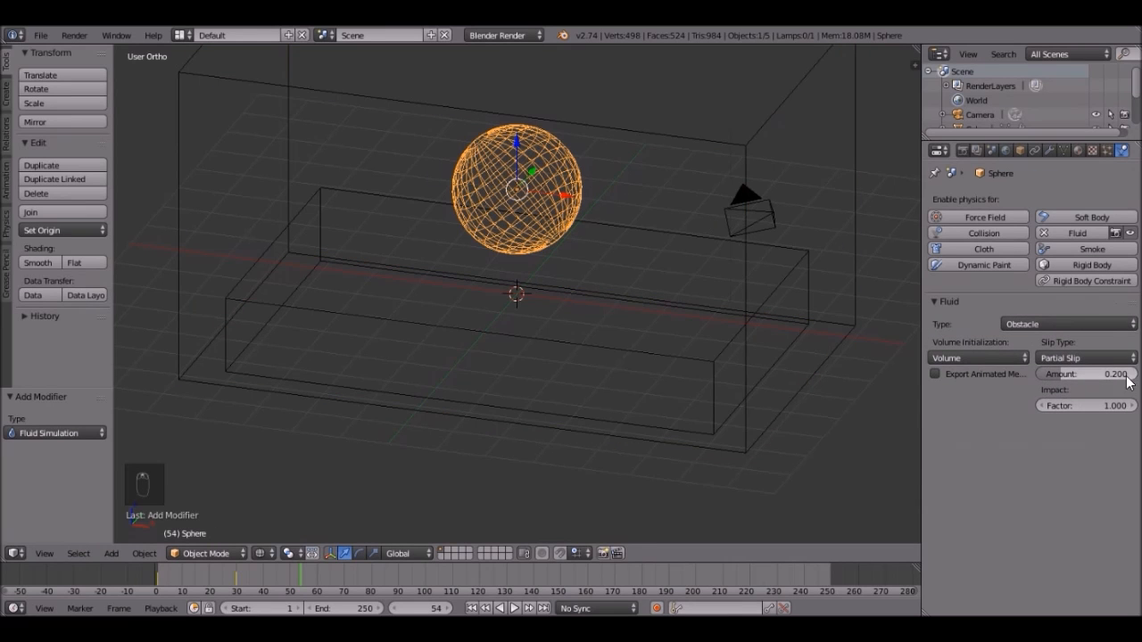
left_click_drag(1113, 374, 1048, 374)
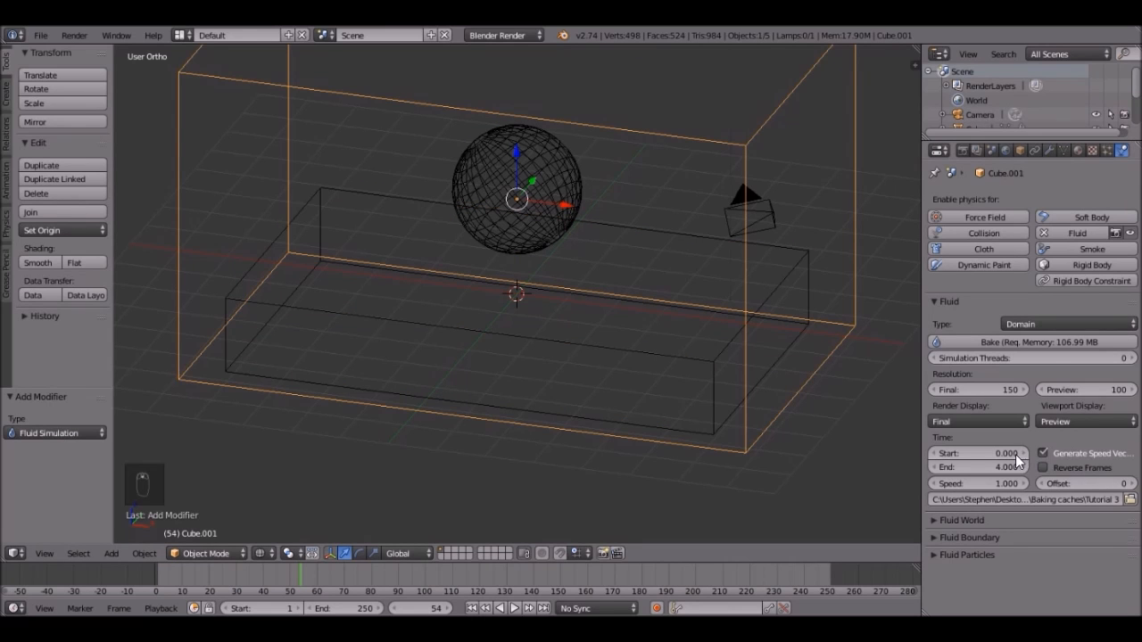
Adjust the domain simulation's Time End value before saving the file.
left_click(978, 466)
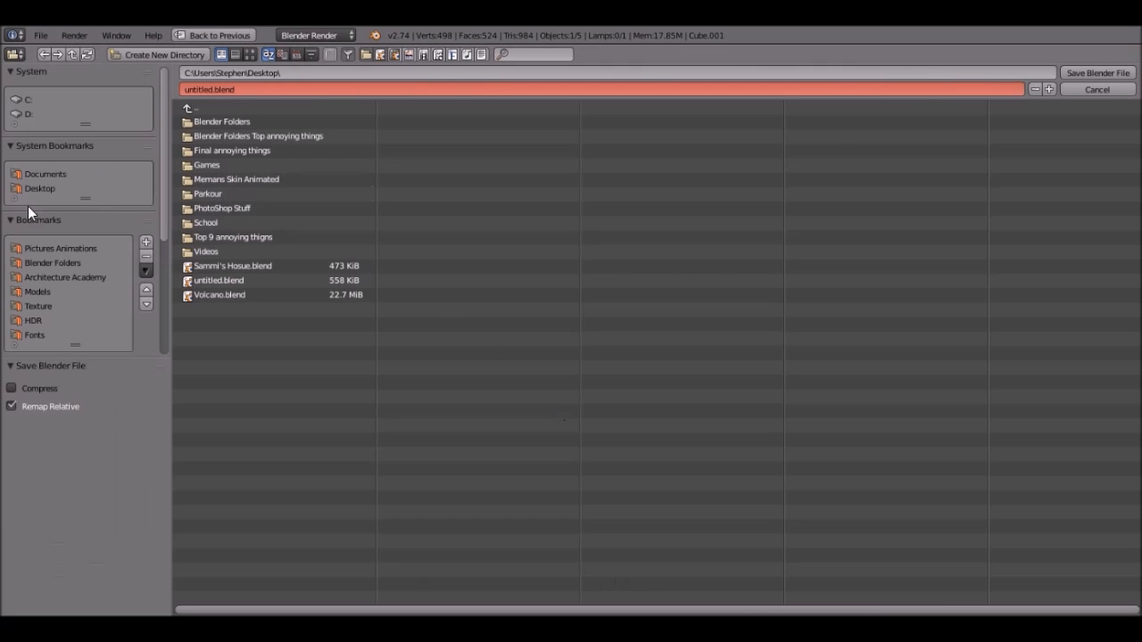
Save the scene to the Desktop as 'Tutorial Fluid.blend'.
left_click(39, 189)
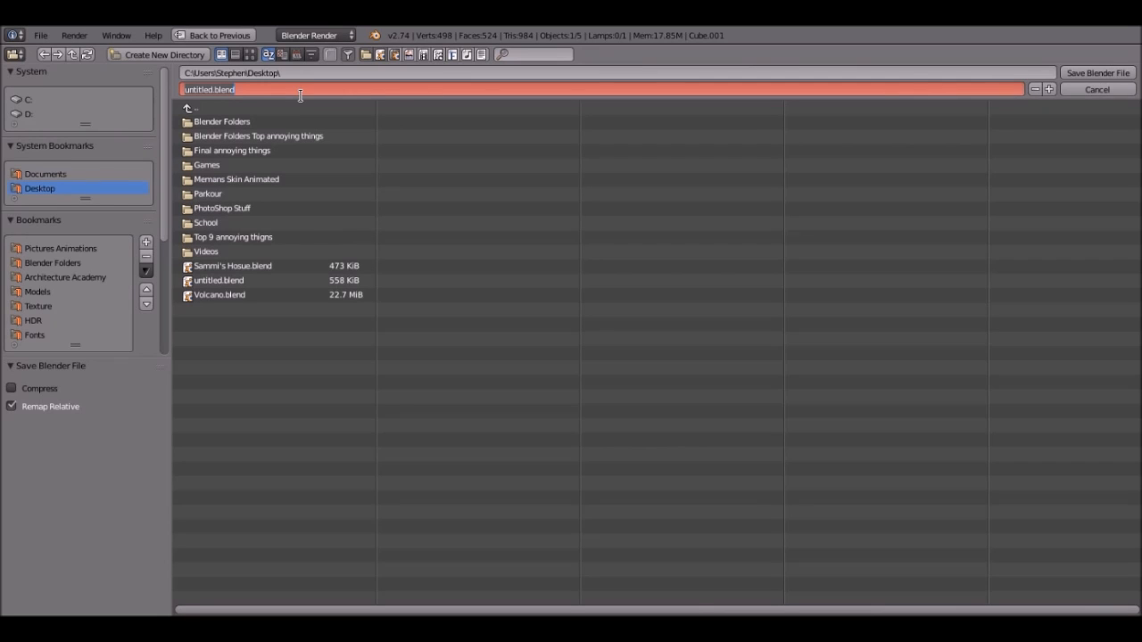
type("Tutorial")
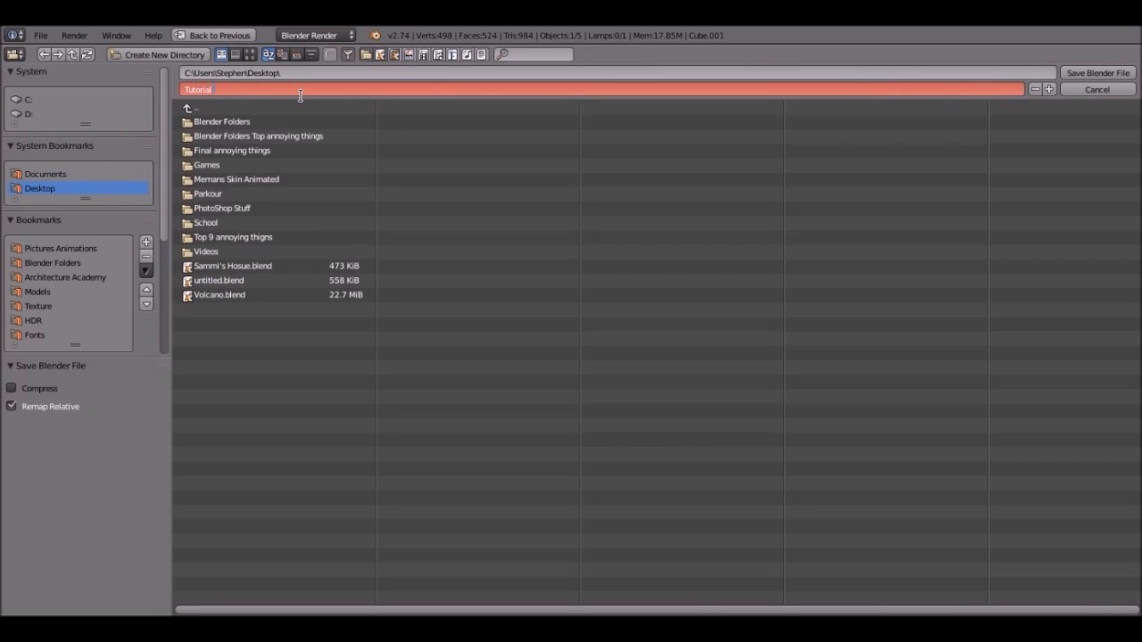
type("Fluid.blend")
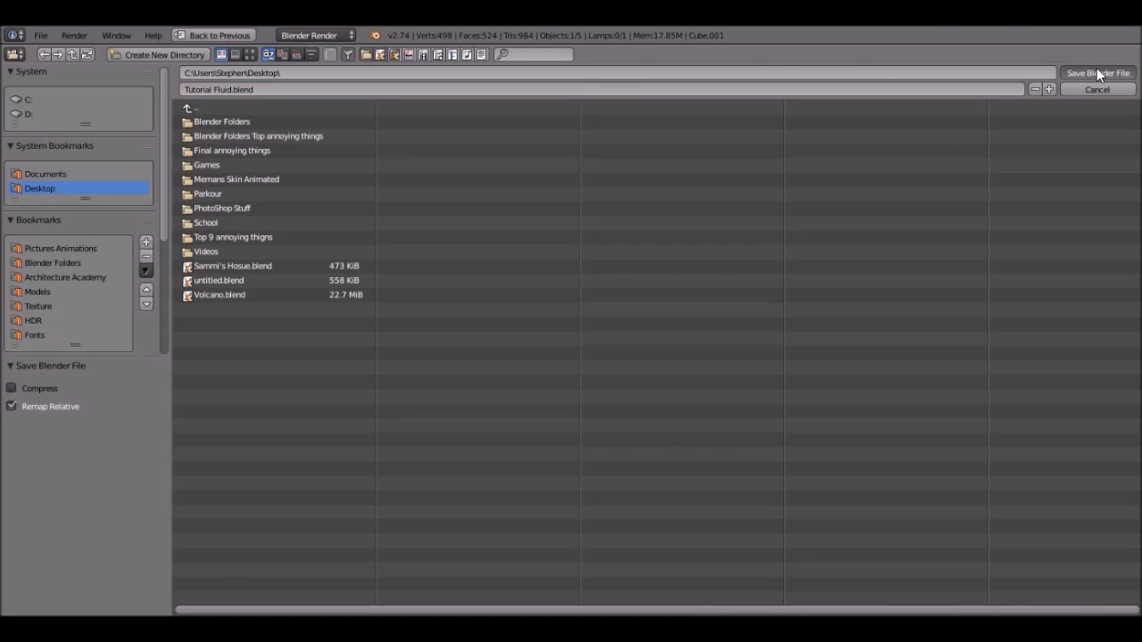
left_click(1096, 89)
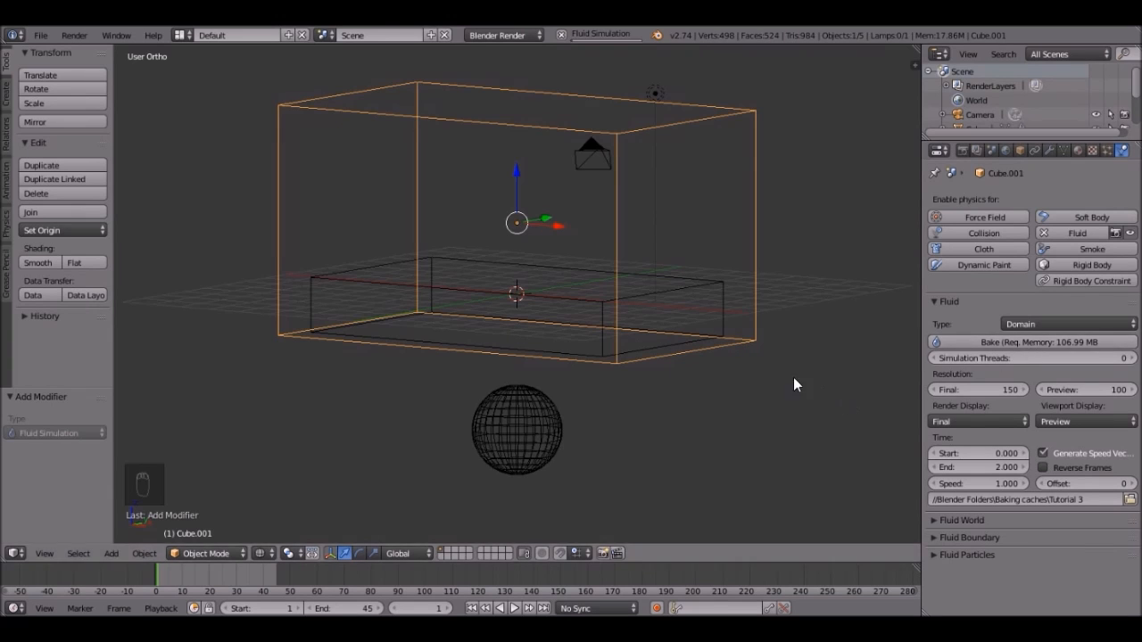
mouse_move(520, 175)
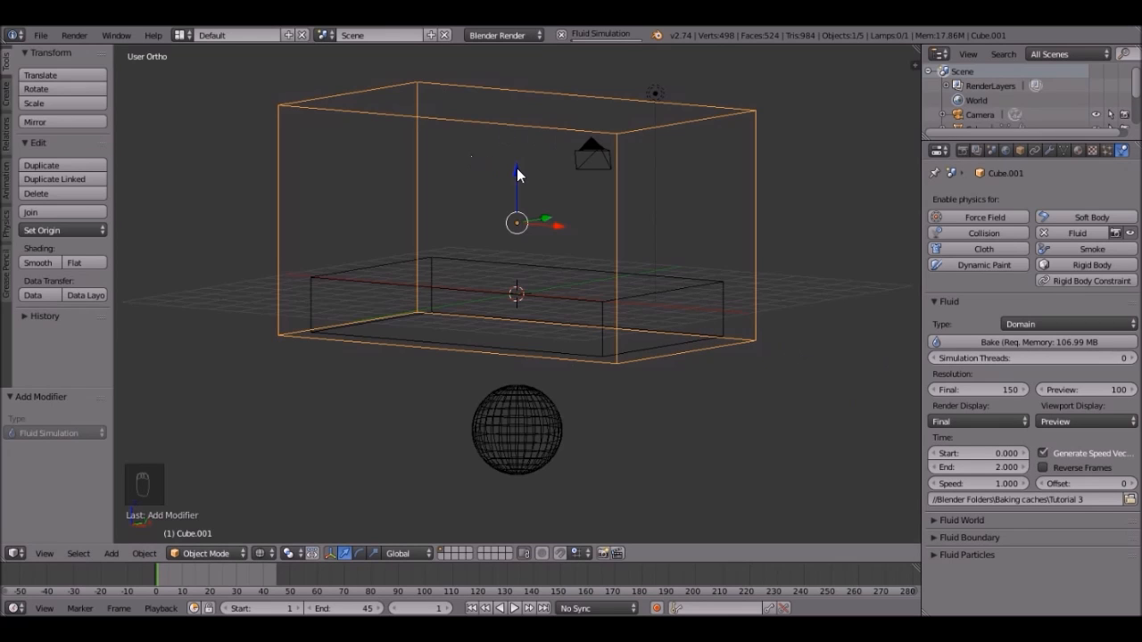
mouse_move(604, 320)
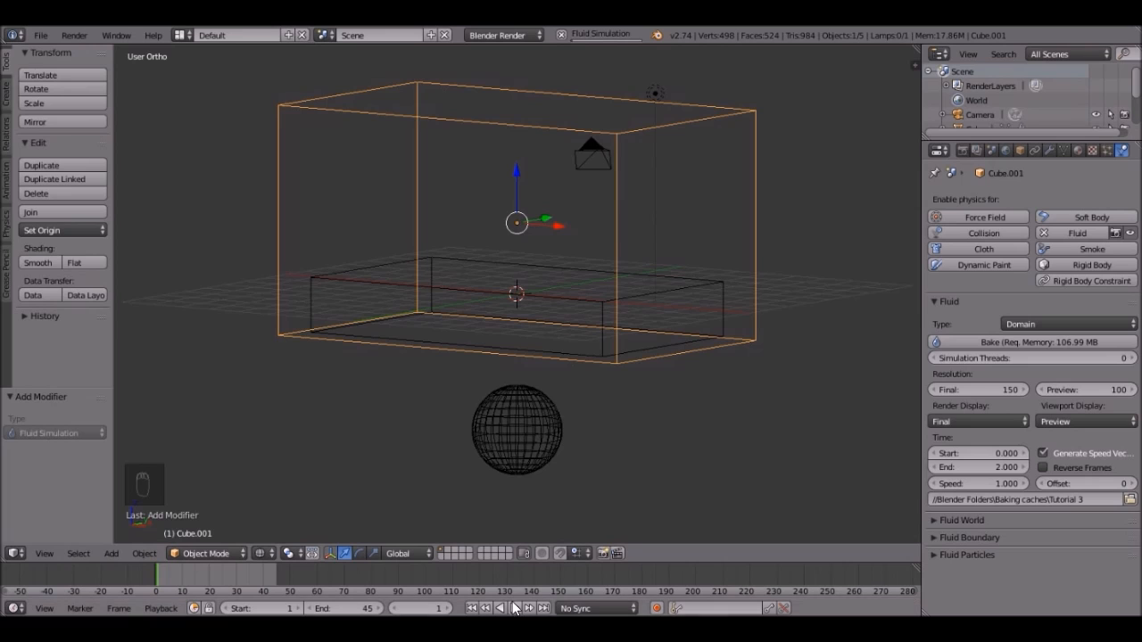
mouse_move(539, 542)
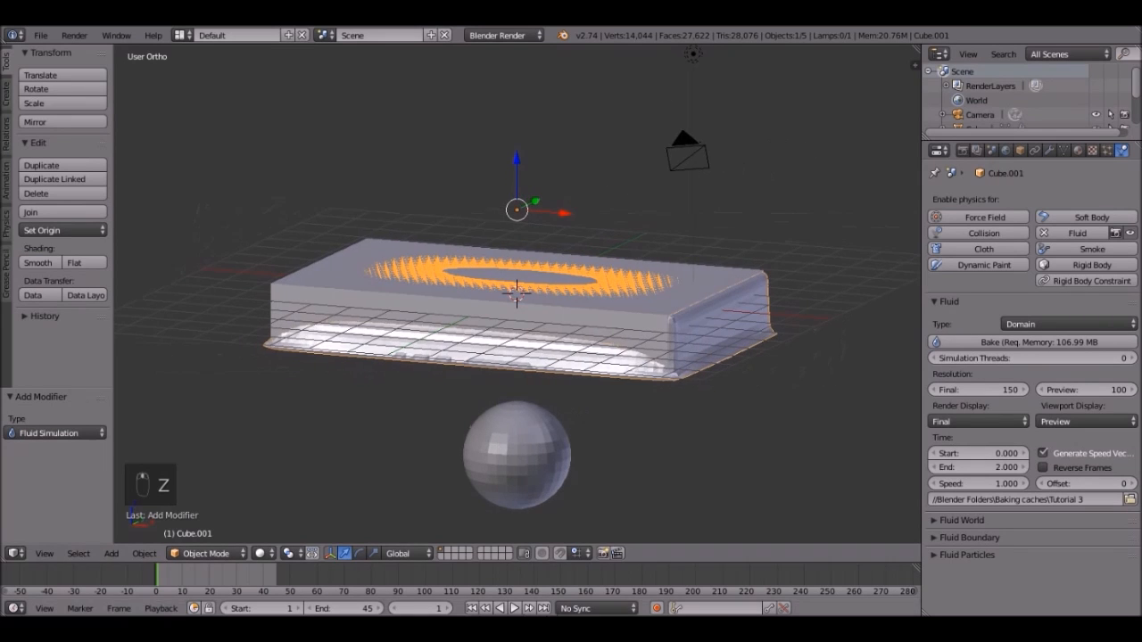
Scrub the timeline to frame 27 where the baked water splashes around the sphere.
left_click(514, 607)
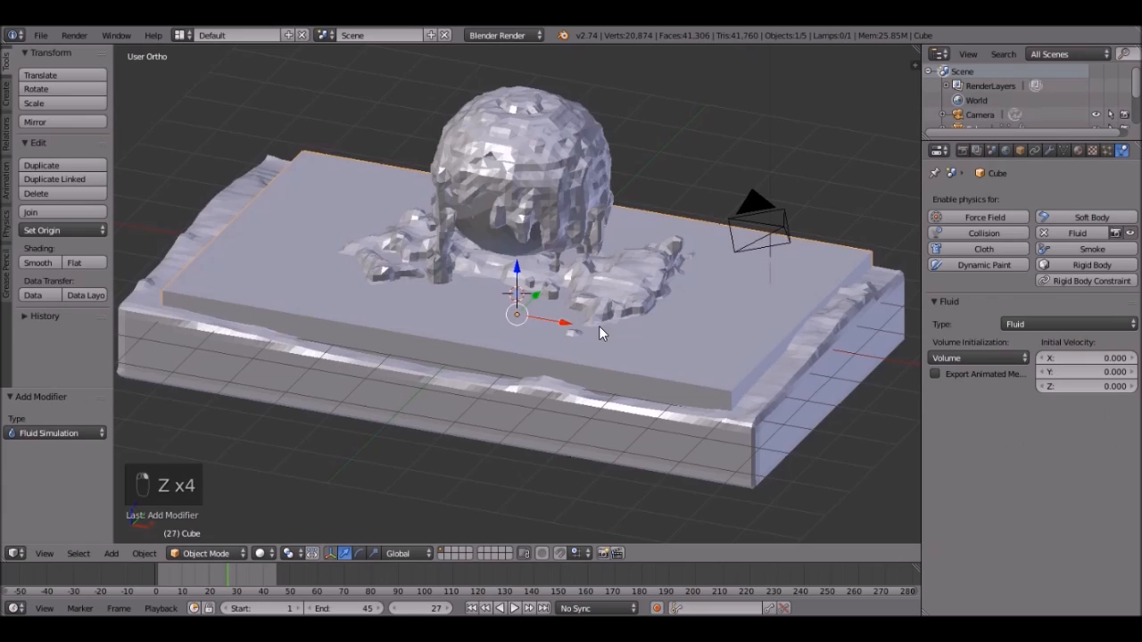
key("x")
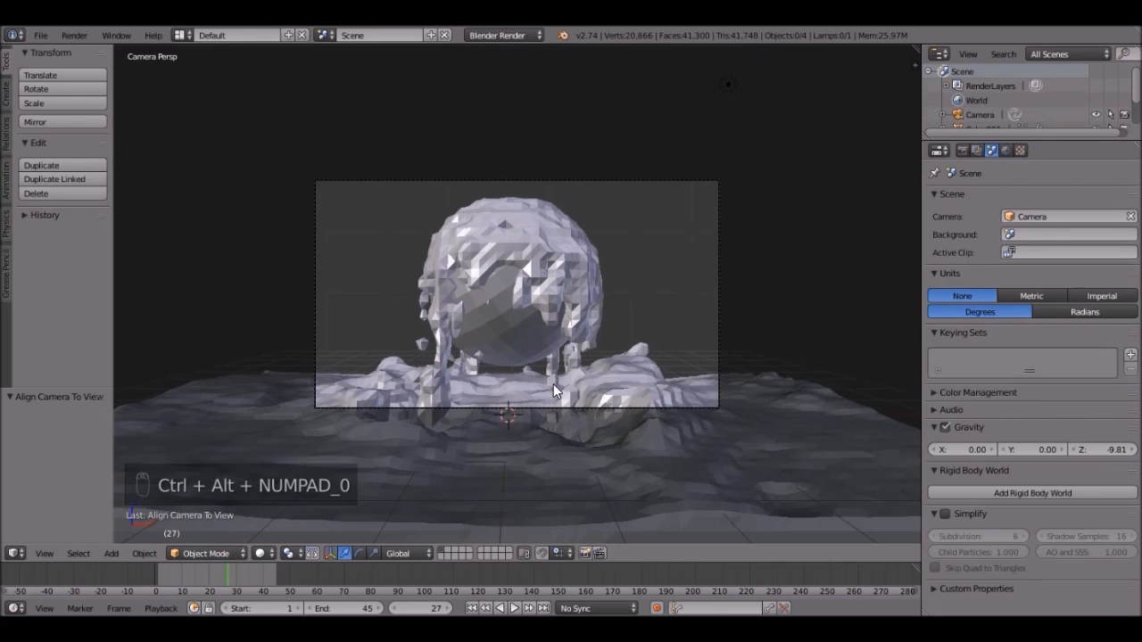
mouse_move(721, 277)
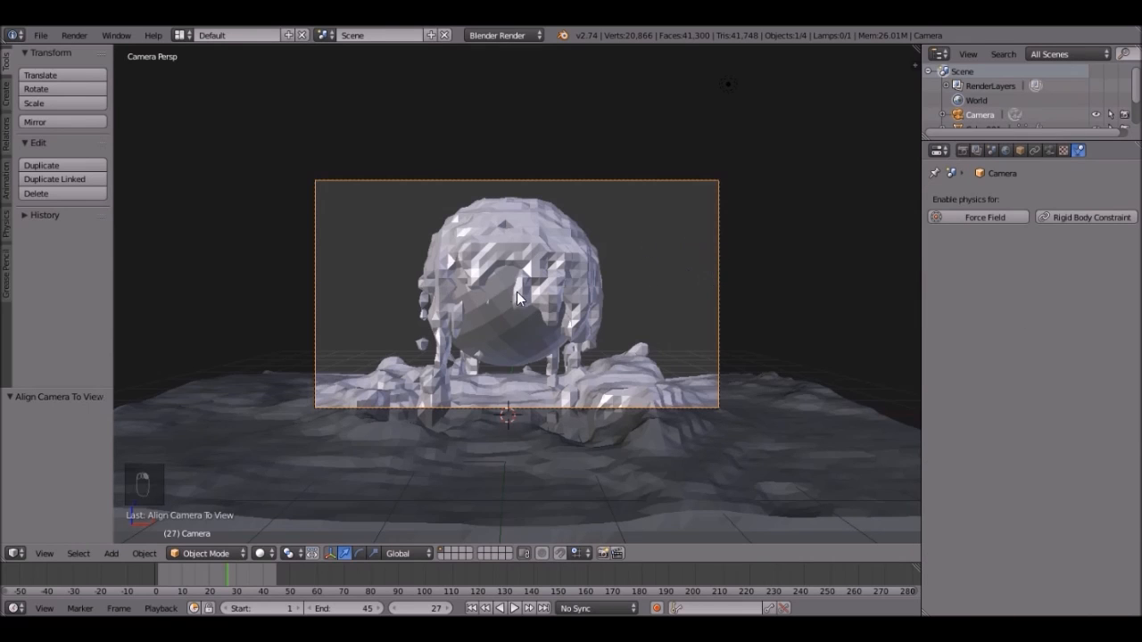
Move the camera so it frames the splash from the front.
key("g")
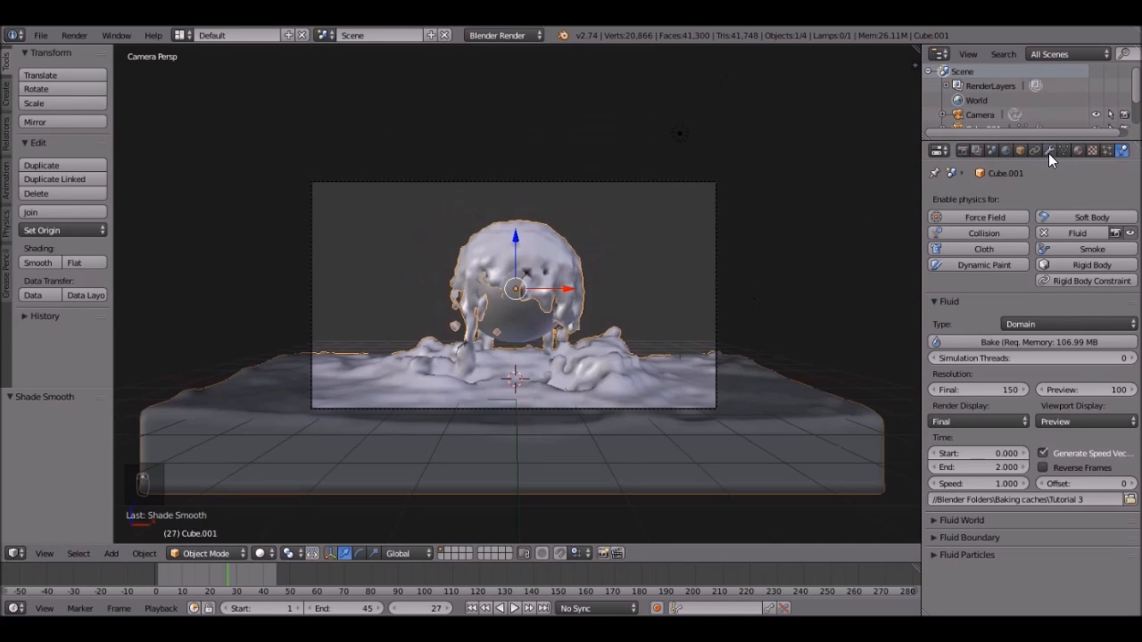
Add a Subdivision Surface modifier (View 2, Render 3) to the fluid mesh, then view from the side.
left_click(1051, 150)
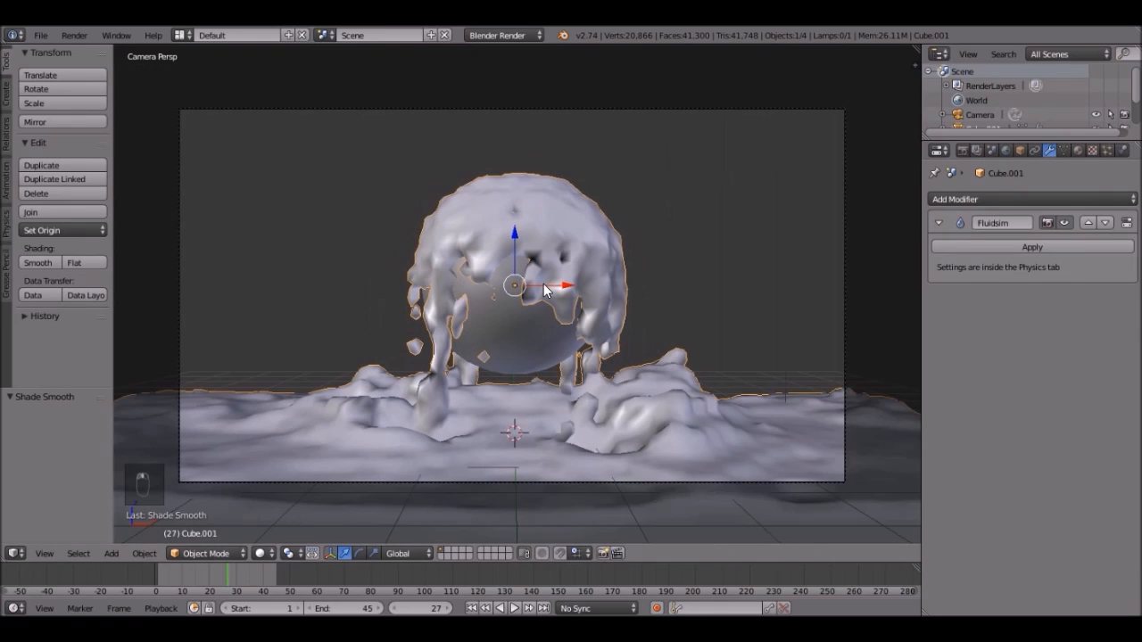
left_click(1030, 199)
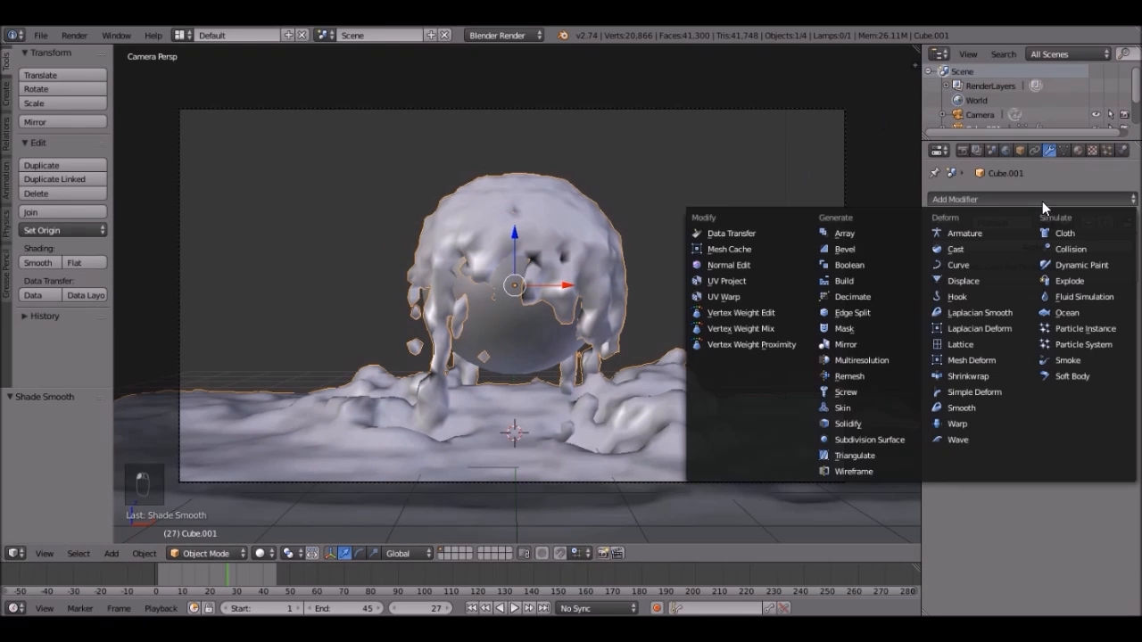
left_click(1084, 296)
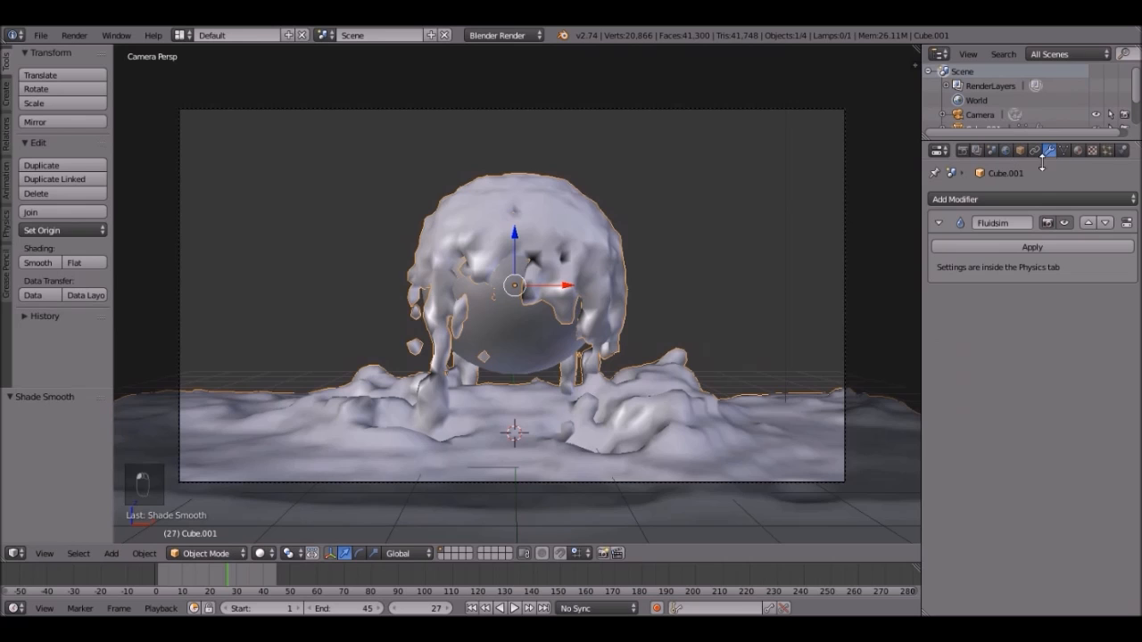
left_click(1031, 199)
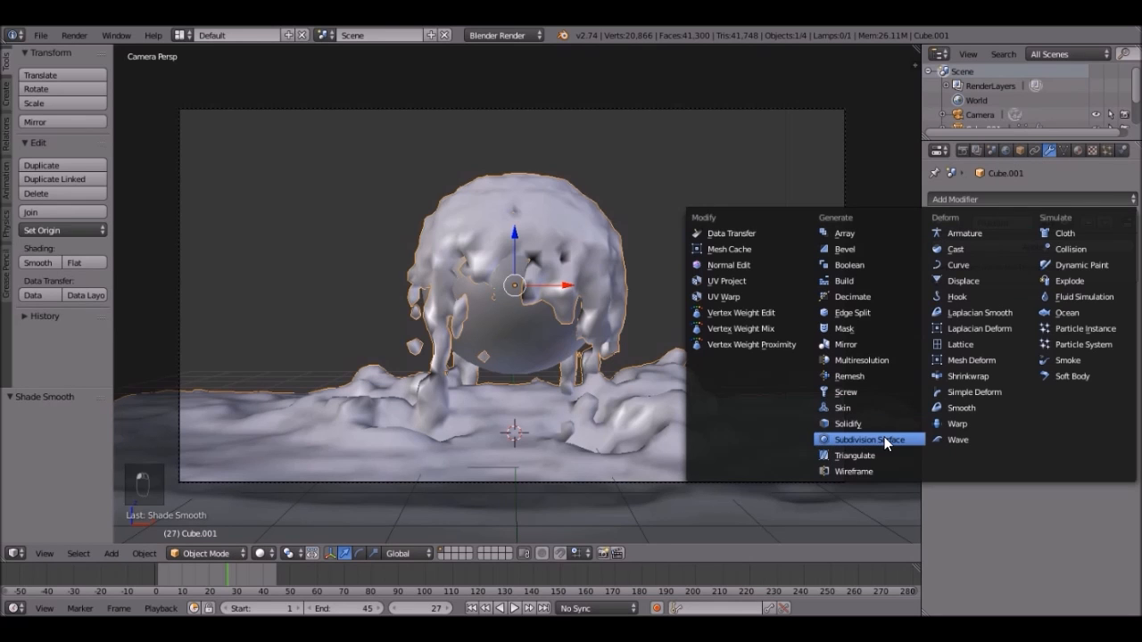
left_click(867, 439)
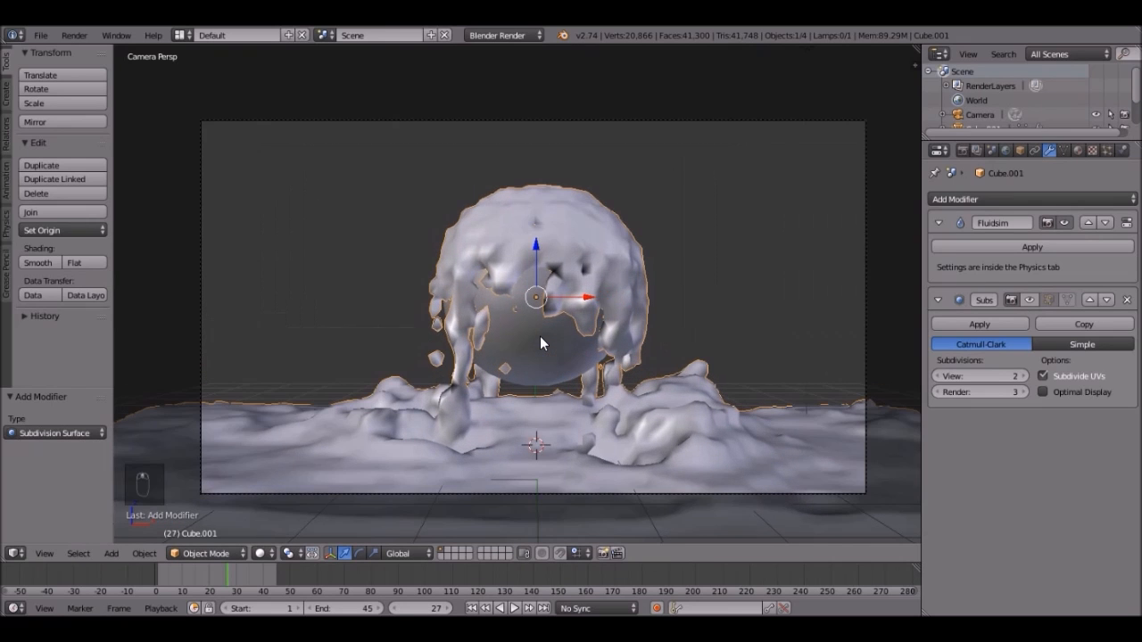
key("NUMPAD_3")
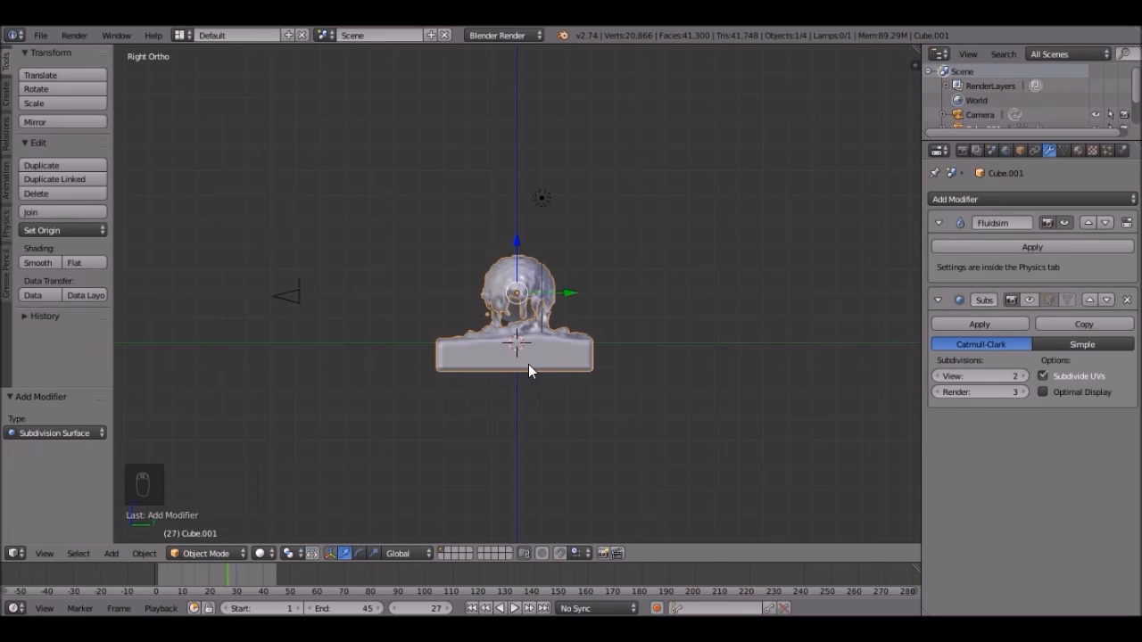
Add a plane, lower it just beneath the water and scale it far wider as a floor.
key("shift+a")
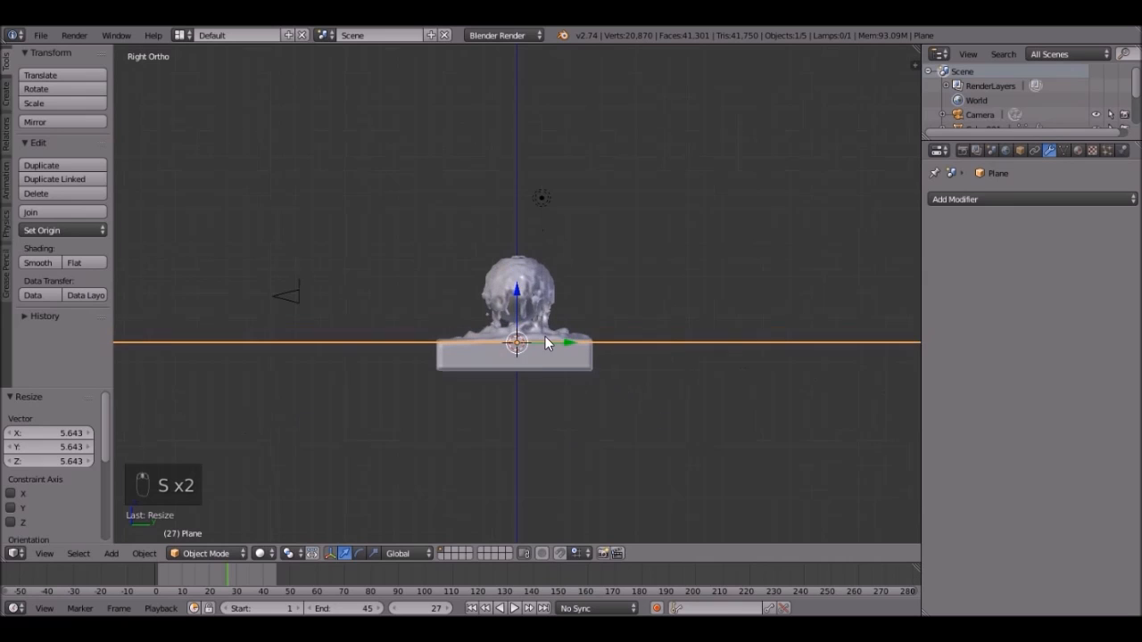
key("g")
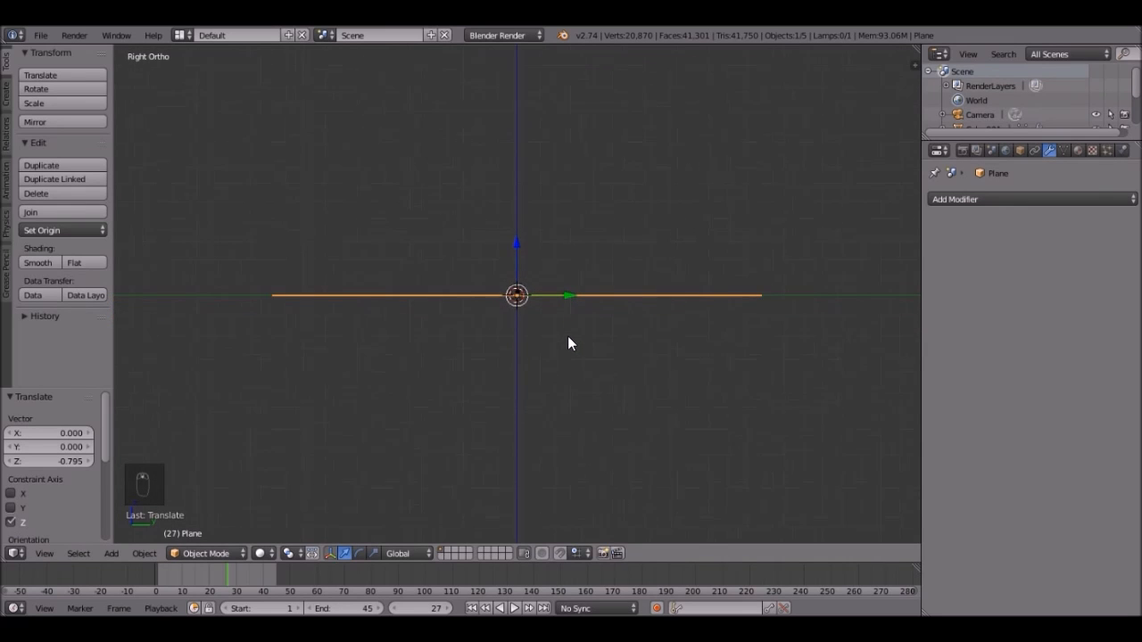
key("Tab")
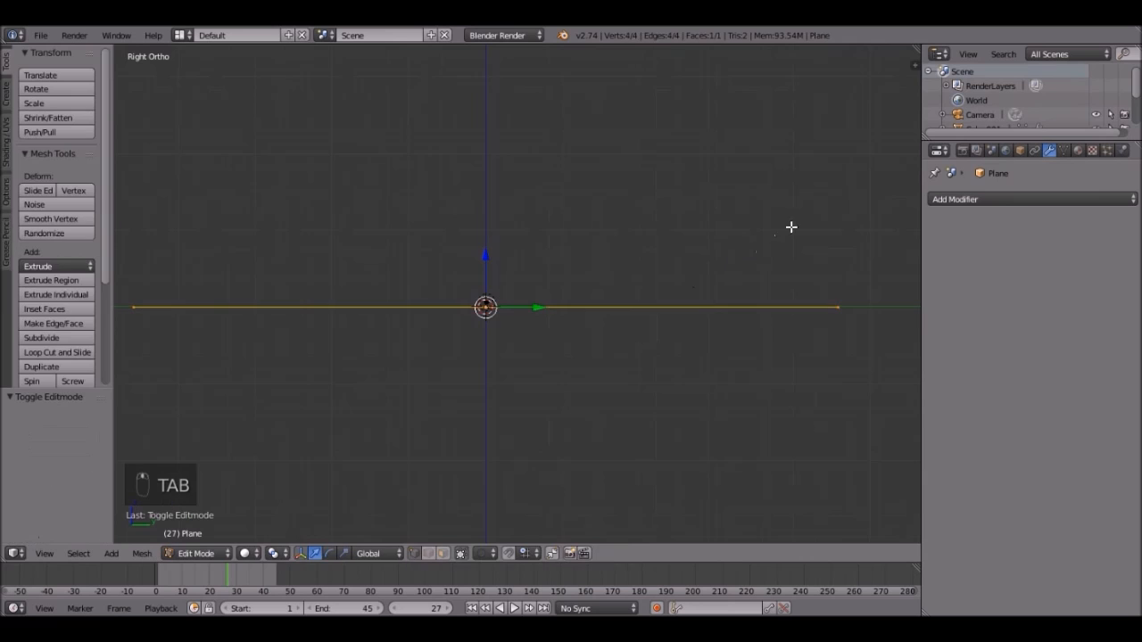
key("s")
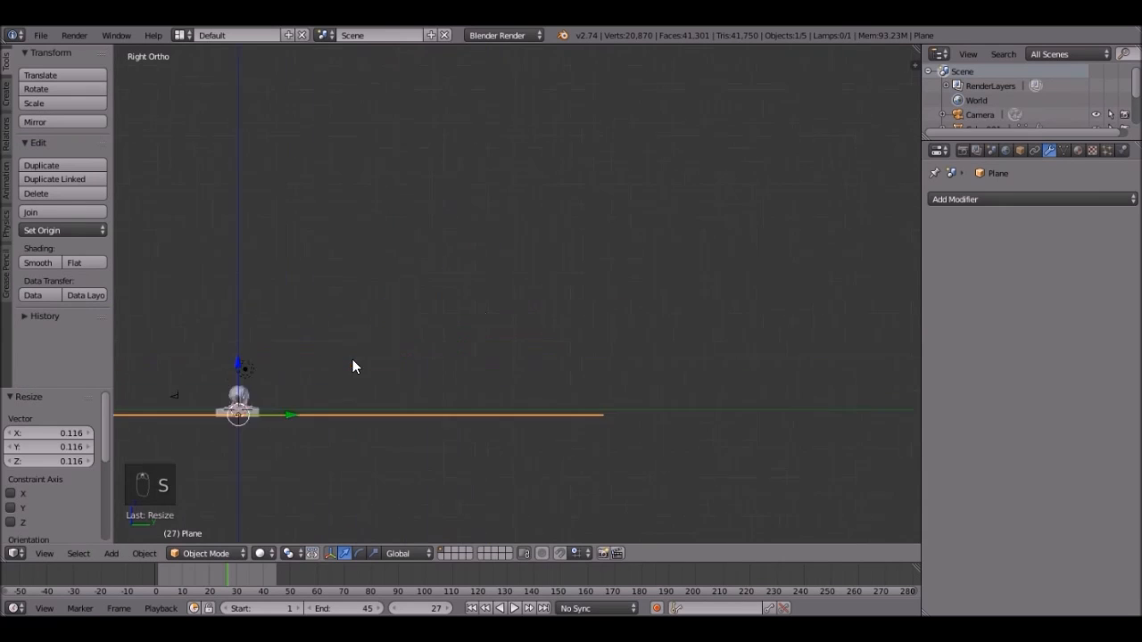
Extrude the plane's far edge straight up into a tall backdrop wall behind the splash.
key("Tab")
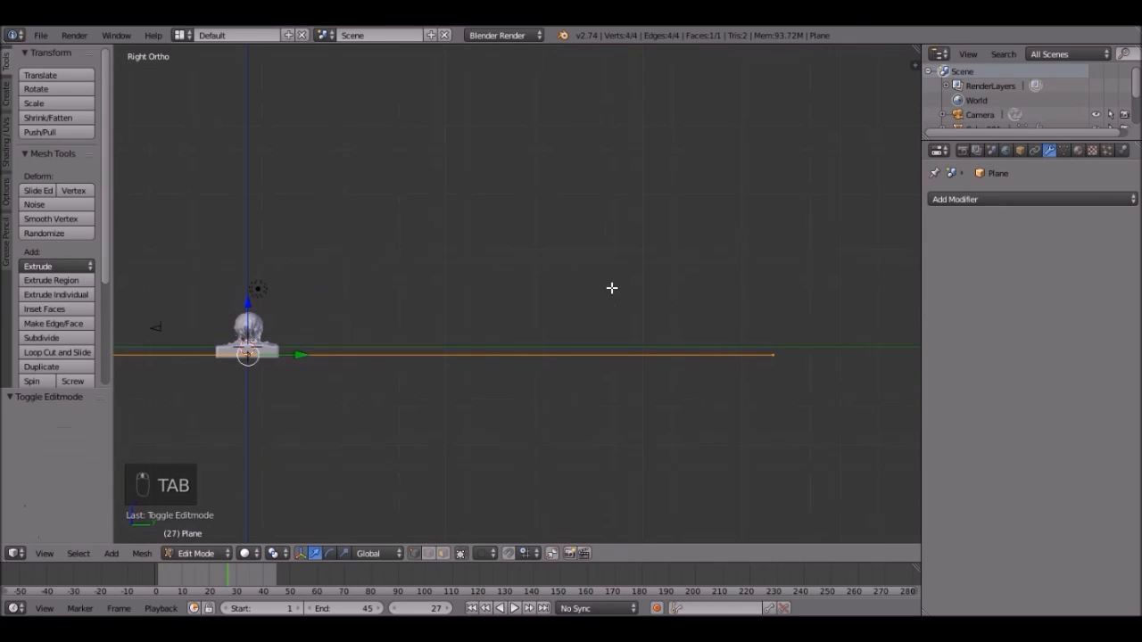
mouse_move(388, 417)
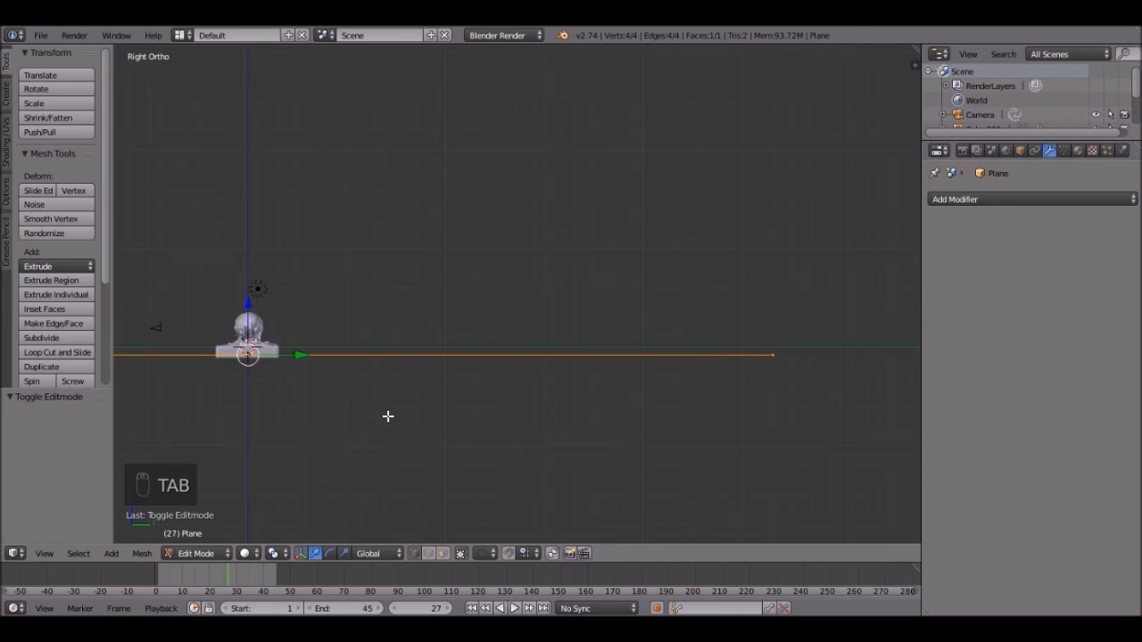
key("a")
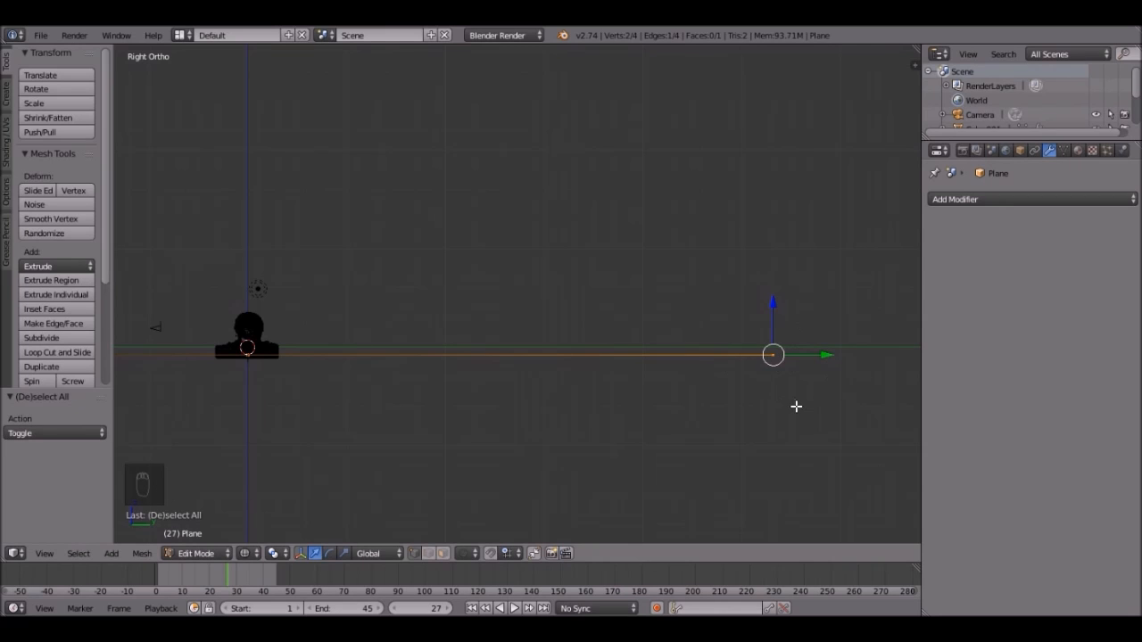
key("e")
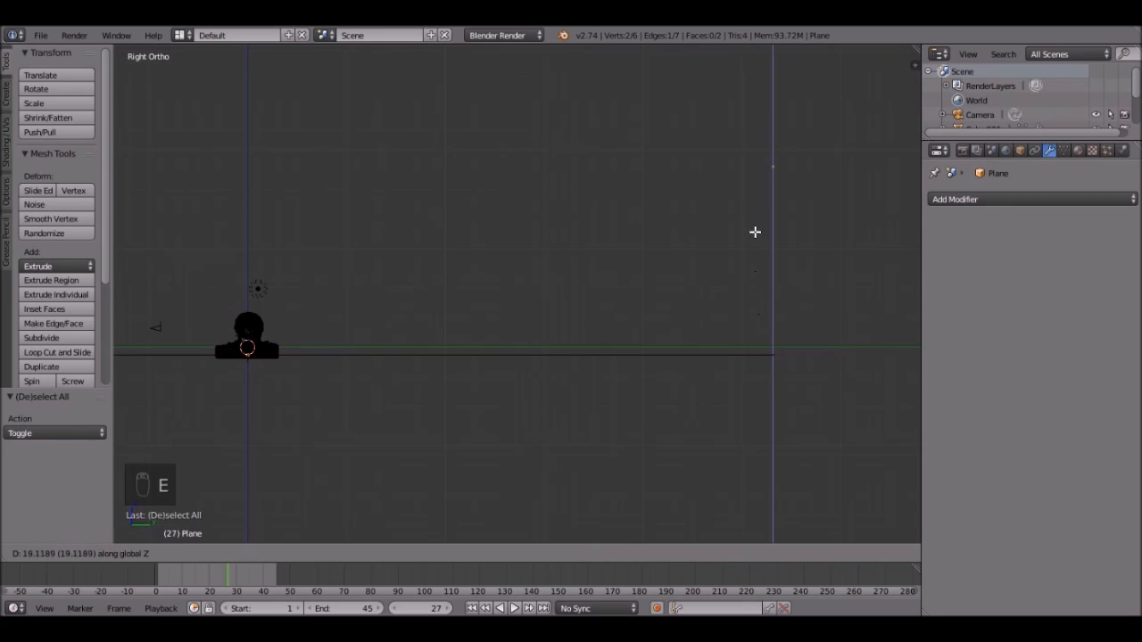
mouse_move(761, 182)
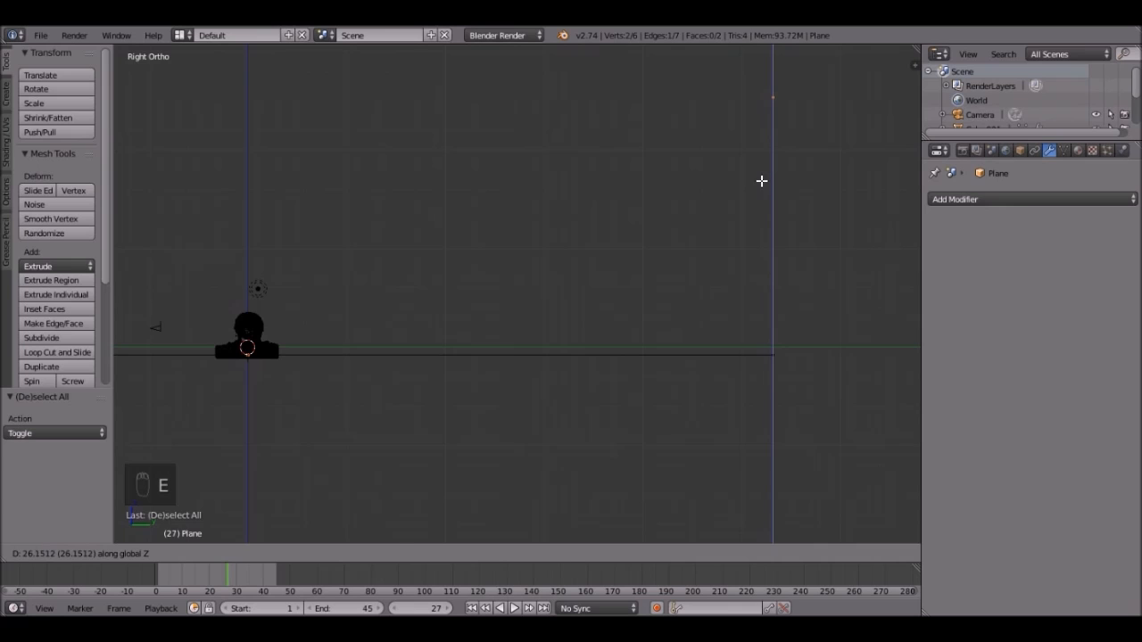
key("Tab")
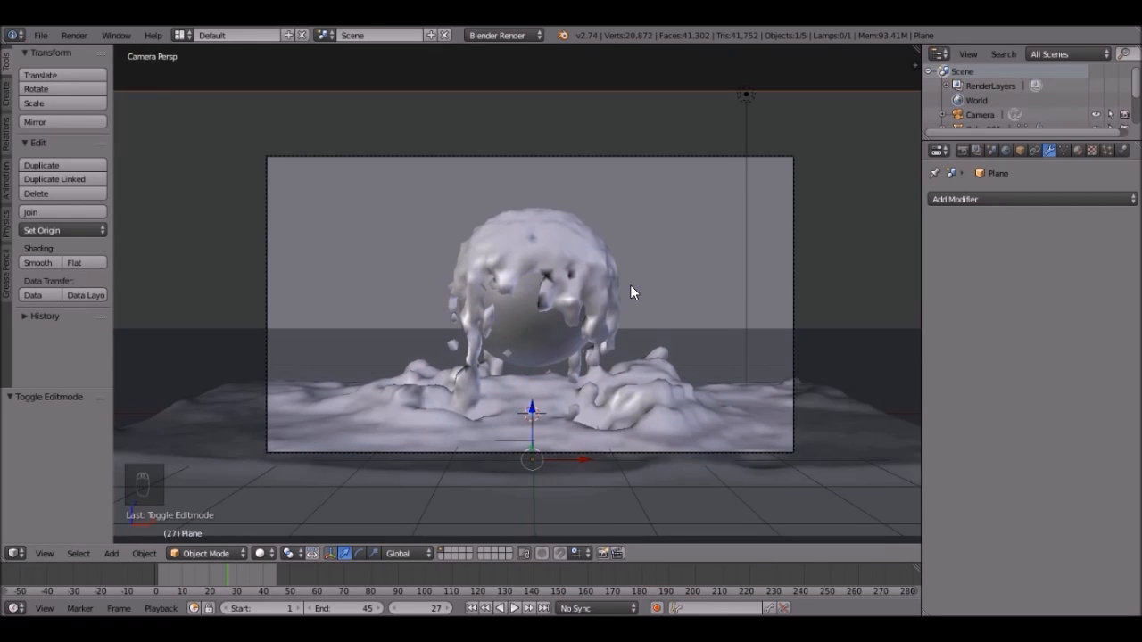
Add a level-3 Subdivision Surface to the backdrop with Ctrl+3, curving floor into wall.
key("ctrl+3")
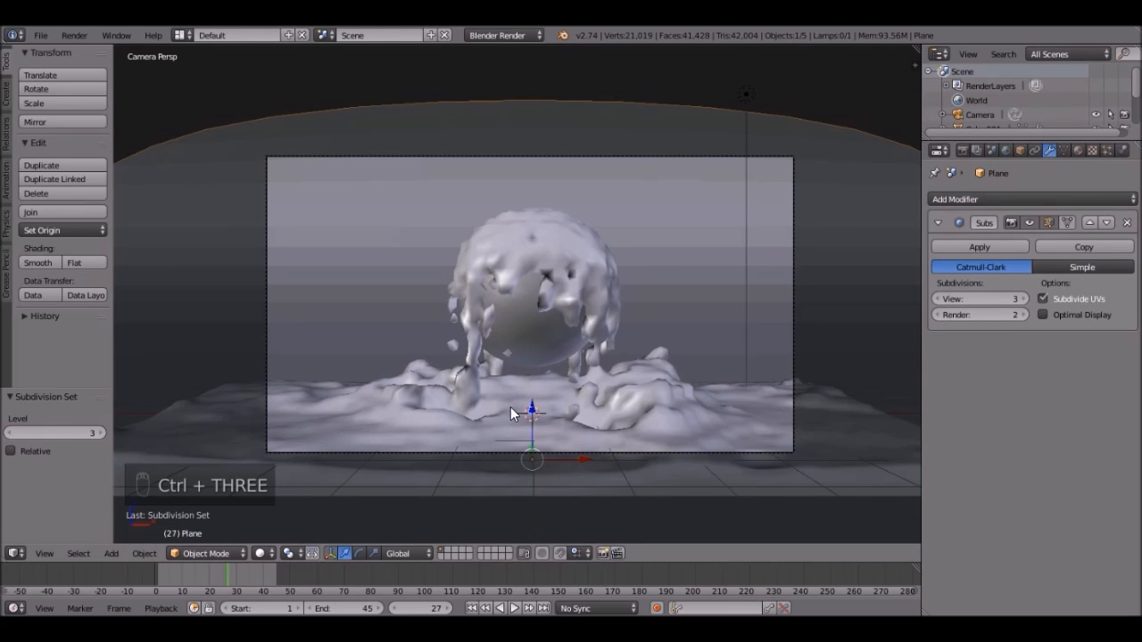
mouse_move(883, 318)
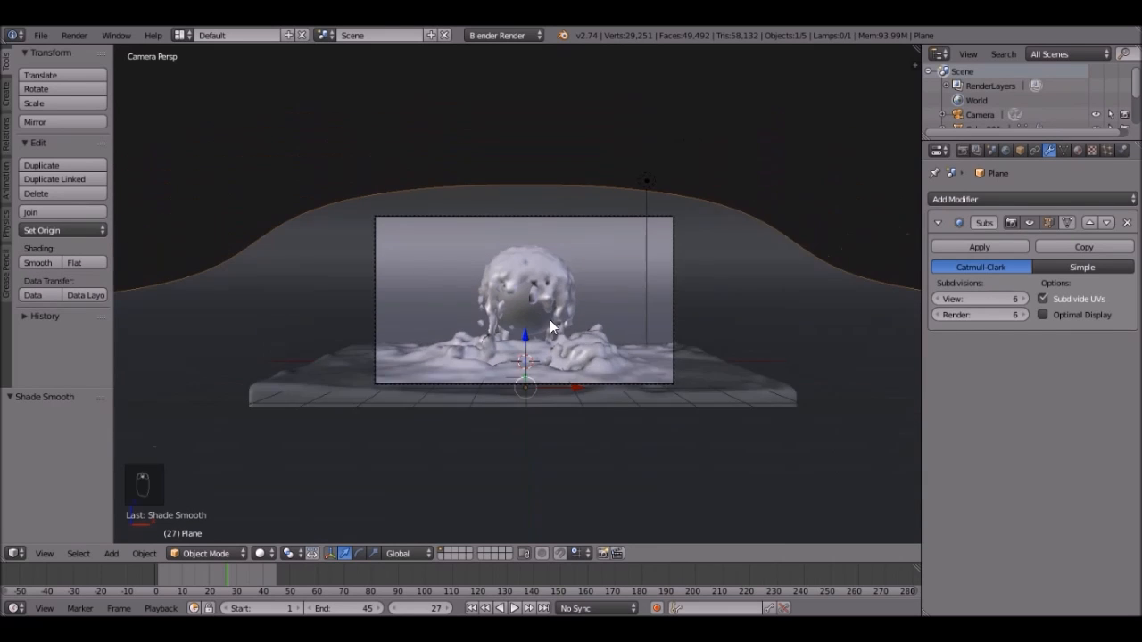
Switch the render engine to Cycles and give the backdrop a new node-based Mix Shader material.
left_click(1078, 150)
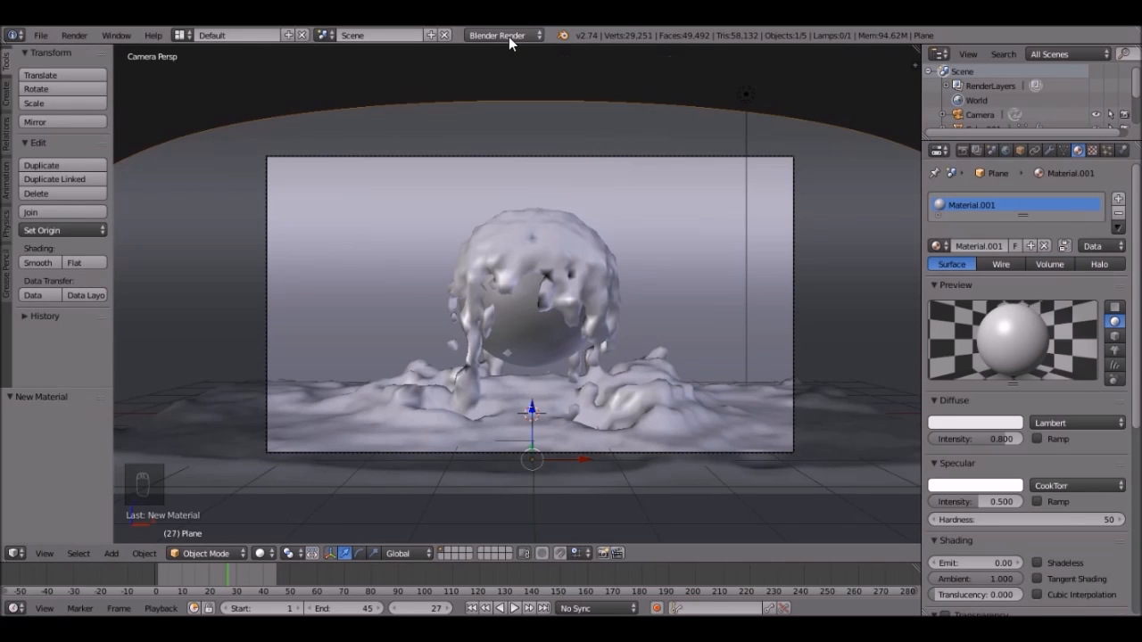
left_click(503, 35)
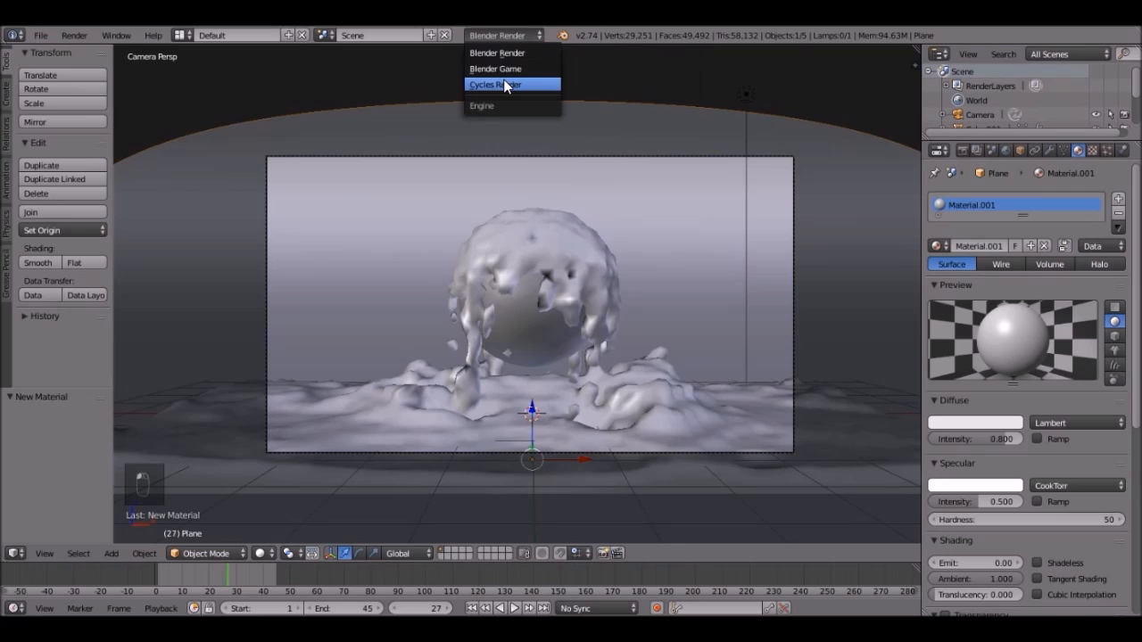
left_click(504, 84)
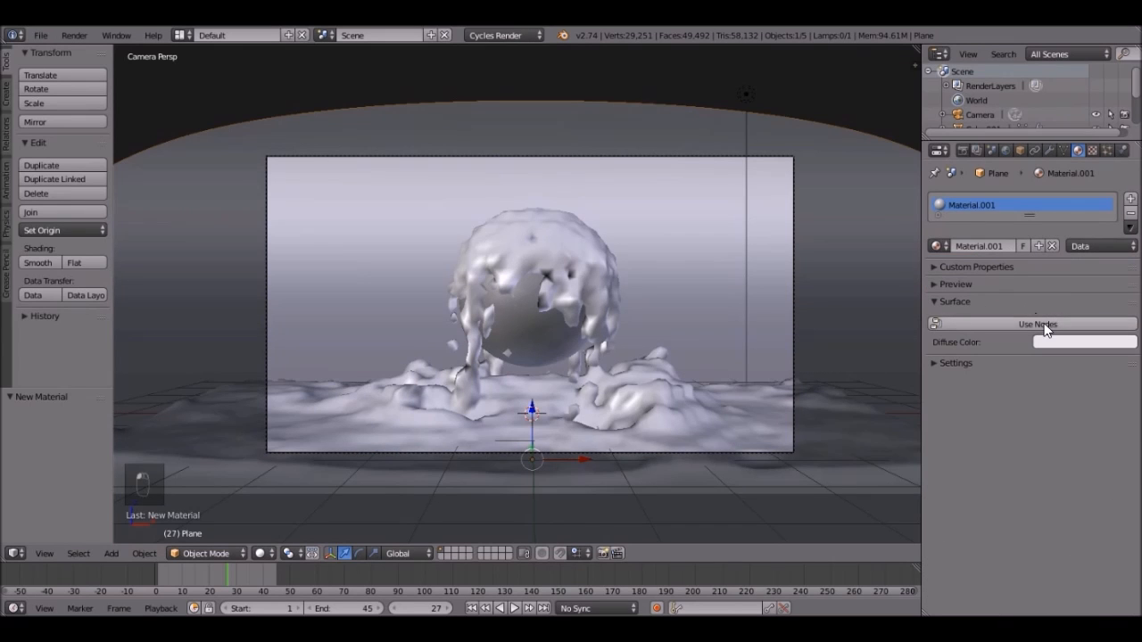
left_click(1037, 324)
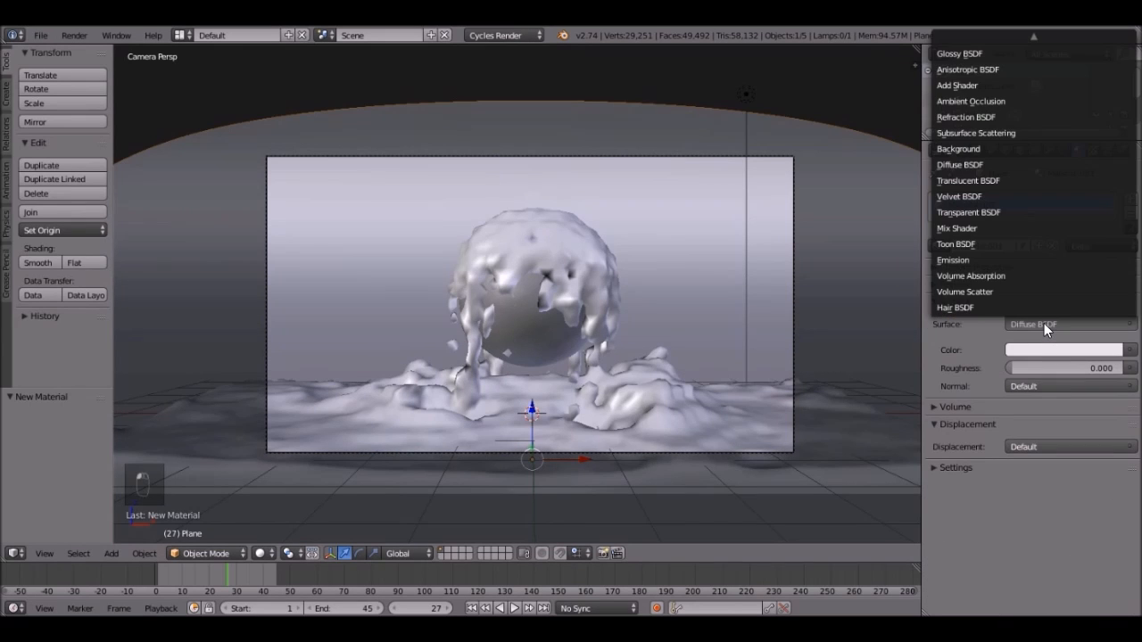
left_click(955, 227)
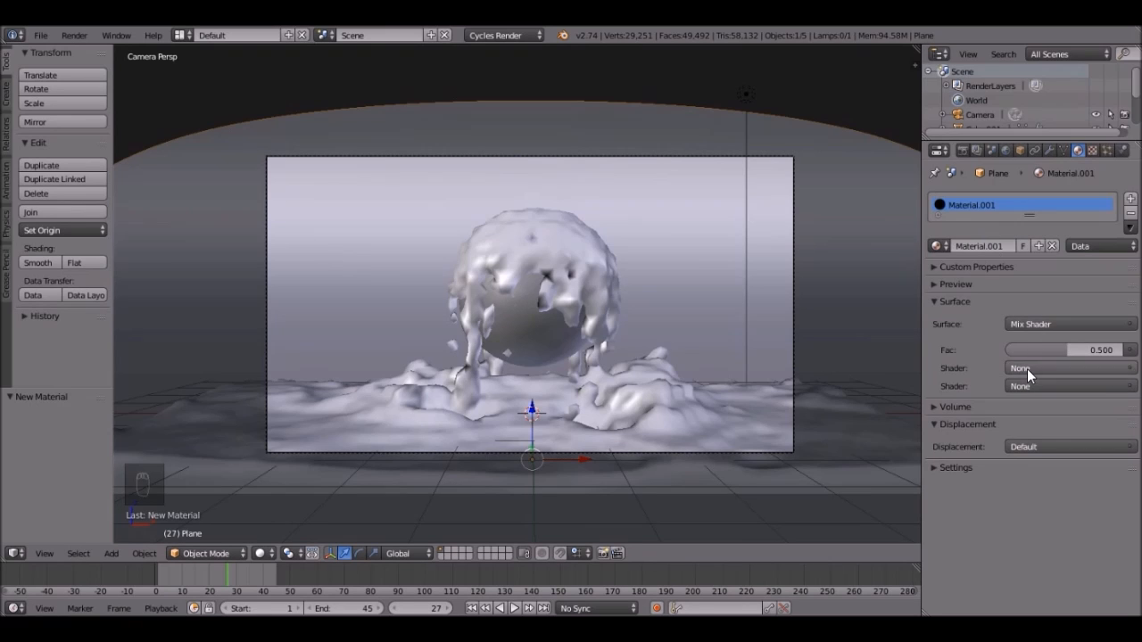
Mix Diffuse and Glossy shaders on the backdrop with the factor near 0.195.
left_click(1066, 368)
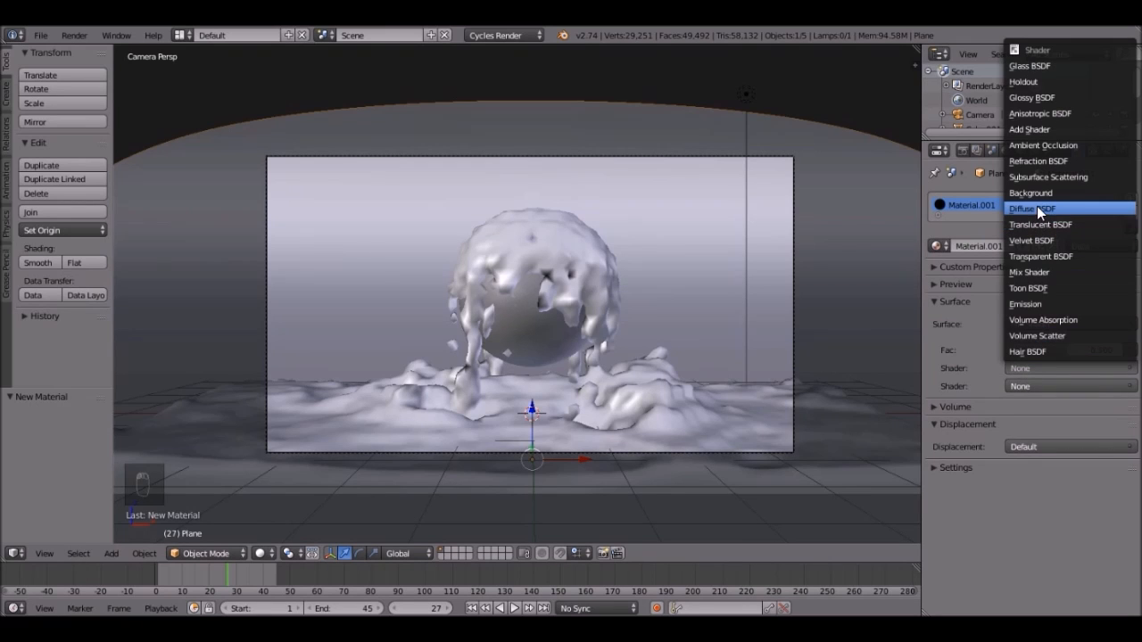
mouse_move(1037, 208)
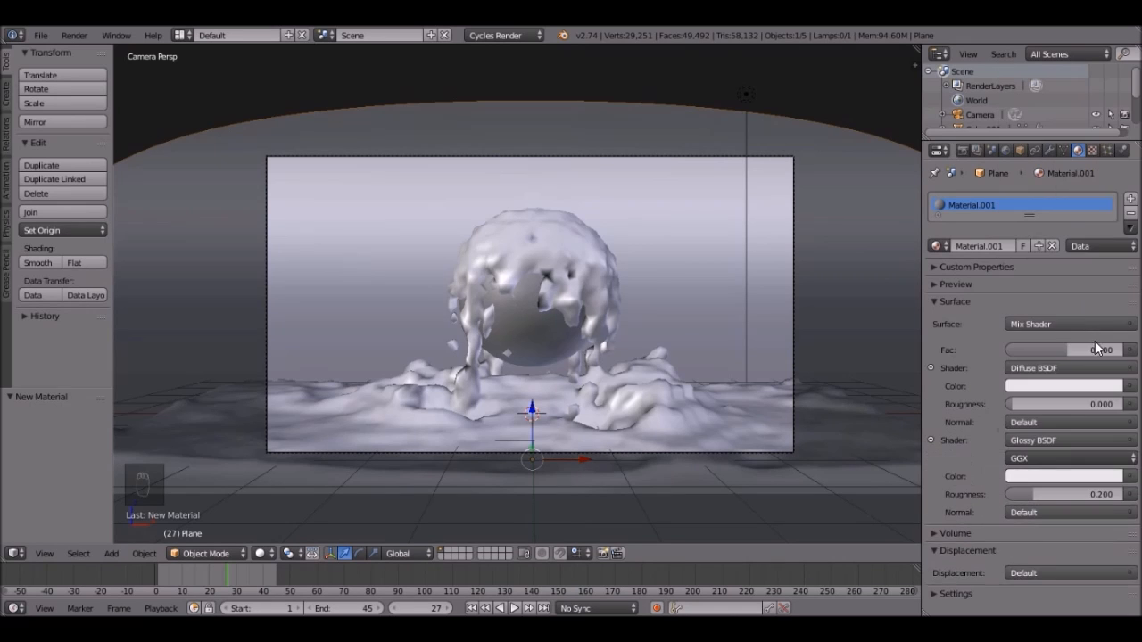
left_click_drag(1026, 349, 1066, 349)
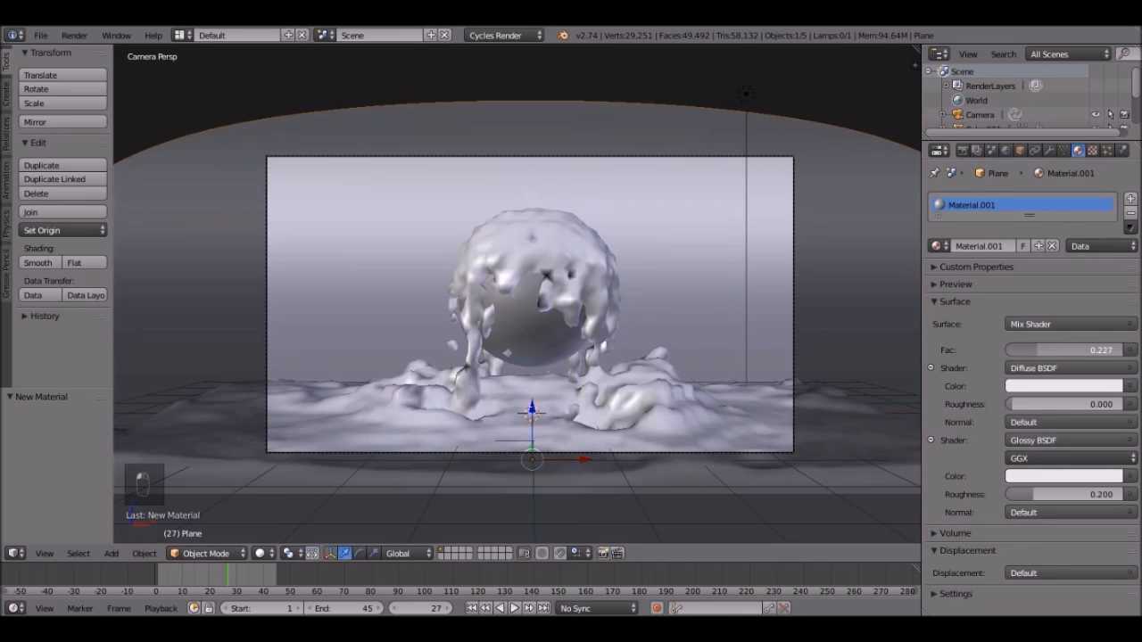
left_click_drag(1106, 350, 1079, 349)
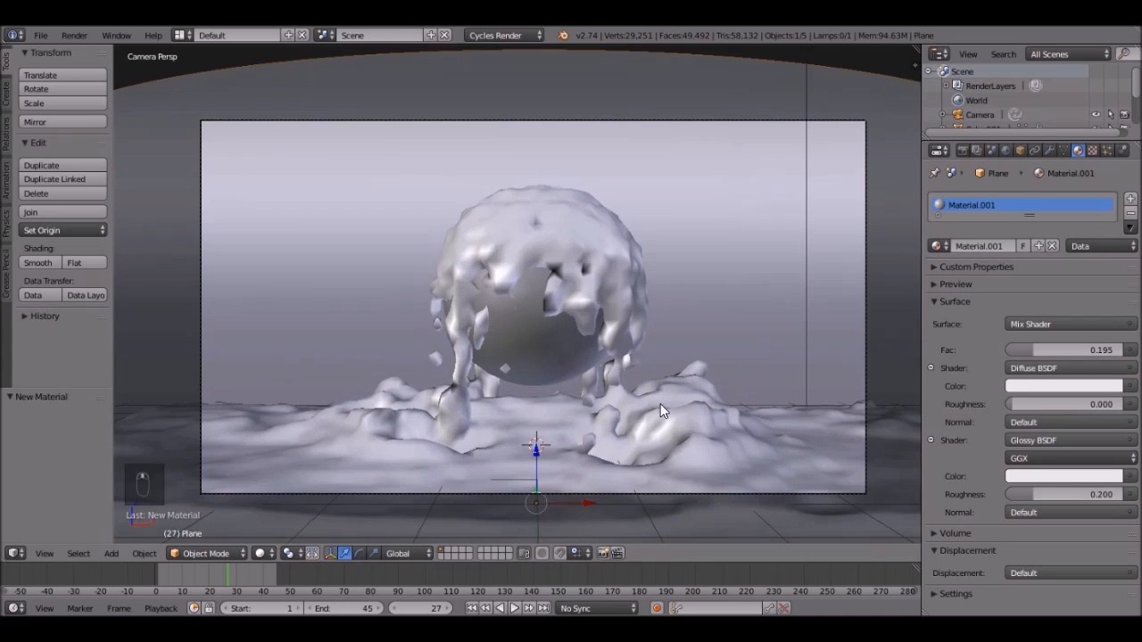
Give the splash fluid a Glass BSDF material with IOR 1.330 and a pale blue tint.
left_click(553, 286)
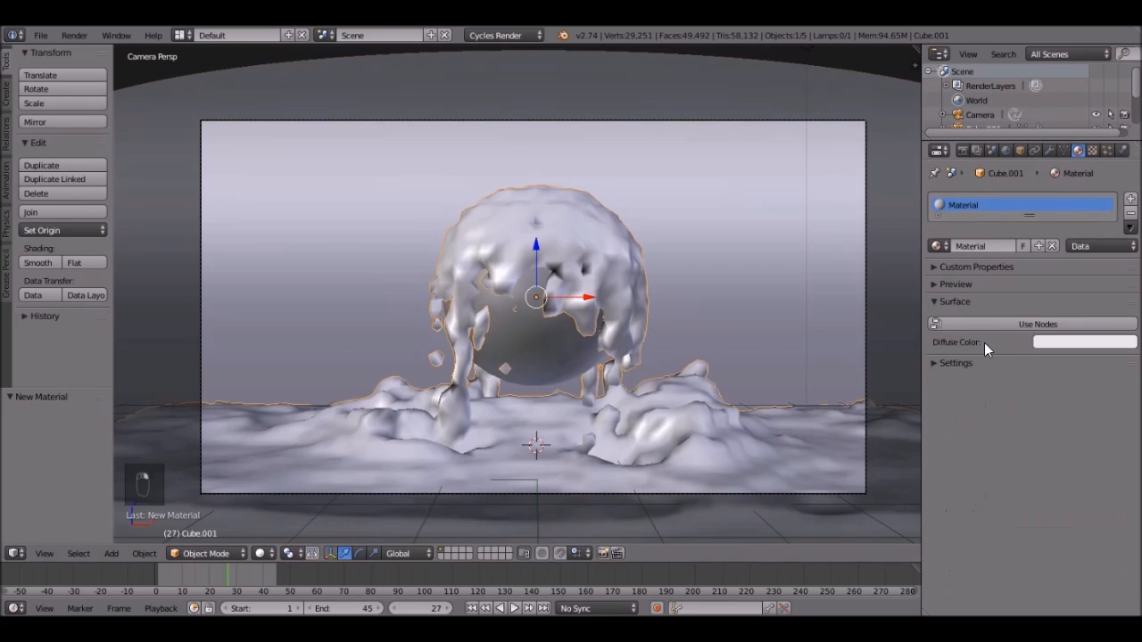
left_click(1037, 323)
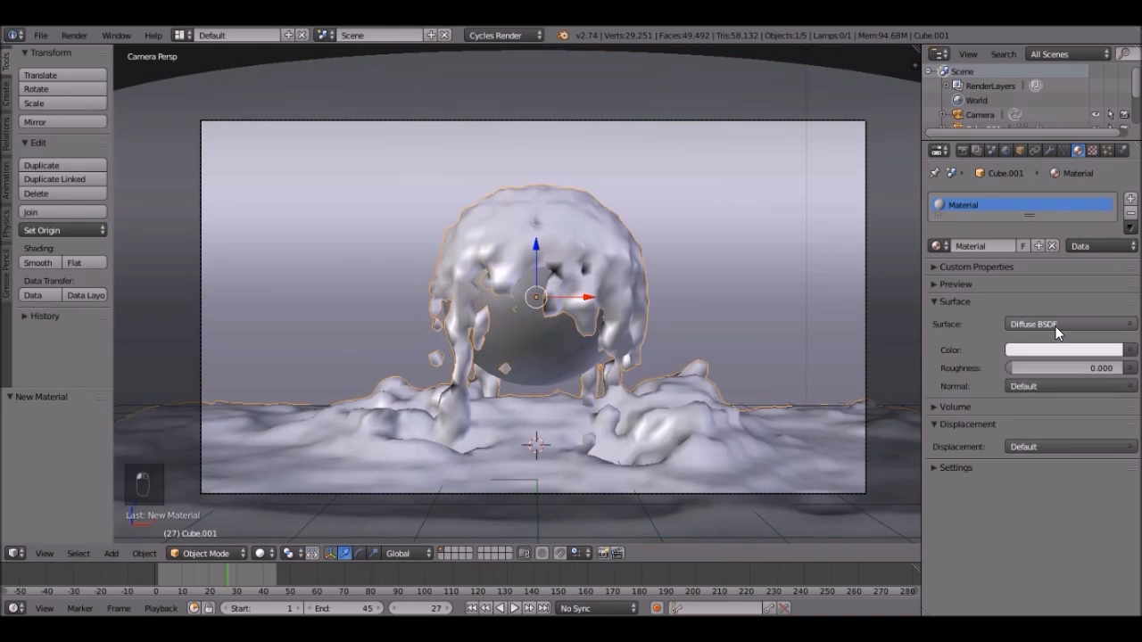
left_click(1066, 324)
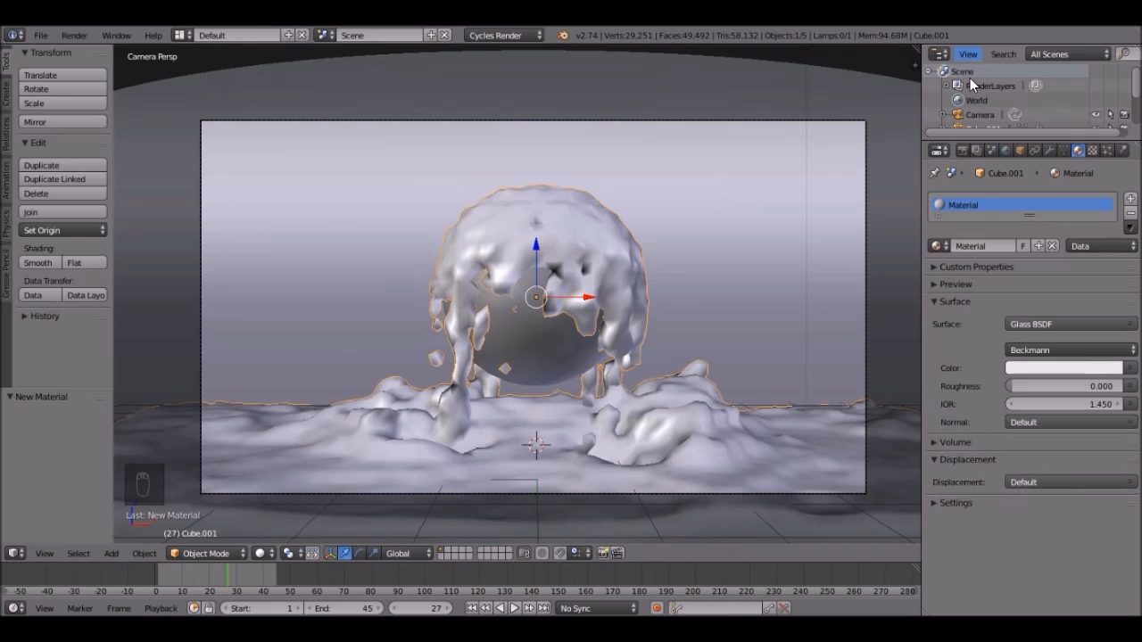
left_click(1061, 404)
type("1.330")
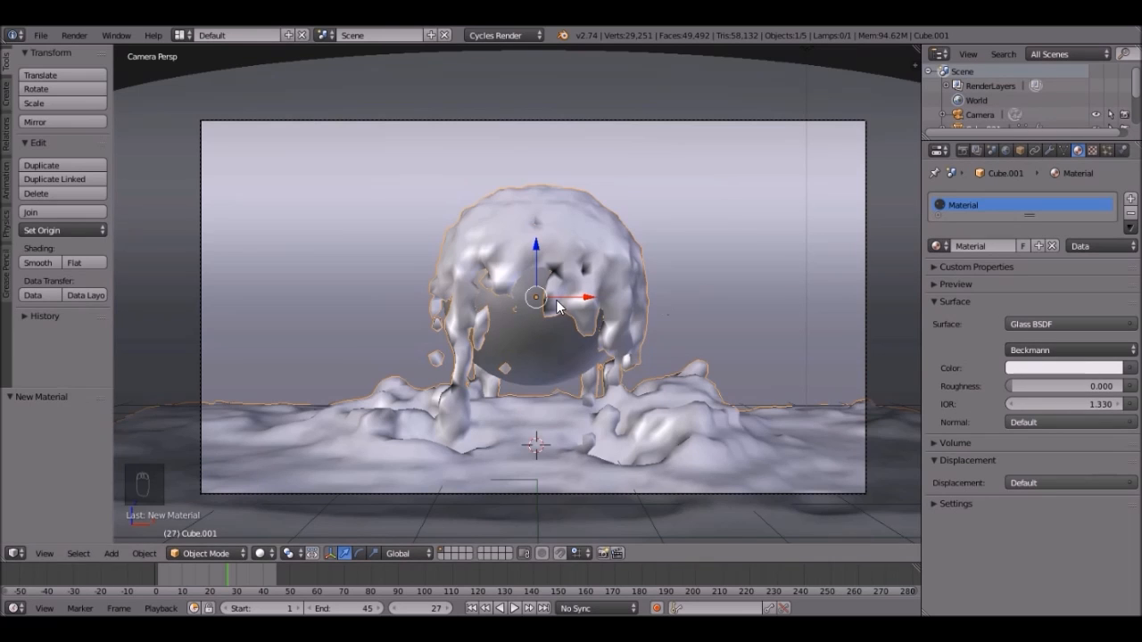
left_click(1066, 367)
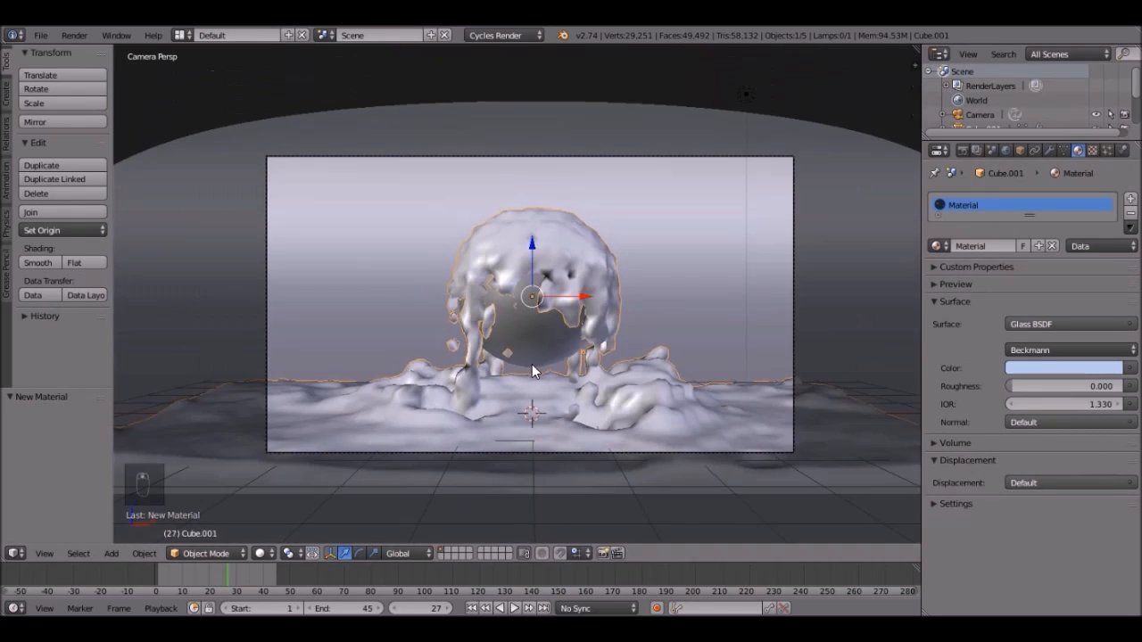
mouse_move(537, 346)
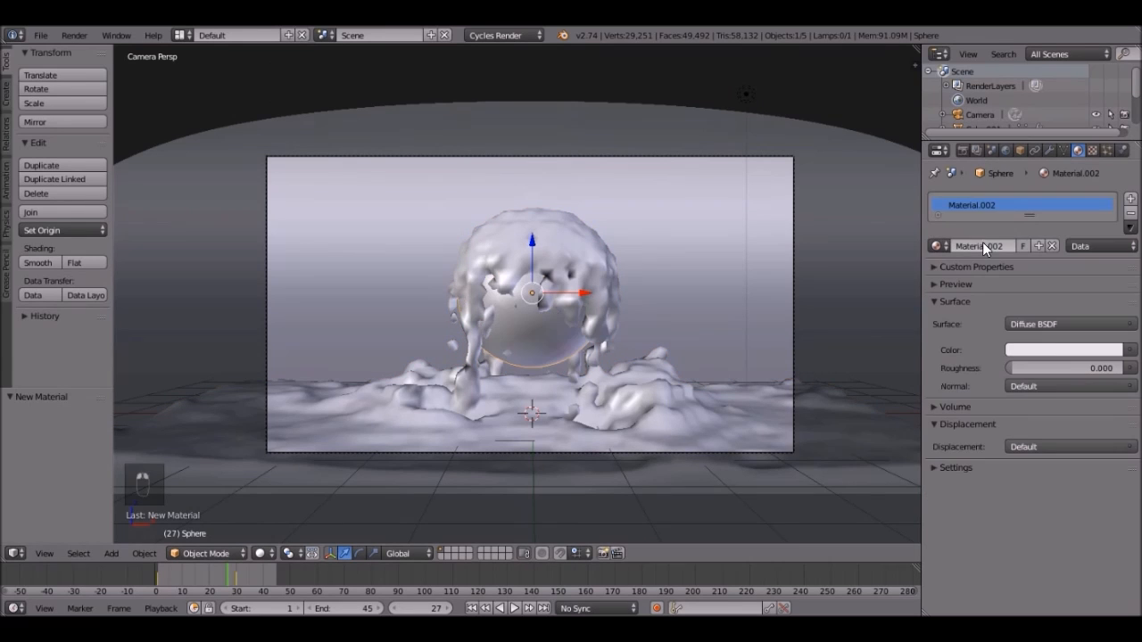
Set the sphere's surface to Glossy BSDF and try a teal-green colour.
left_click(1066, 323)
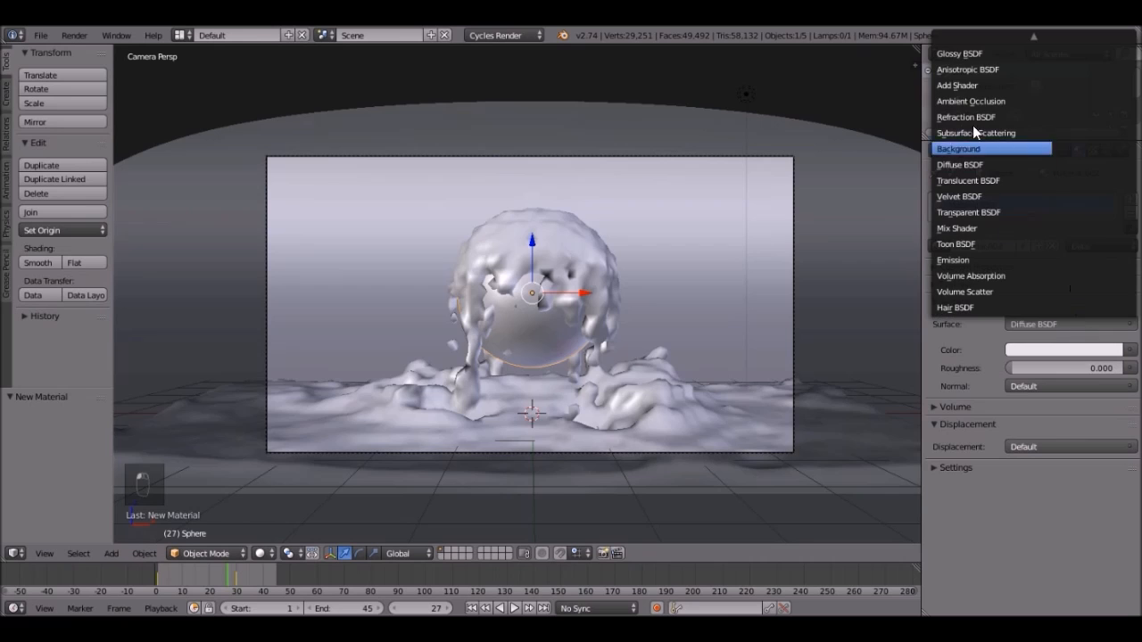
left_click(958, 54)
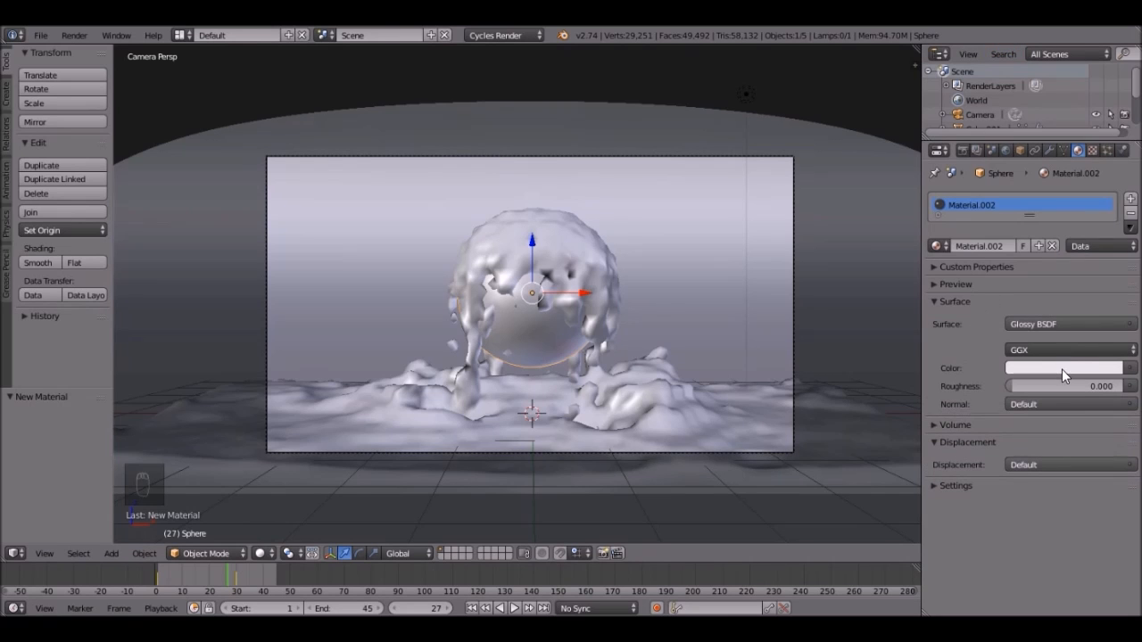
left_click(1061, 367)
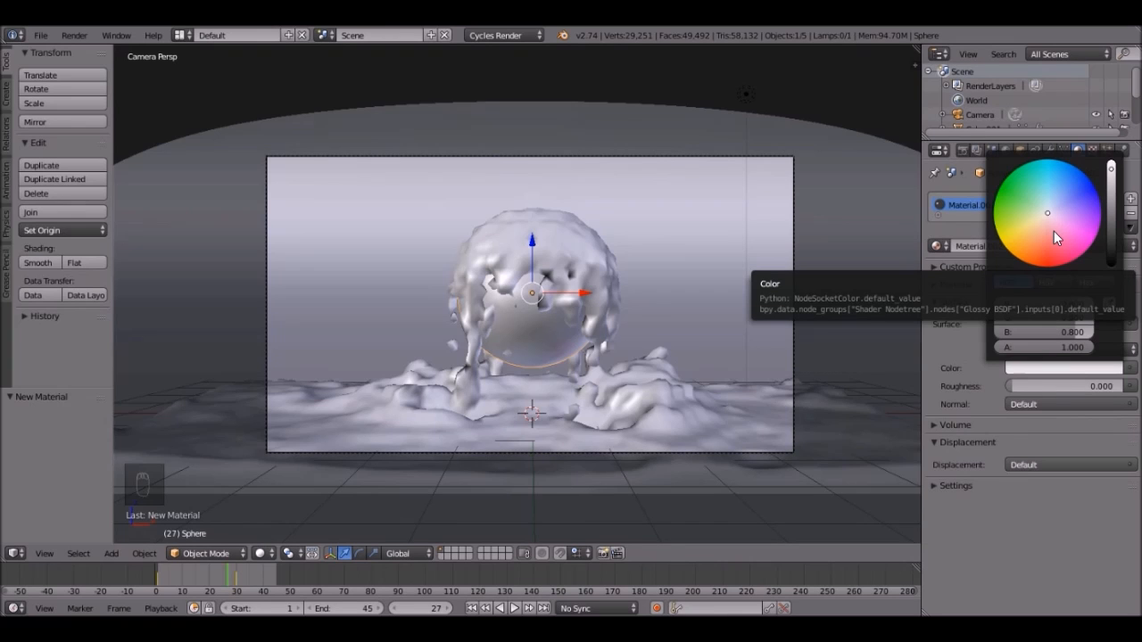
mouse_move(1050, 221)
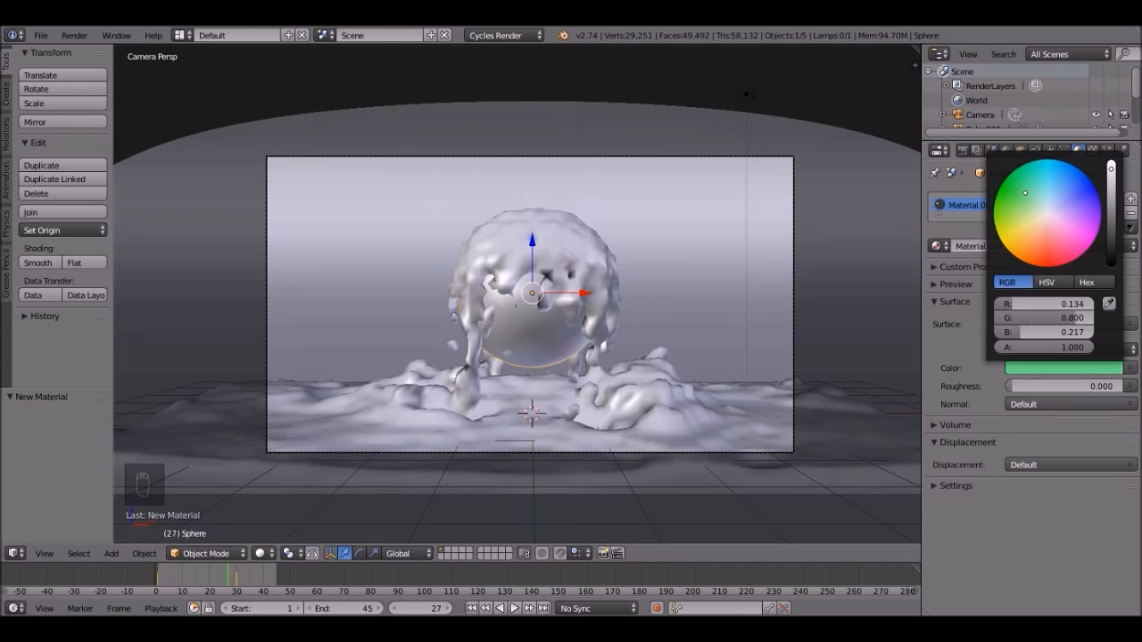
left_click(1029, 182)
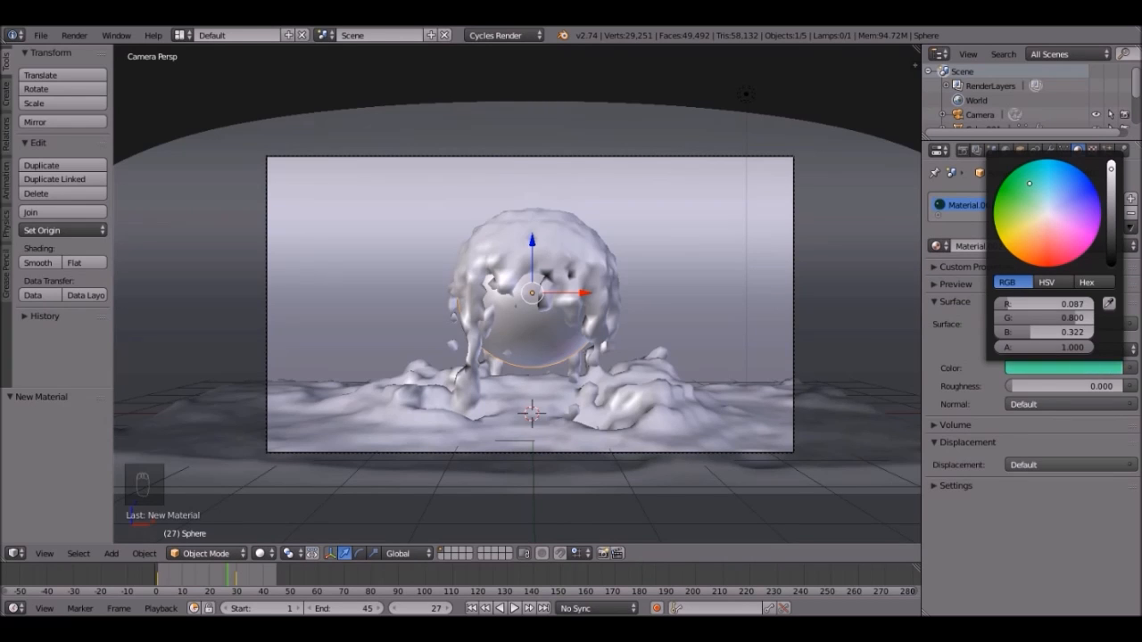
left_click(1028, 191)
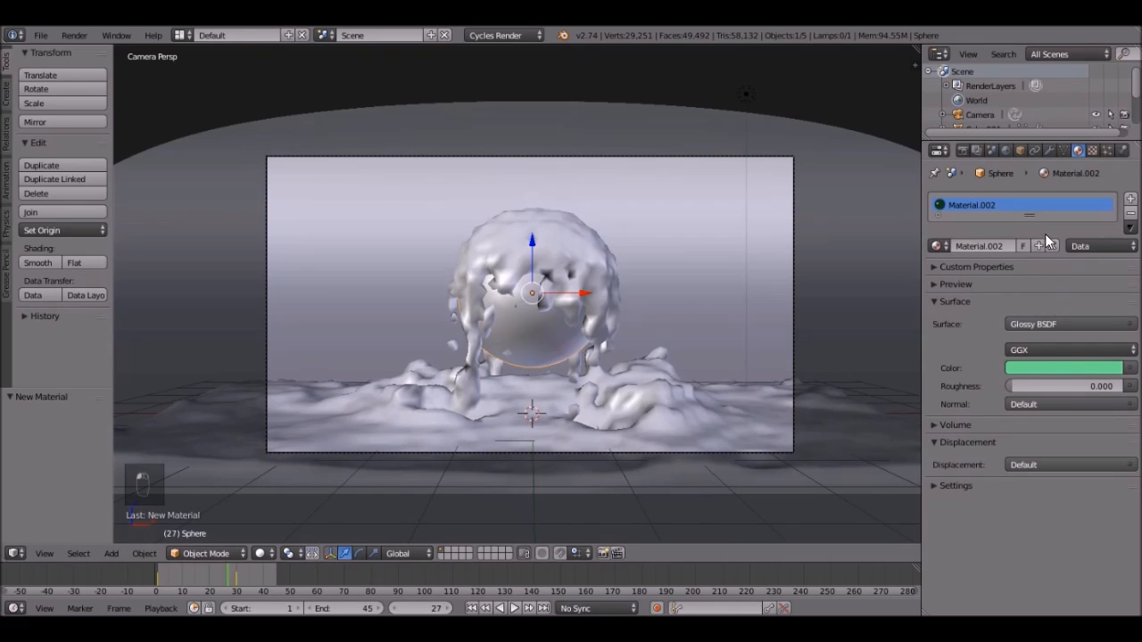
Change the sphere's glossy colour to deep blue and check it in the material preview.
left_click(1064, 367)
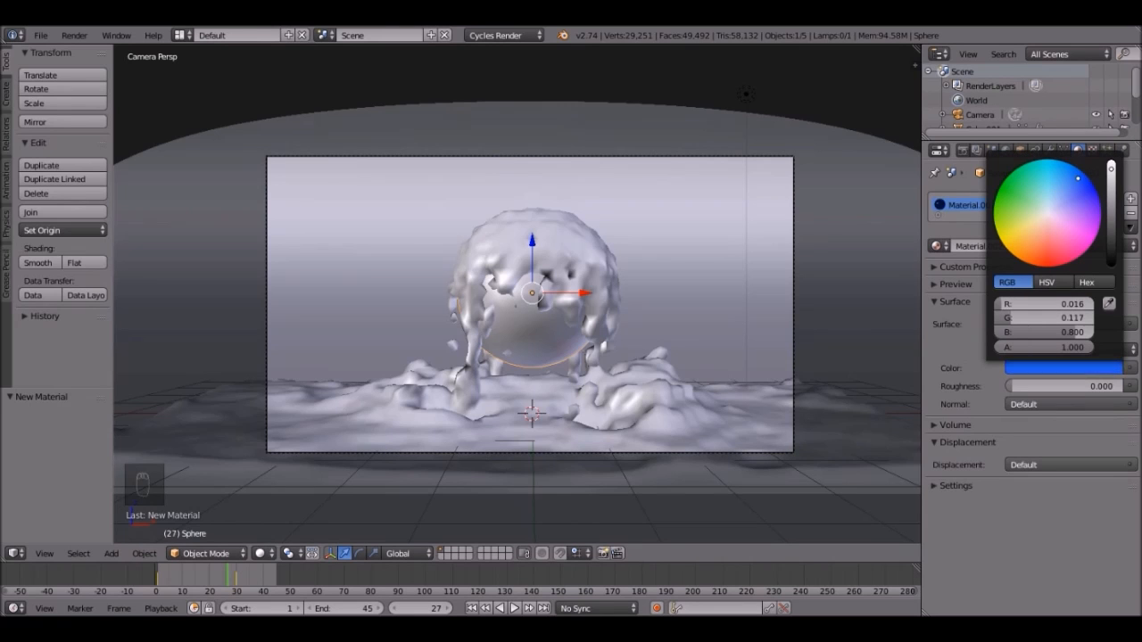
left_click(1055, 191)
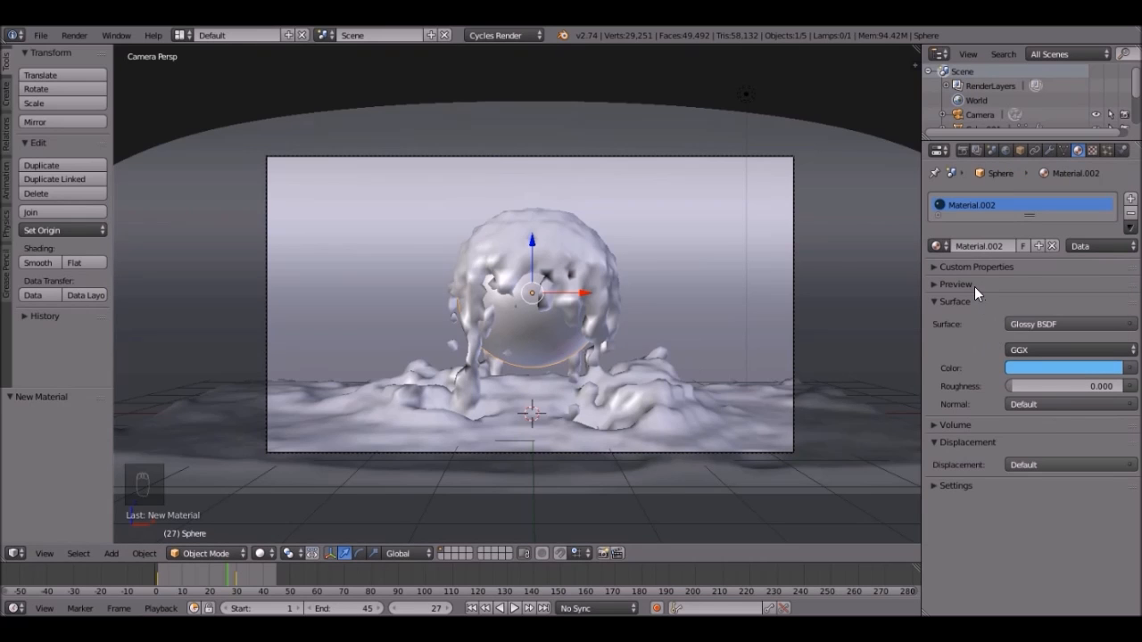
left_click(955, 283)
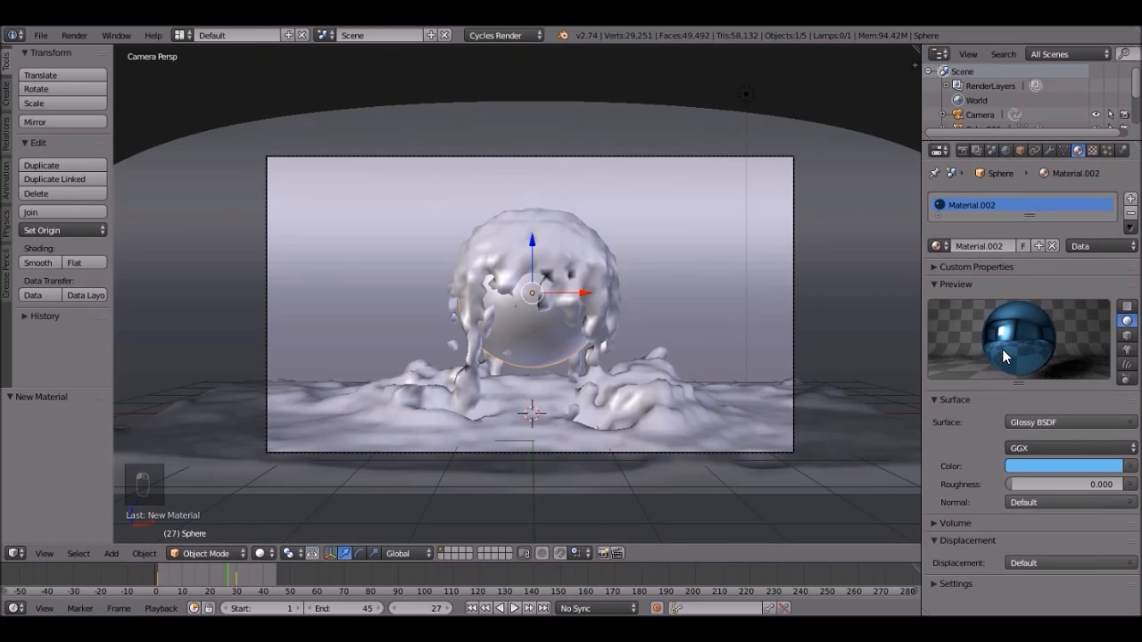
left_click(954, 284)
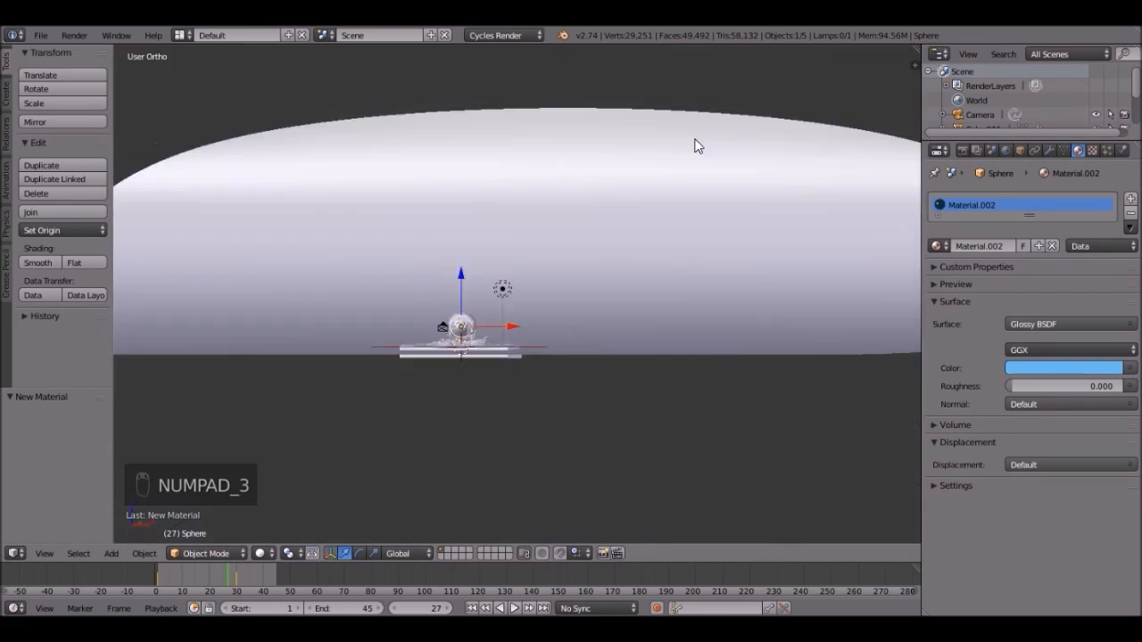
From the side view, switch the lamp to a Sun and move it higher and further back.
key("KP_3")
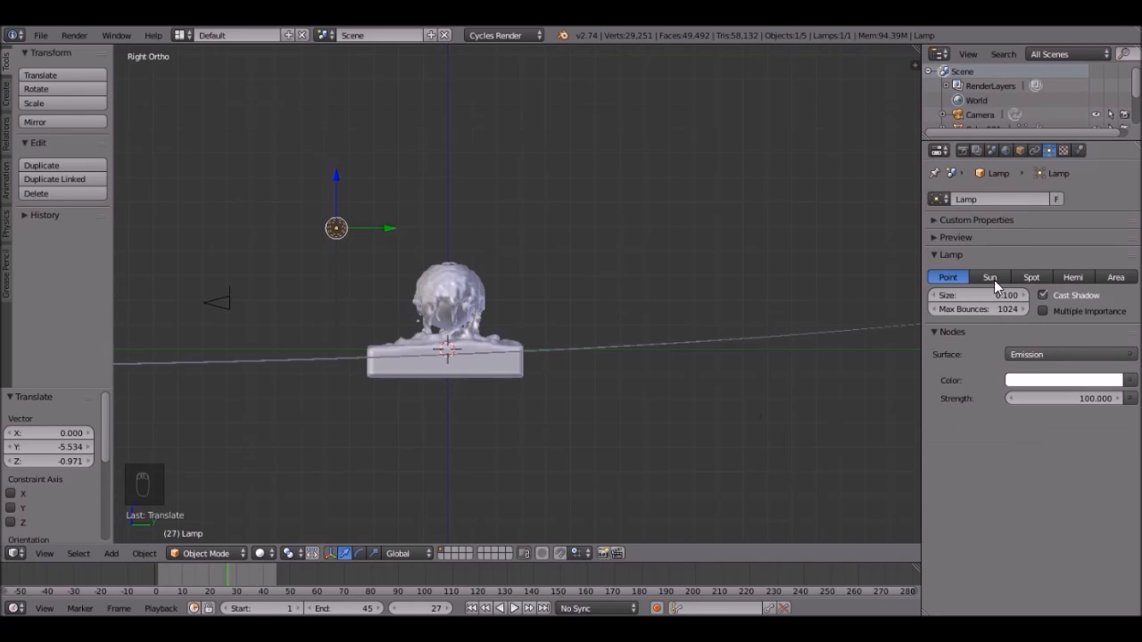
left_click(989, 277)
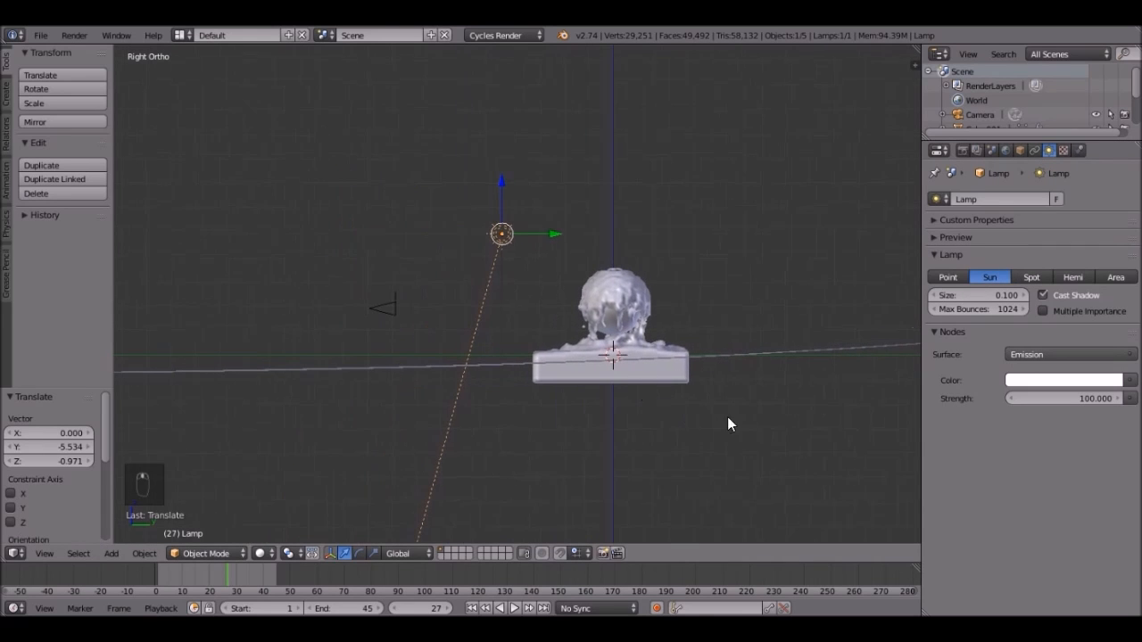
key("r")
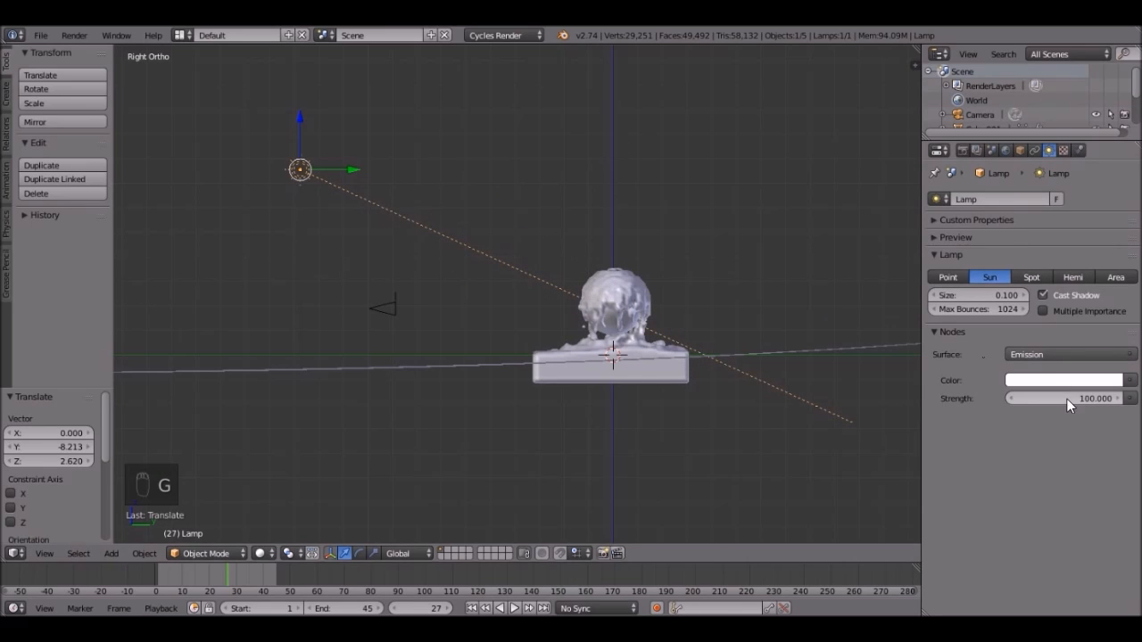
Give the sun strength 0.700 and a pale blue colour.
left_click(1063, 398)
type("7")
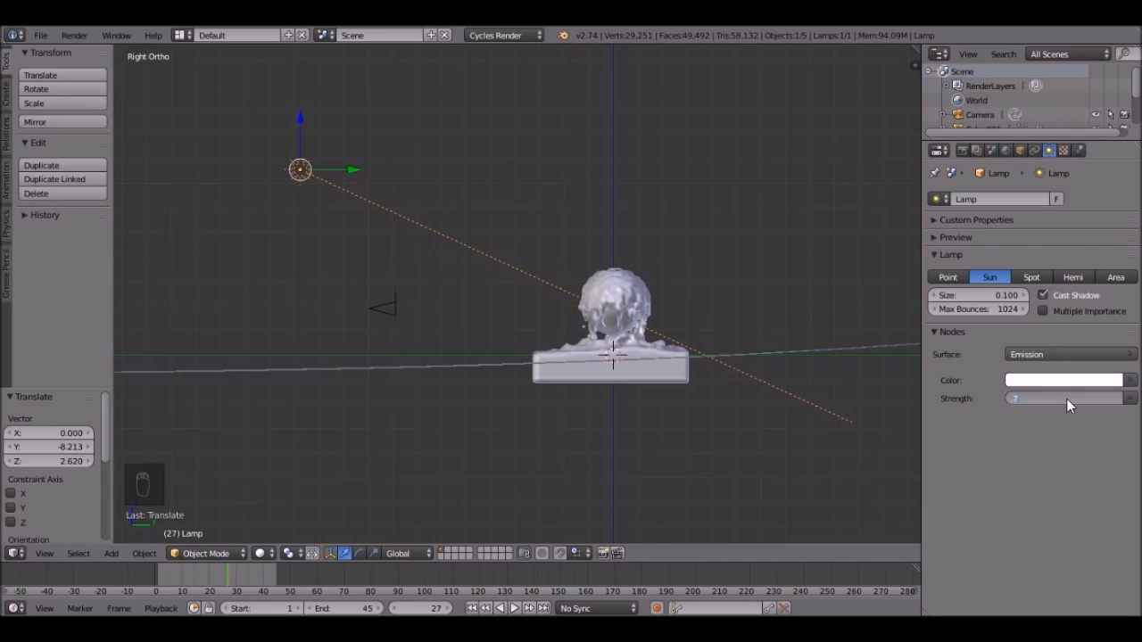
left_click(1064, 380)
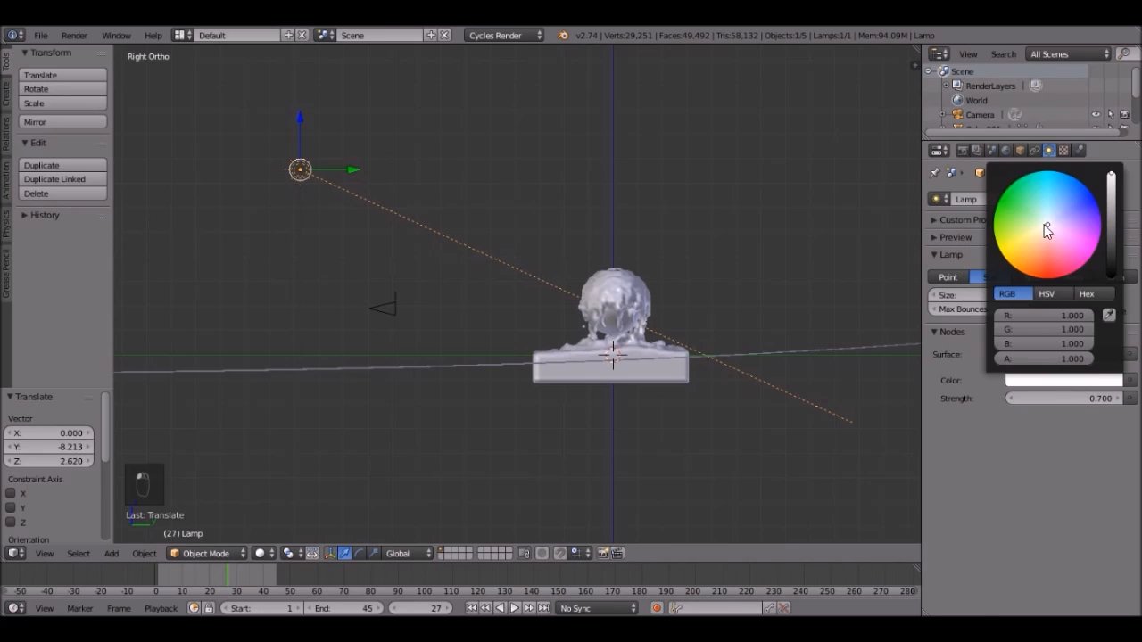
left_click(988, 277)
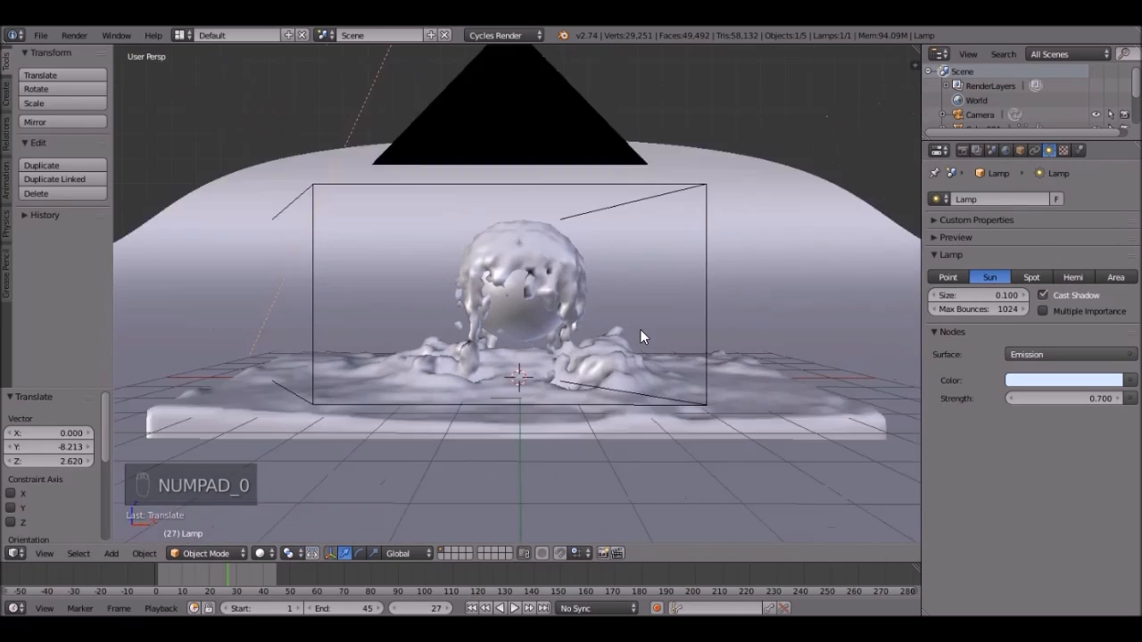
Rotate the sun about 19.66° around the vertical axis from the top view, then check it through the camera.
key("KP_0")
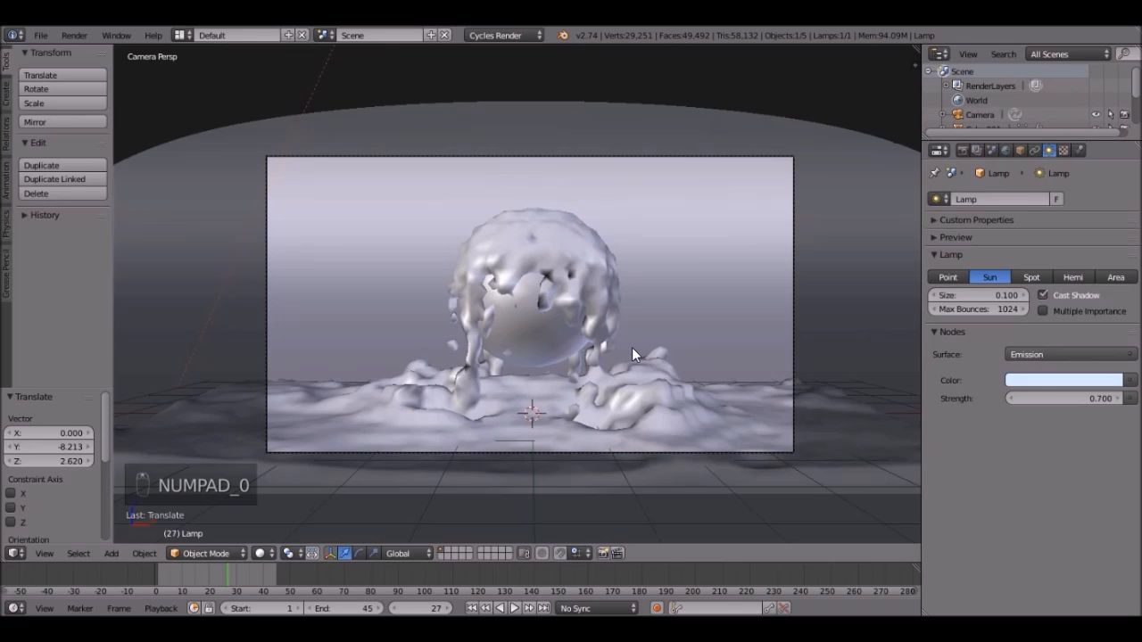
key("KP_7")
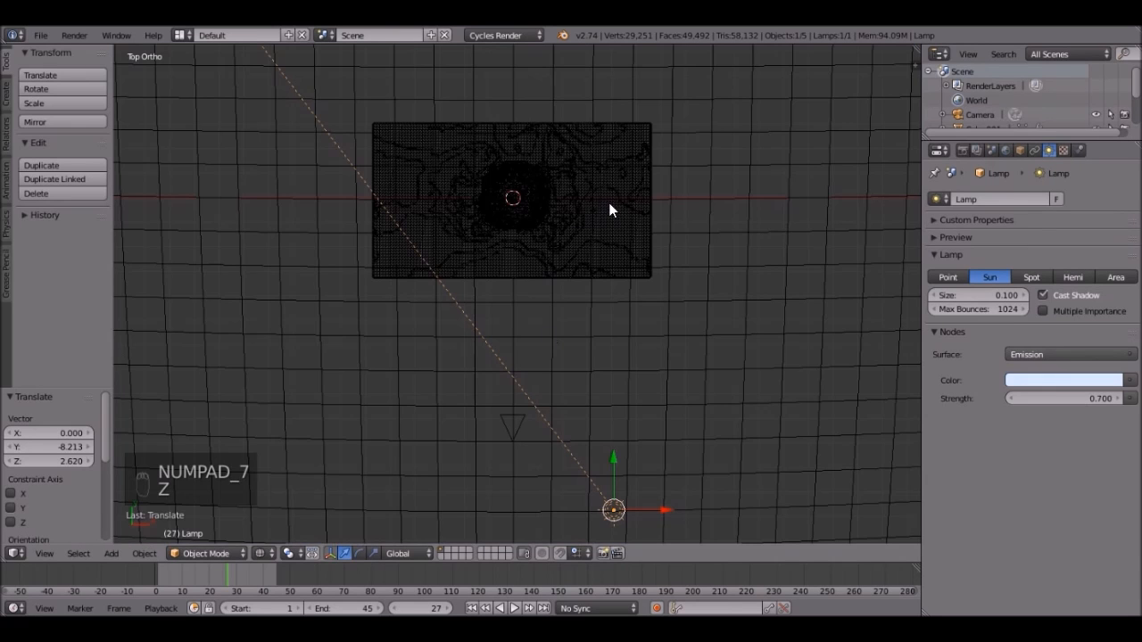
key("r")
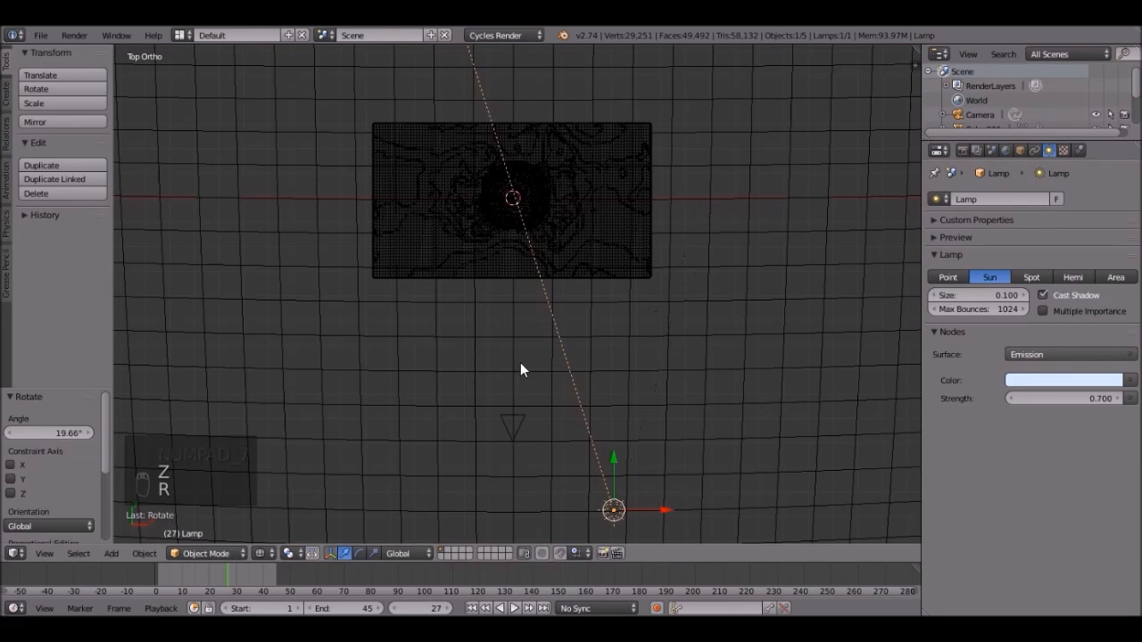
key("NUMPAD_0")
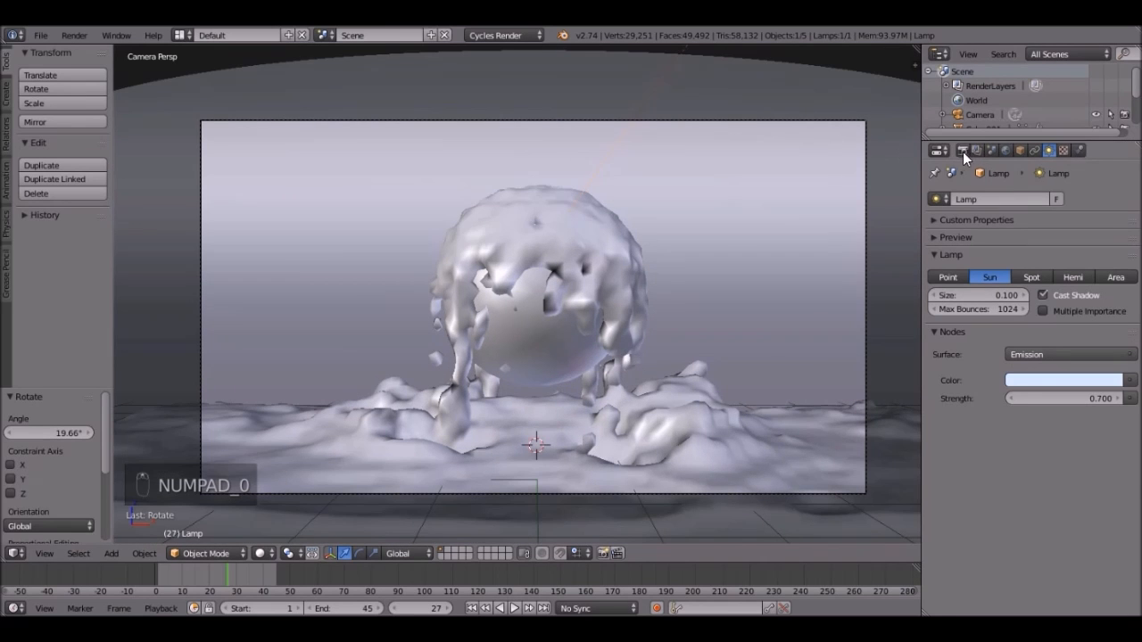
Render the current frame of the blue glass splash with Cycles from the Render properties.
left_click(939, 150)
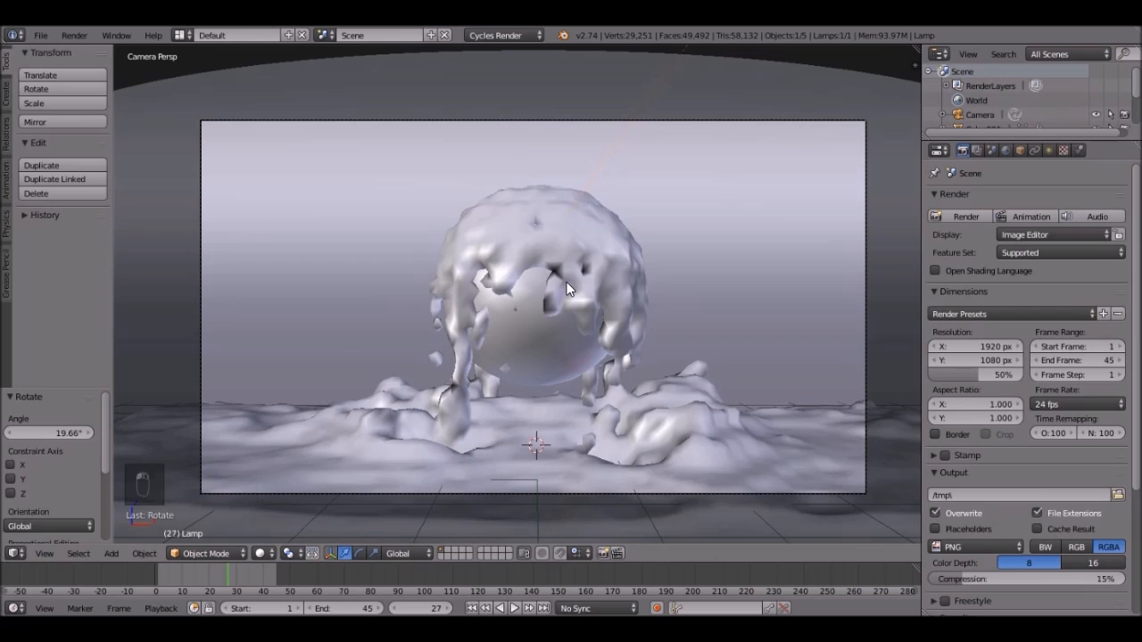
key("ctrl+s")
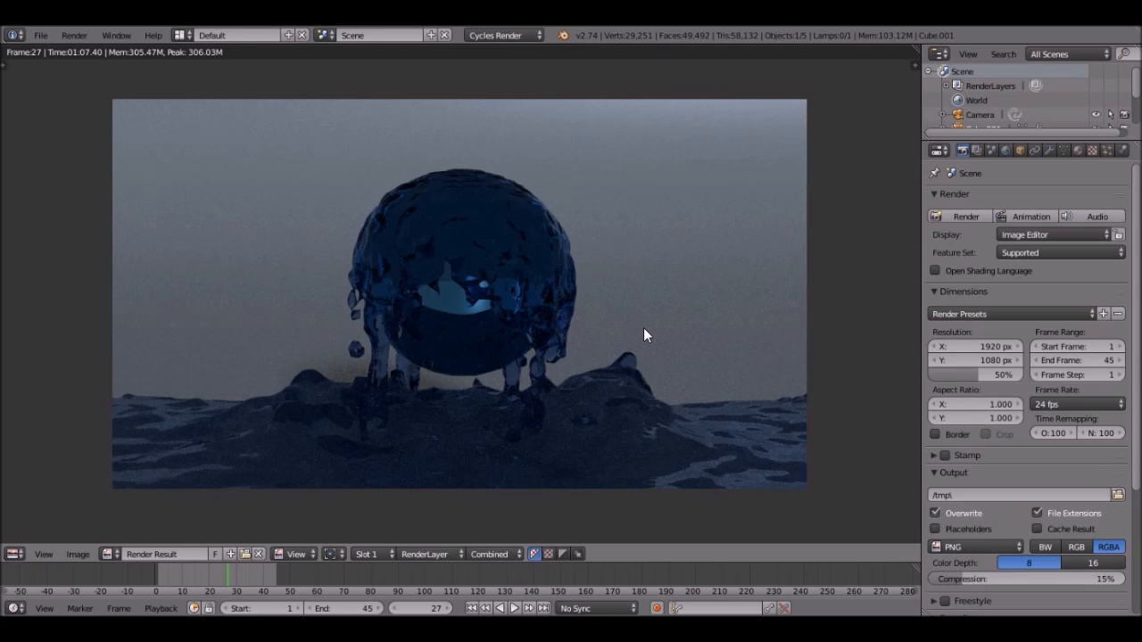
mouse_move(4, 566)
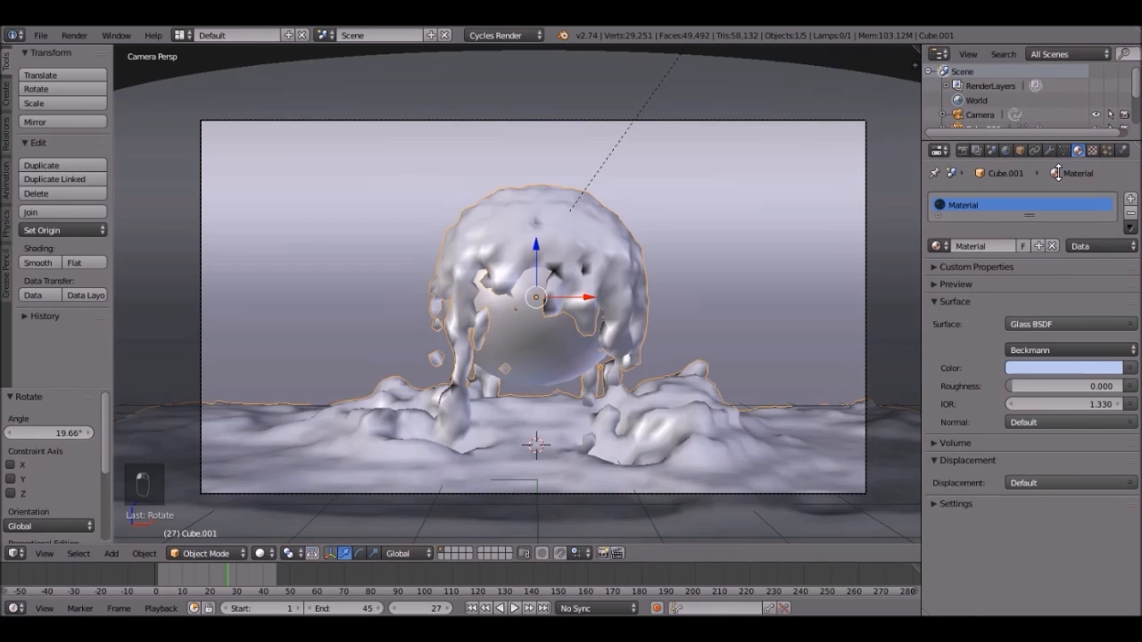
Tint the water material near-white in HSV and set the world background to a neutral light grey.
left_click(1066, 367)
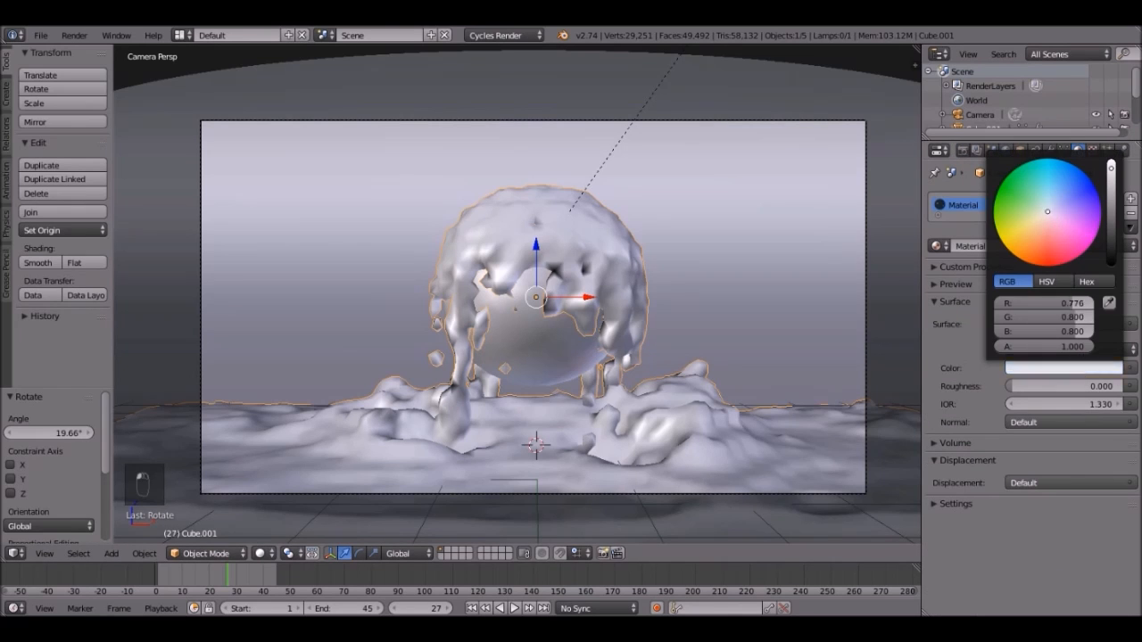
left_click(1045, 281)
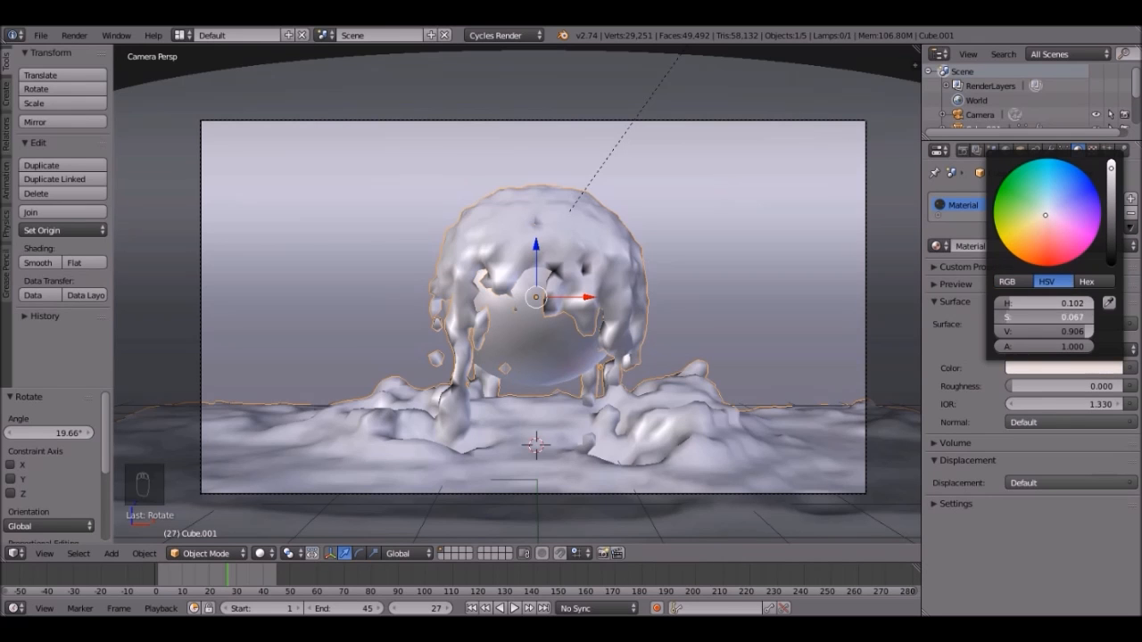
left_click(513, 272)
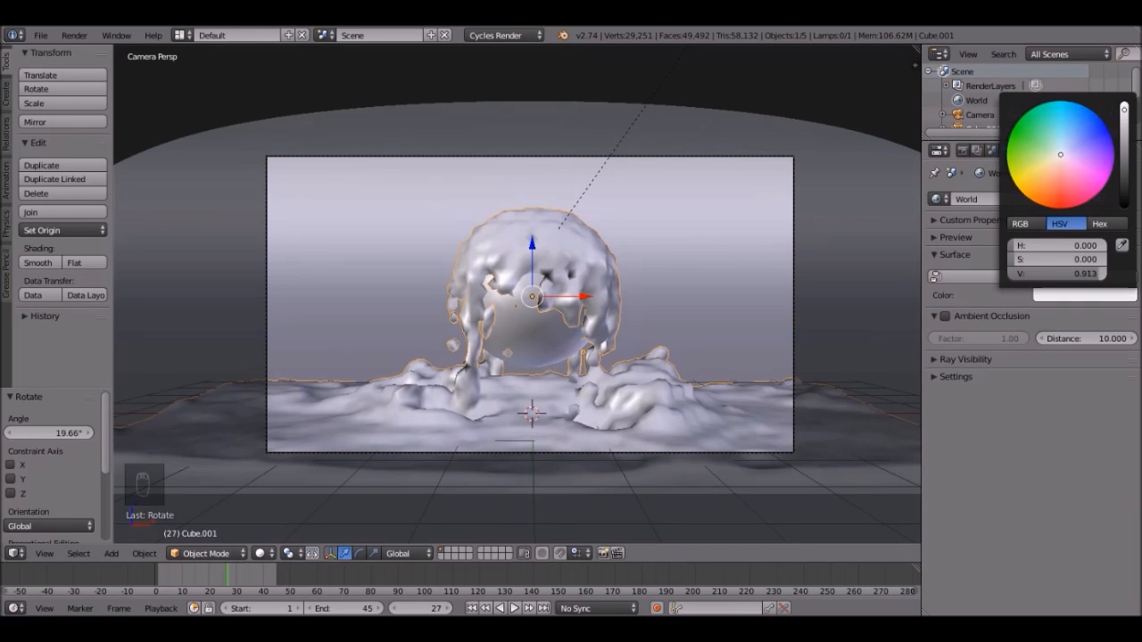
left_click(685, 299)
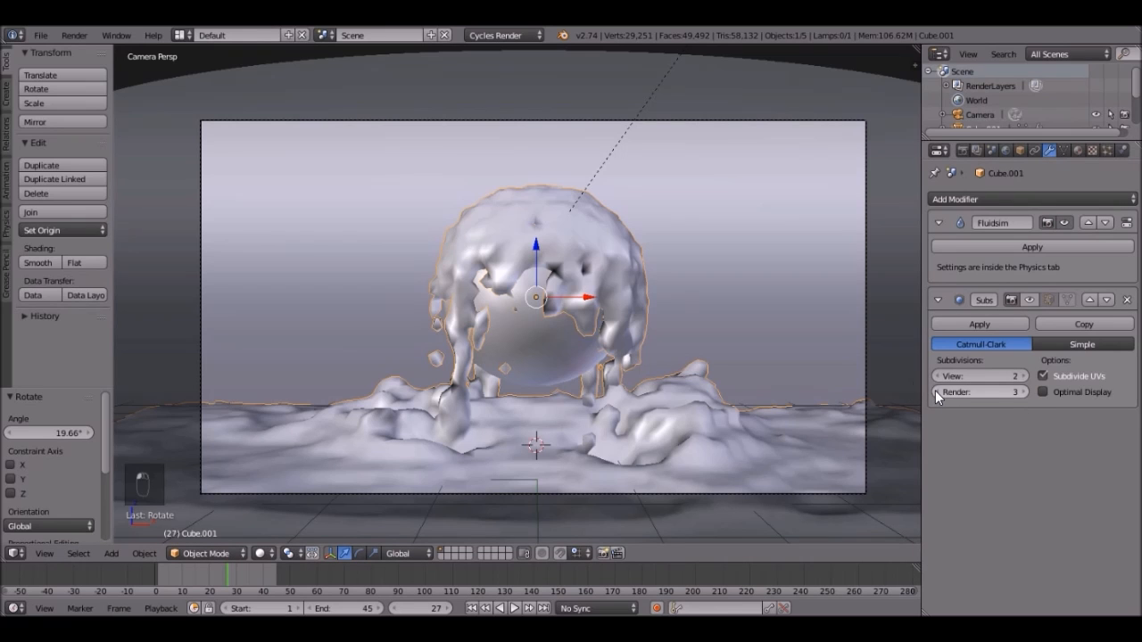
Set the splash Subsurf render level to 2 and save the blend file.
left_click(939, 391)
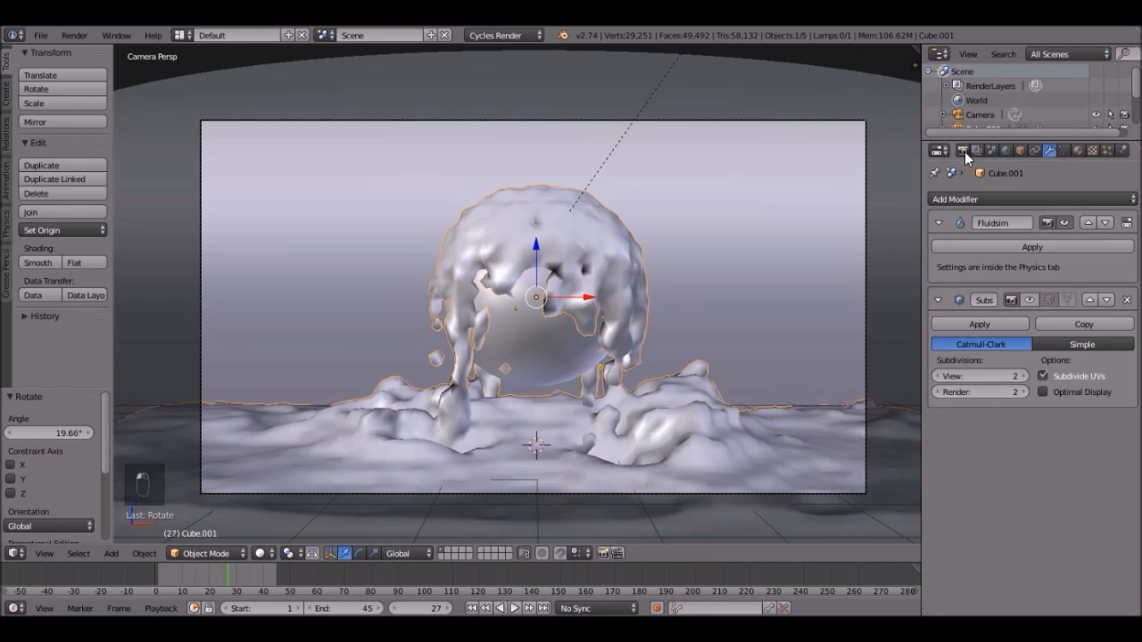
left_click(938, 150)
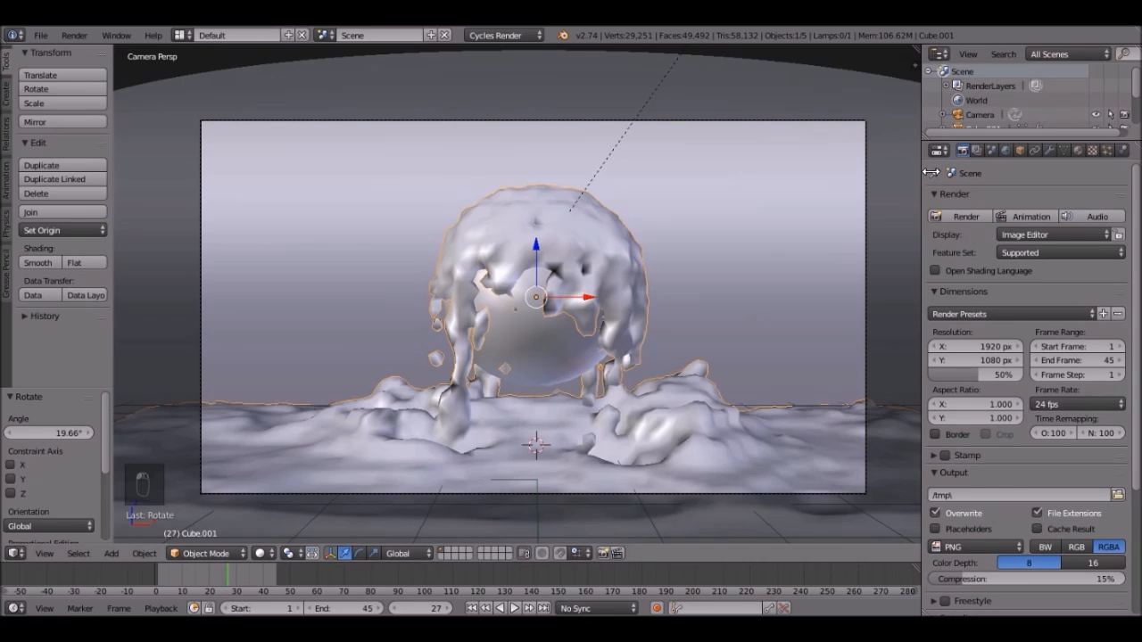
key("ctrl+s")
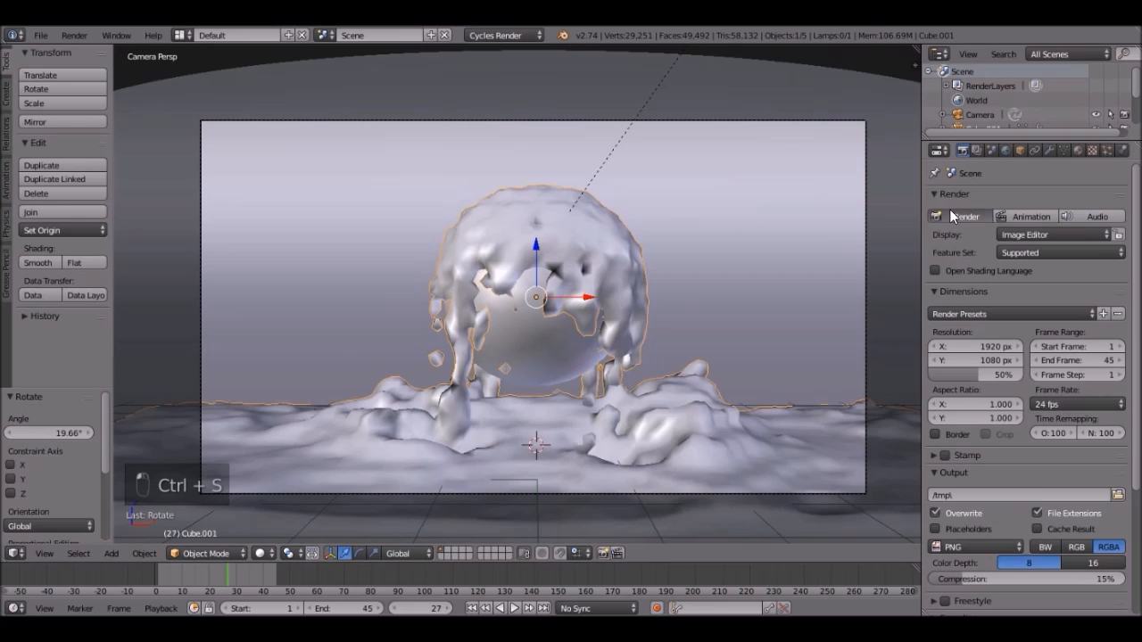
Render a test frame of the glass splash around the blue sphere.
left_click(957, 216)
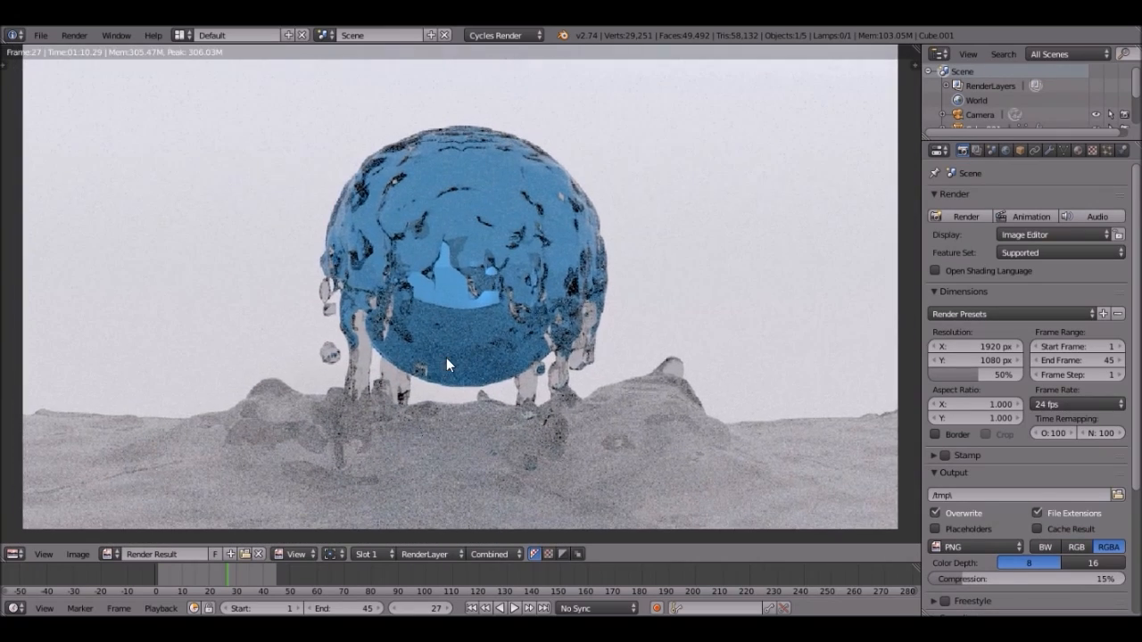
left_click(15, 553)
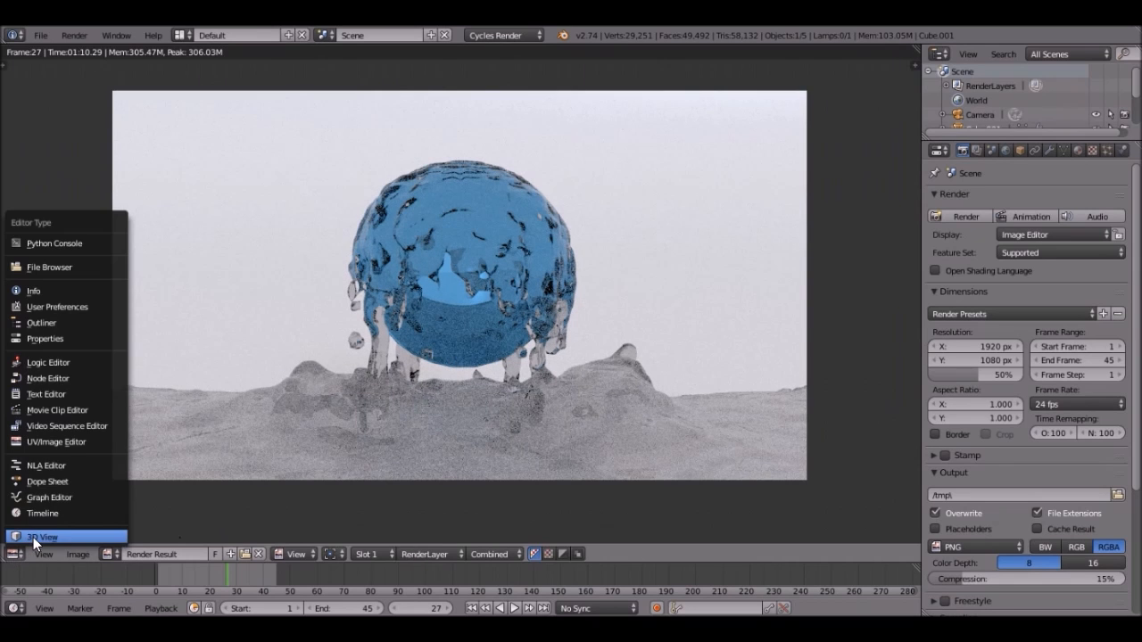
Return the editor to the 3D camera view and darken the world colour to light grey.
left_click(41, 536)
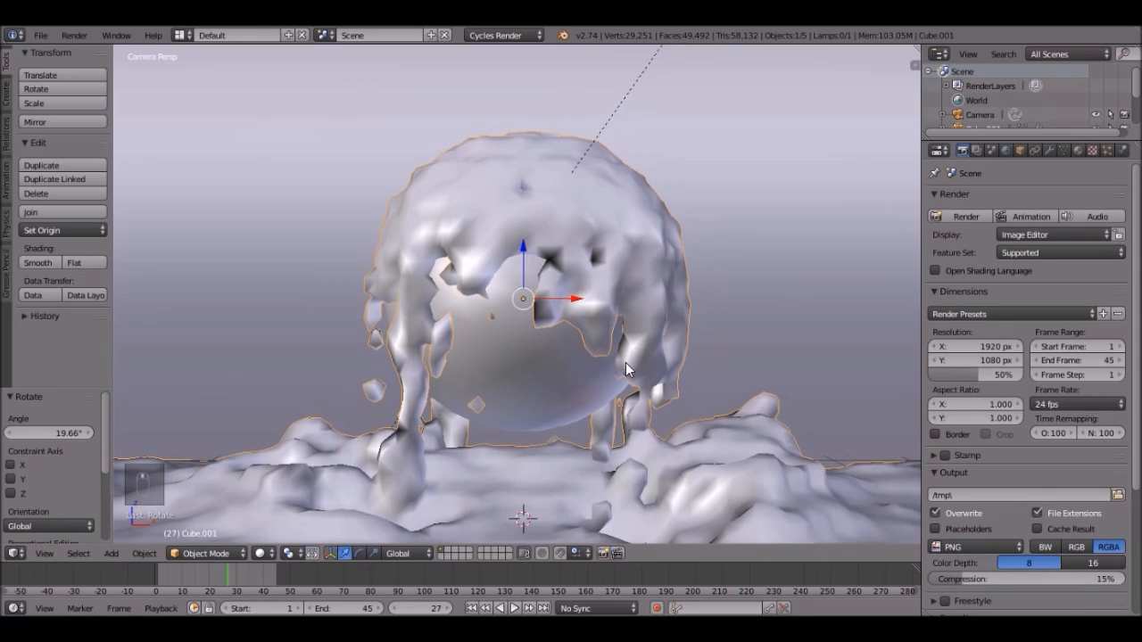
left_click(1002, 150)
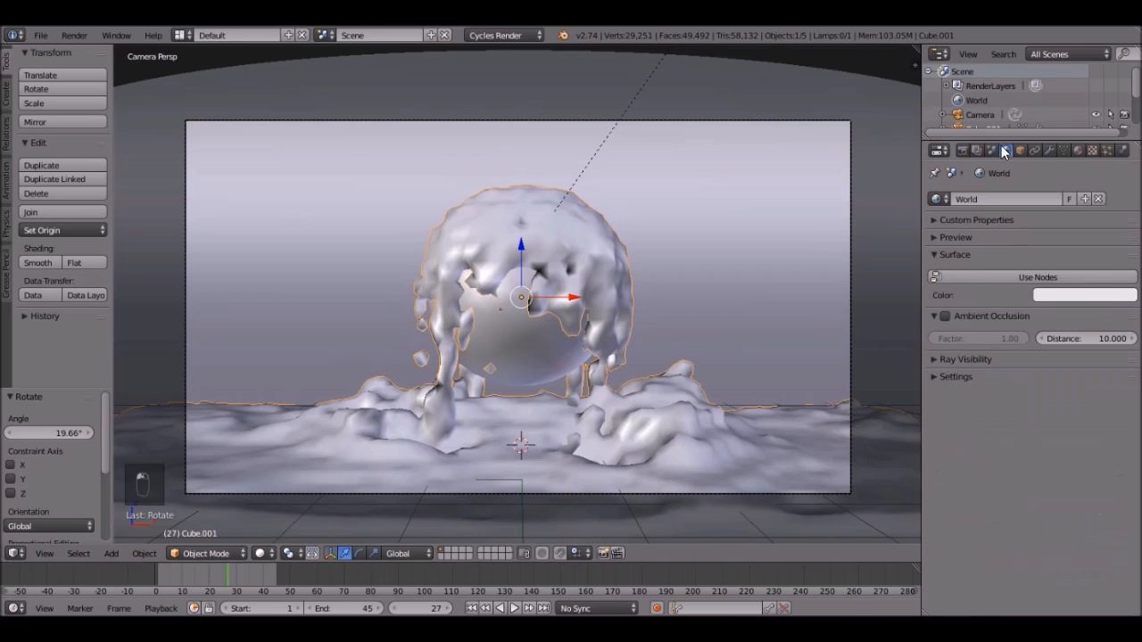
left_click(1085, 295)
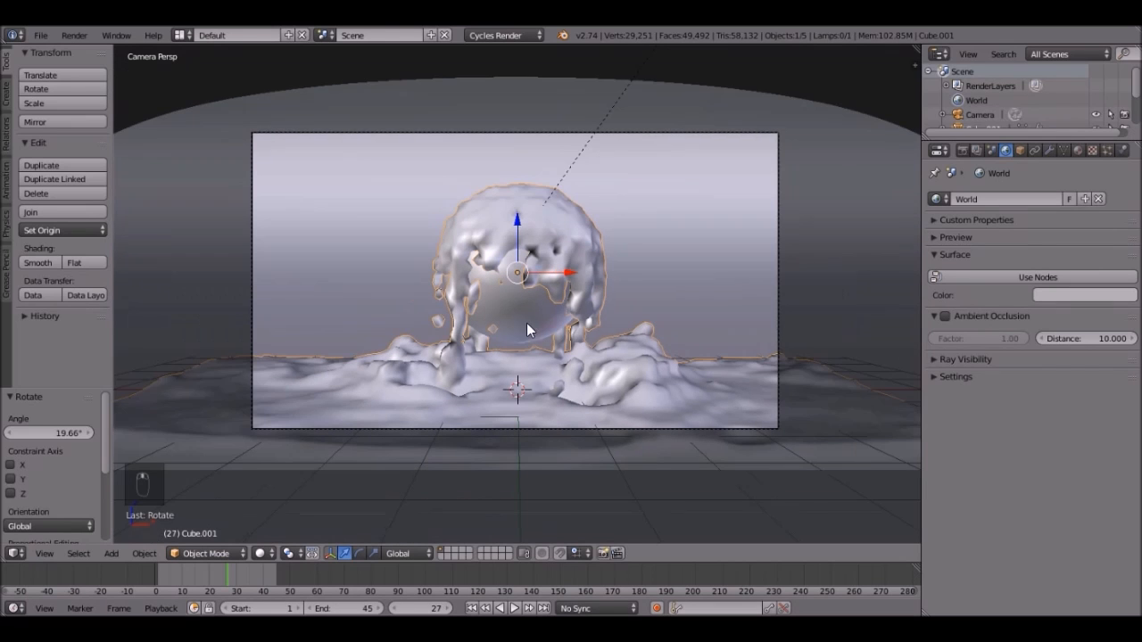
In Sampling, set render samples to 300 with Clamp Indirect at 3.
left_click(963, 150)
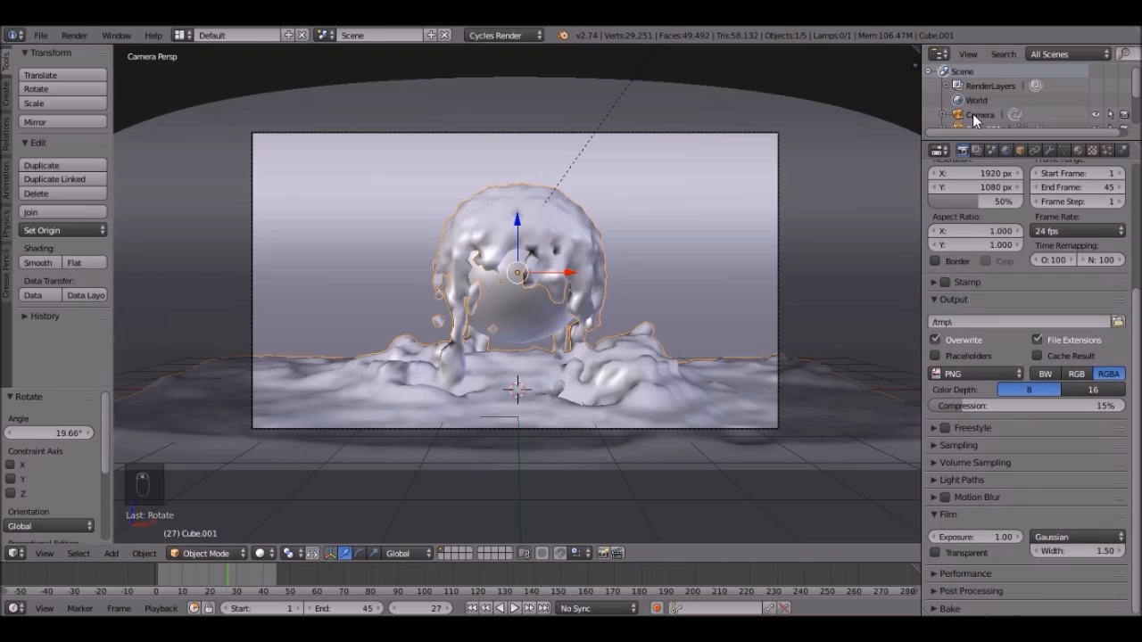
left_click(934, 445)
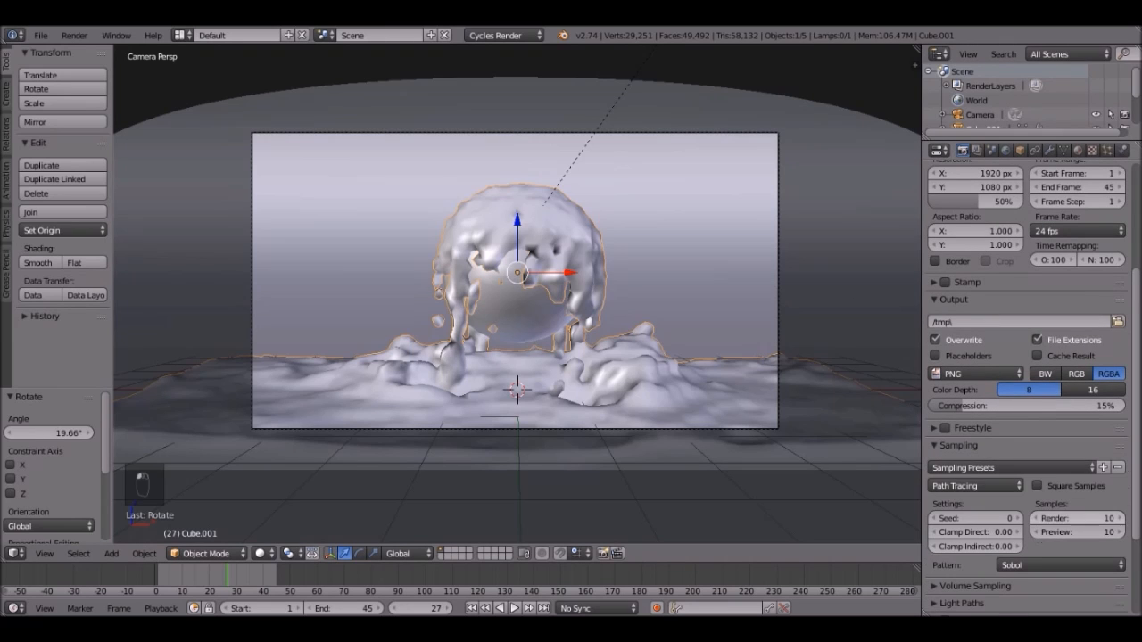
left_click(1071, 518)
type("300")
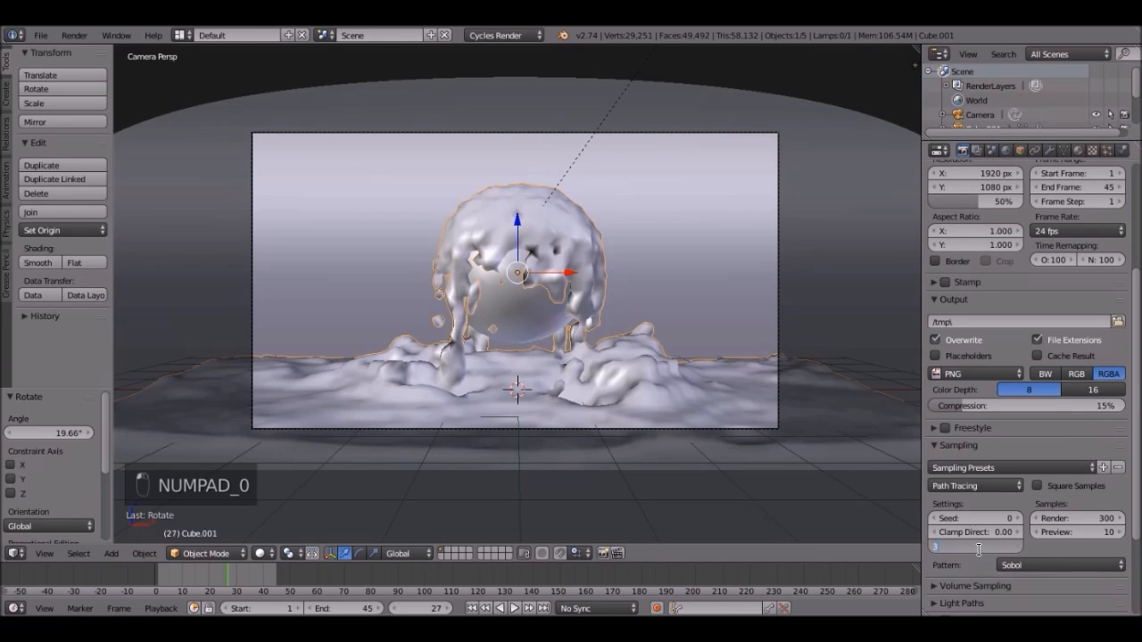
scroll("down", 3)
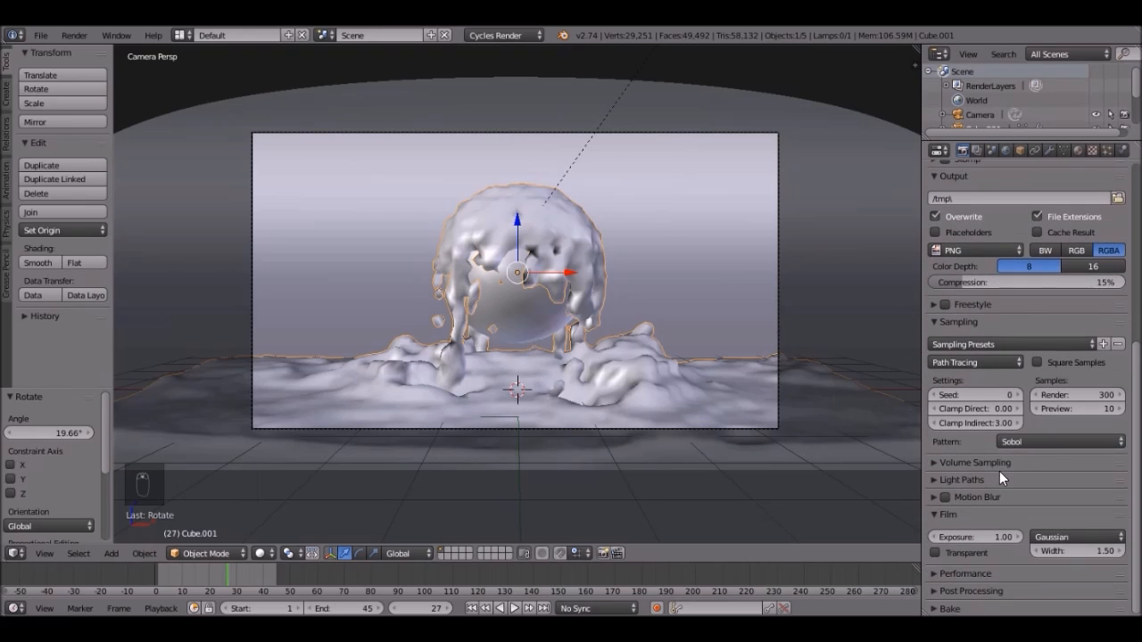
In Light Paths, turn off reflective and refractive caustics.
left_click(961, 479)
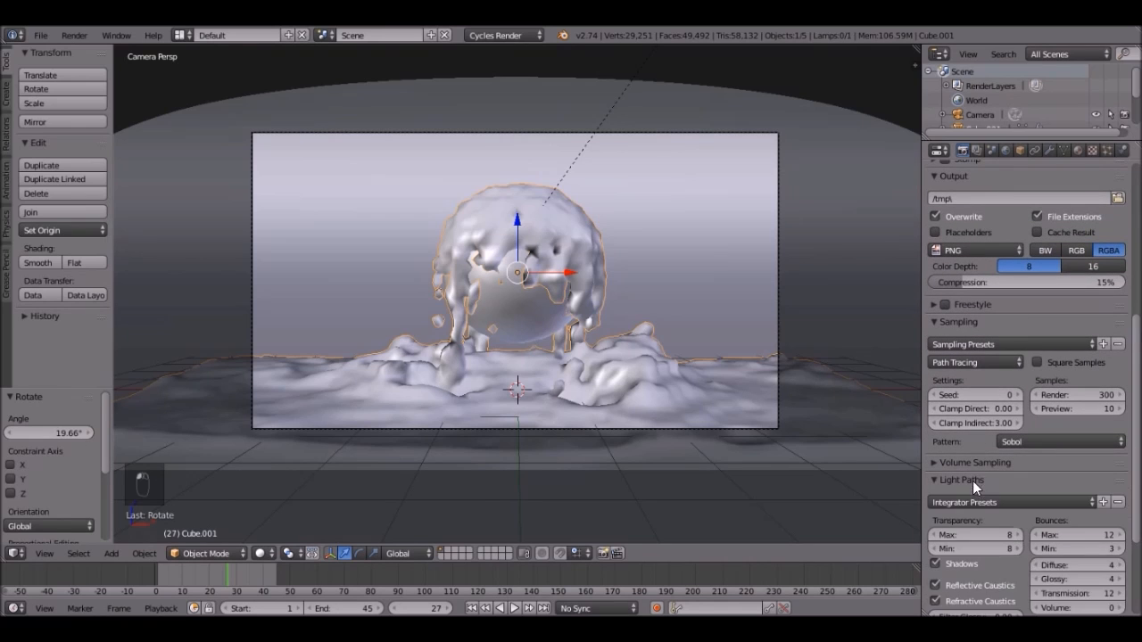
scroll("down", 3)
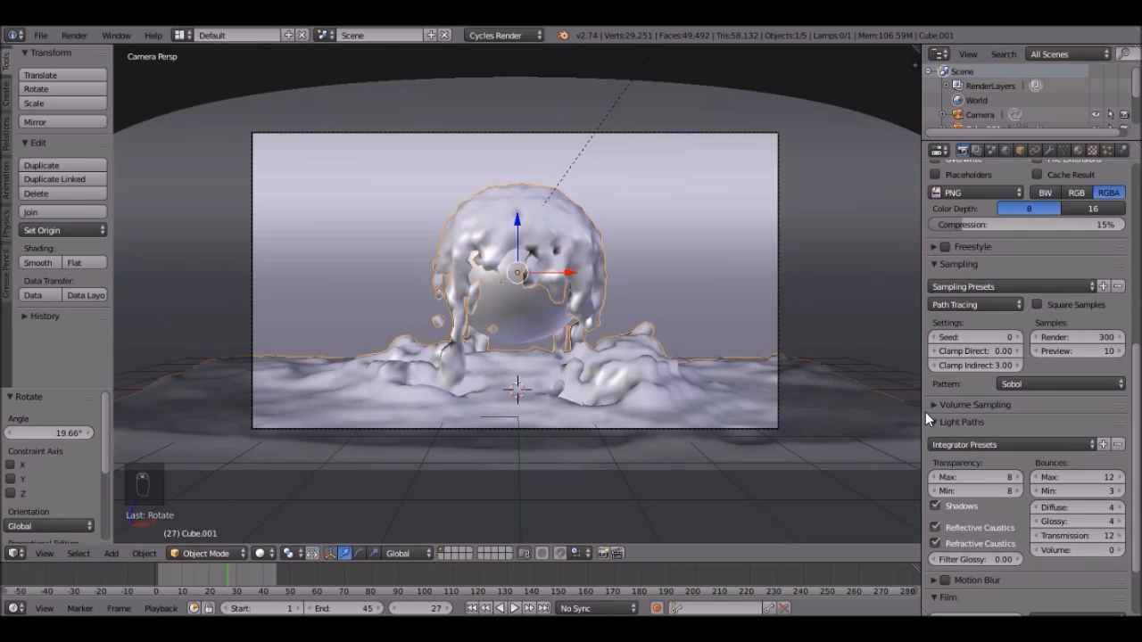
left_click(935, 527)
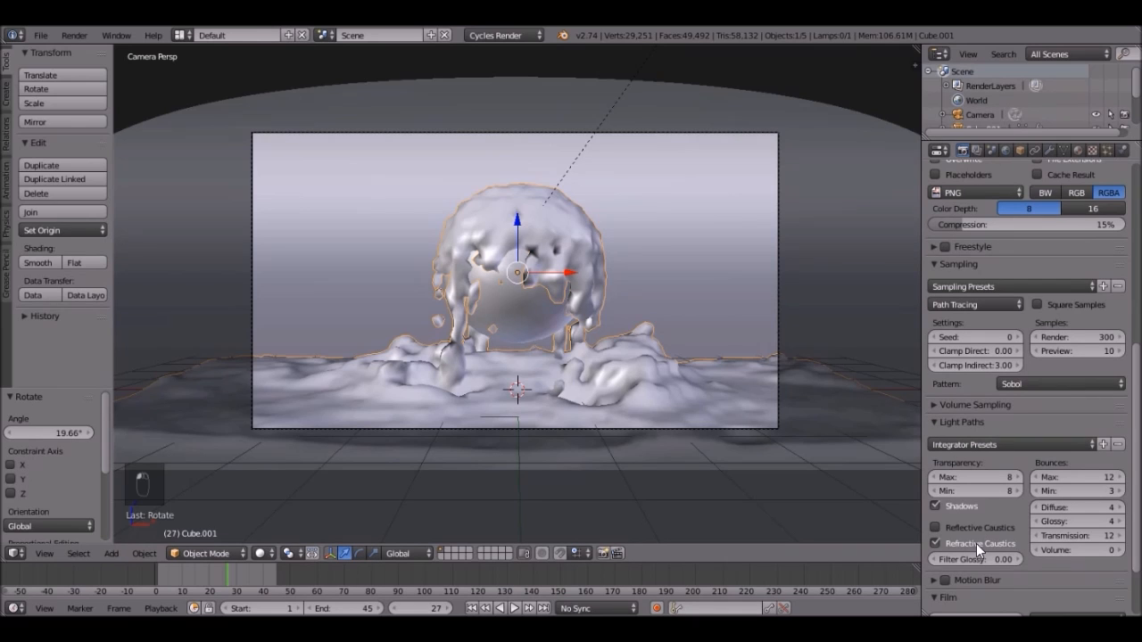
left_click(935, 543)
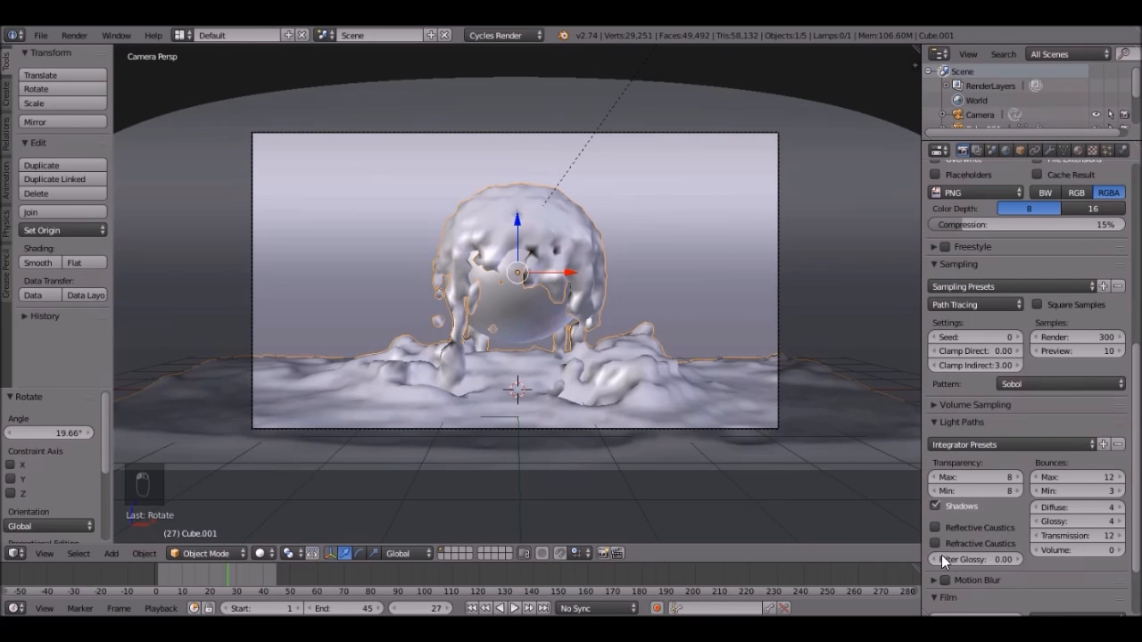
mouse_move(1079, 83)
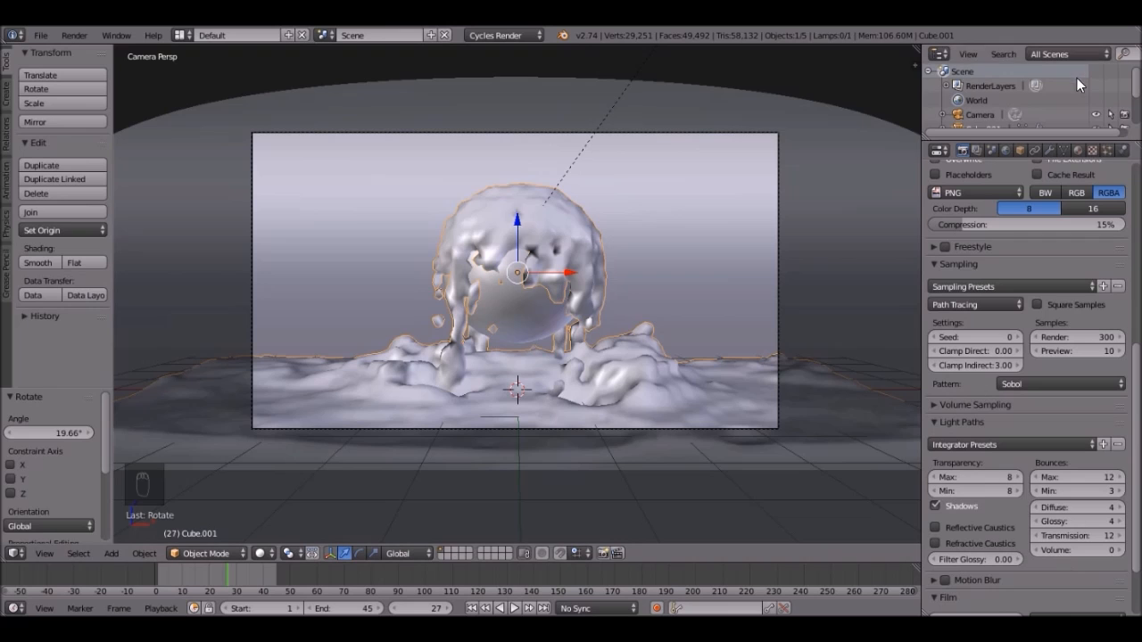
left_click(936, 150)
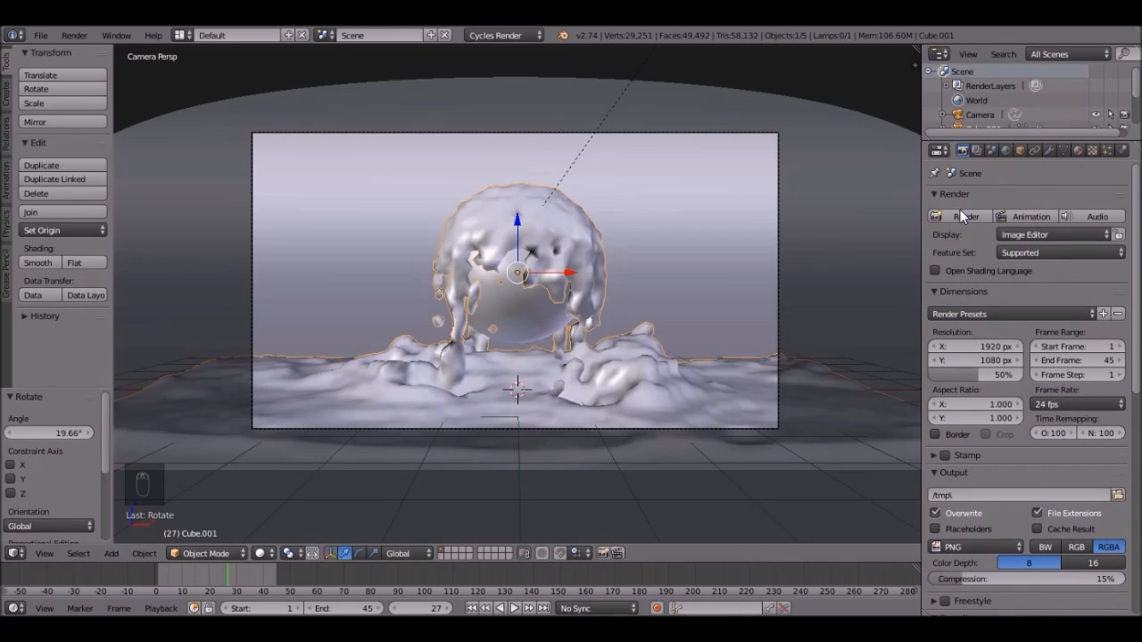
Start the final Cycles render of frame 27 with the blue sphere splashing dark water.
key("ctrl+s")
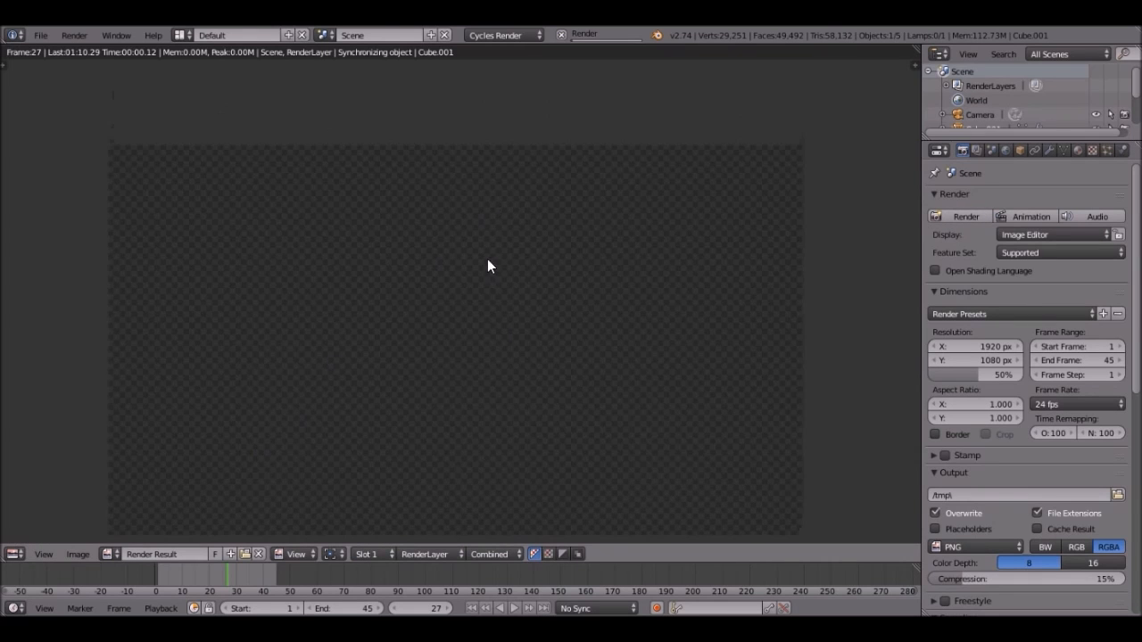
mouse_move(520, 542)
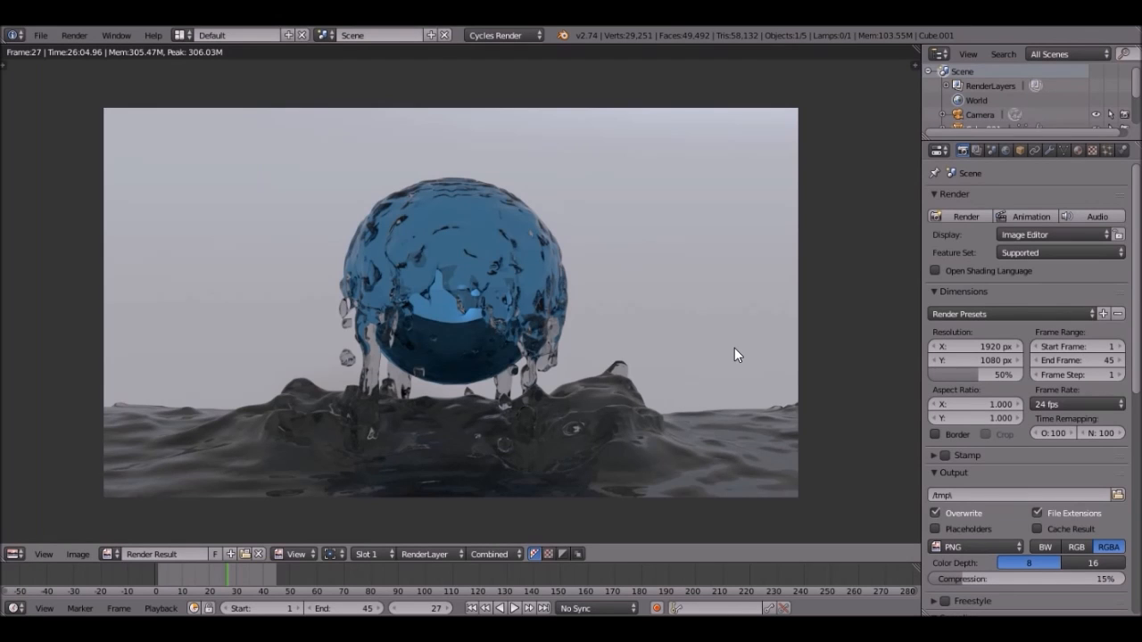
mouse_move(598, 355)
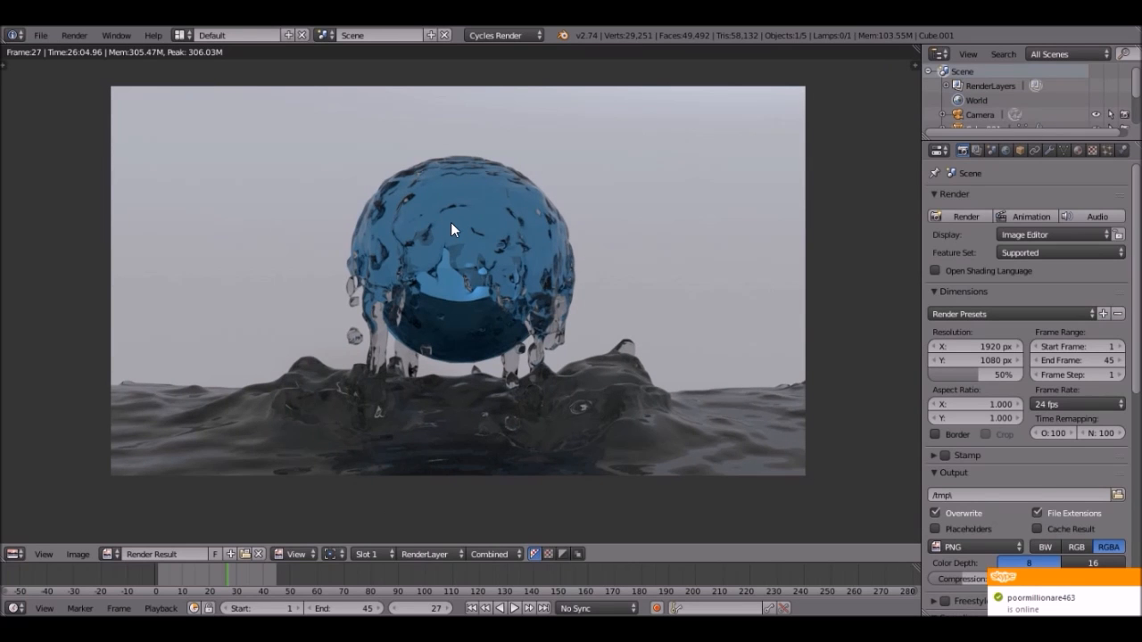
mouse_move(529, 283)
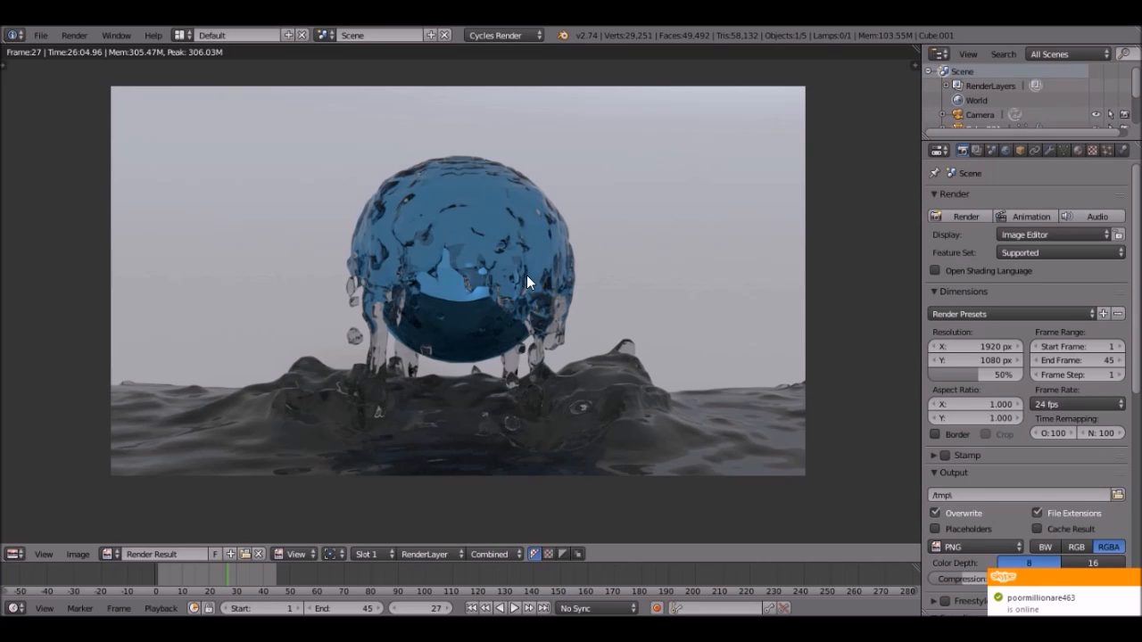
mouse_move(495, 256)
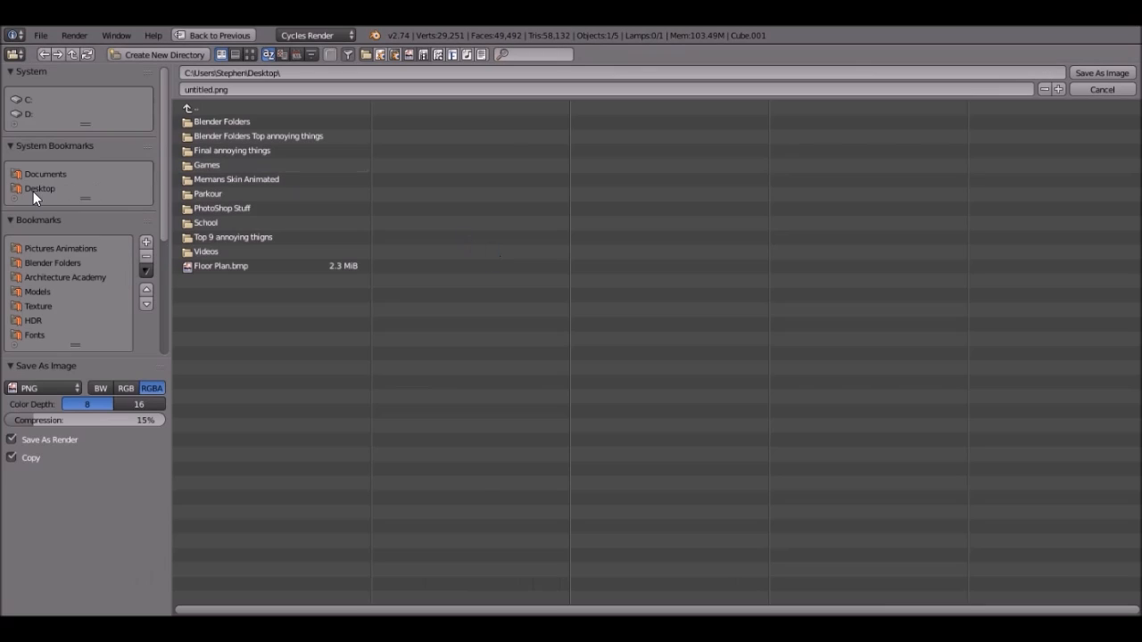
Save the rendered image as a PNG to the Desktop folder.
left_click(39, 188)
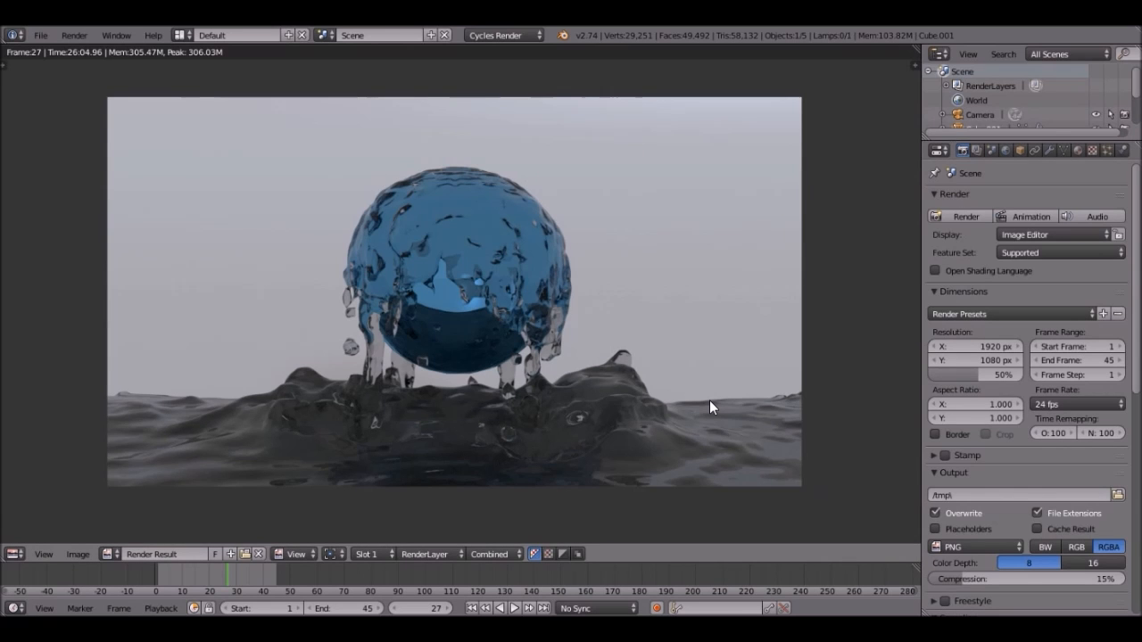
mouse_move(648, 500)
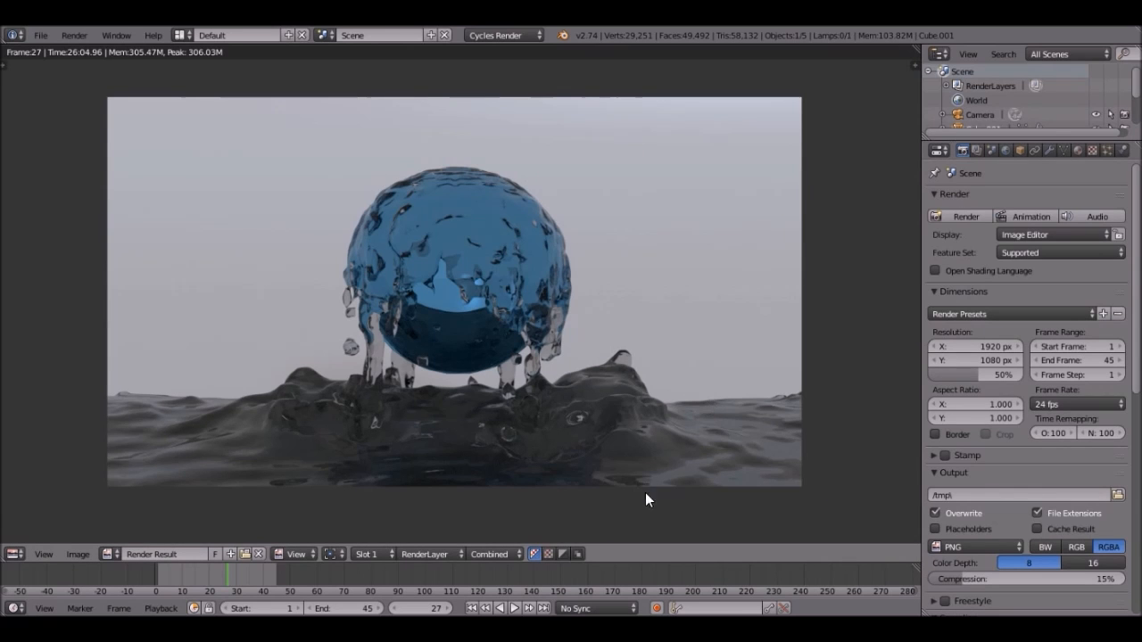
mouse_move(580, 381)
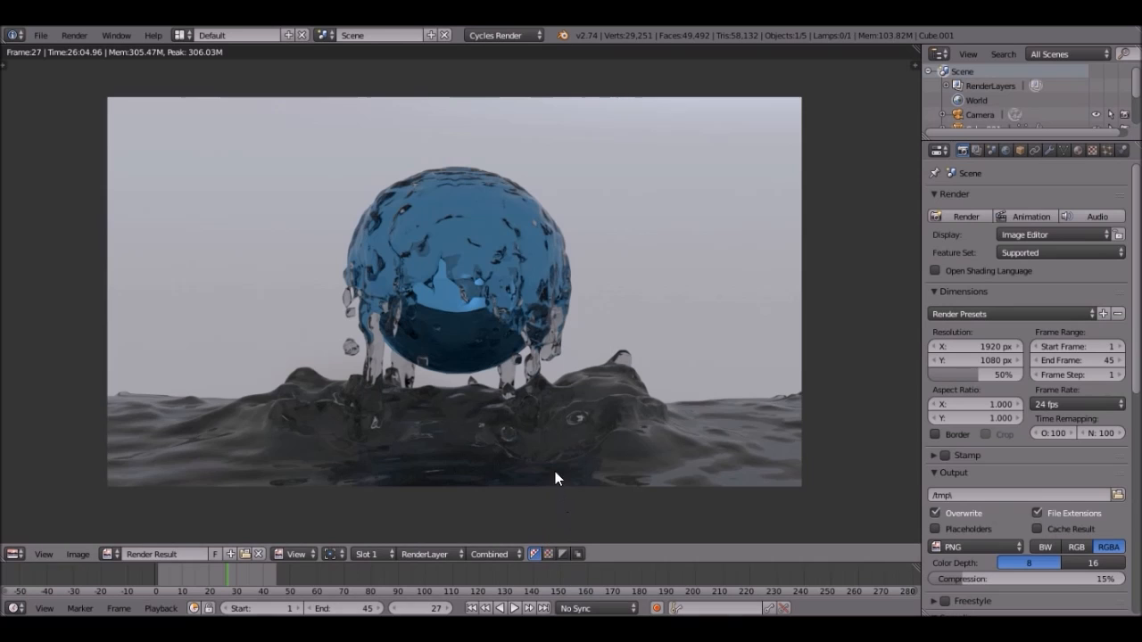
mouse_move(516, 554)
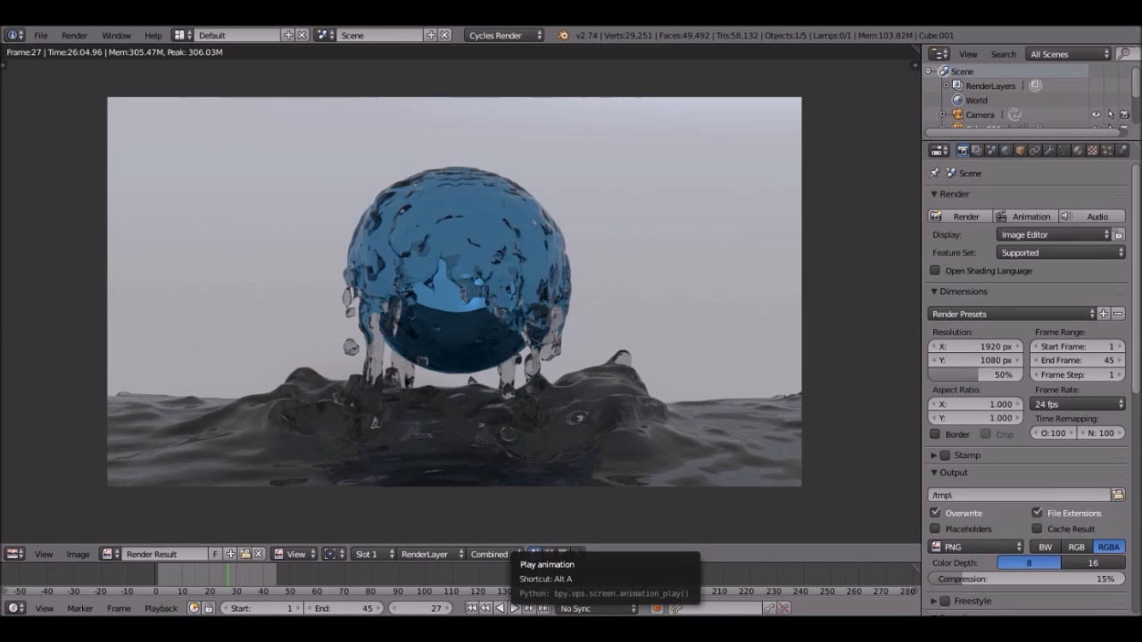